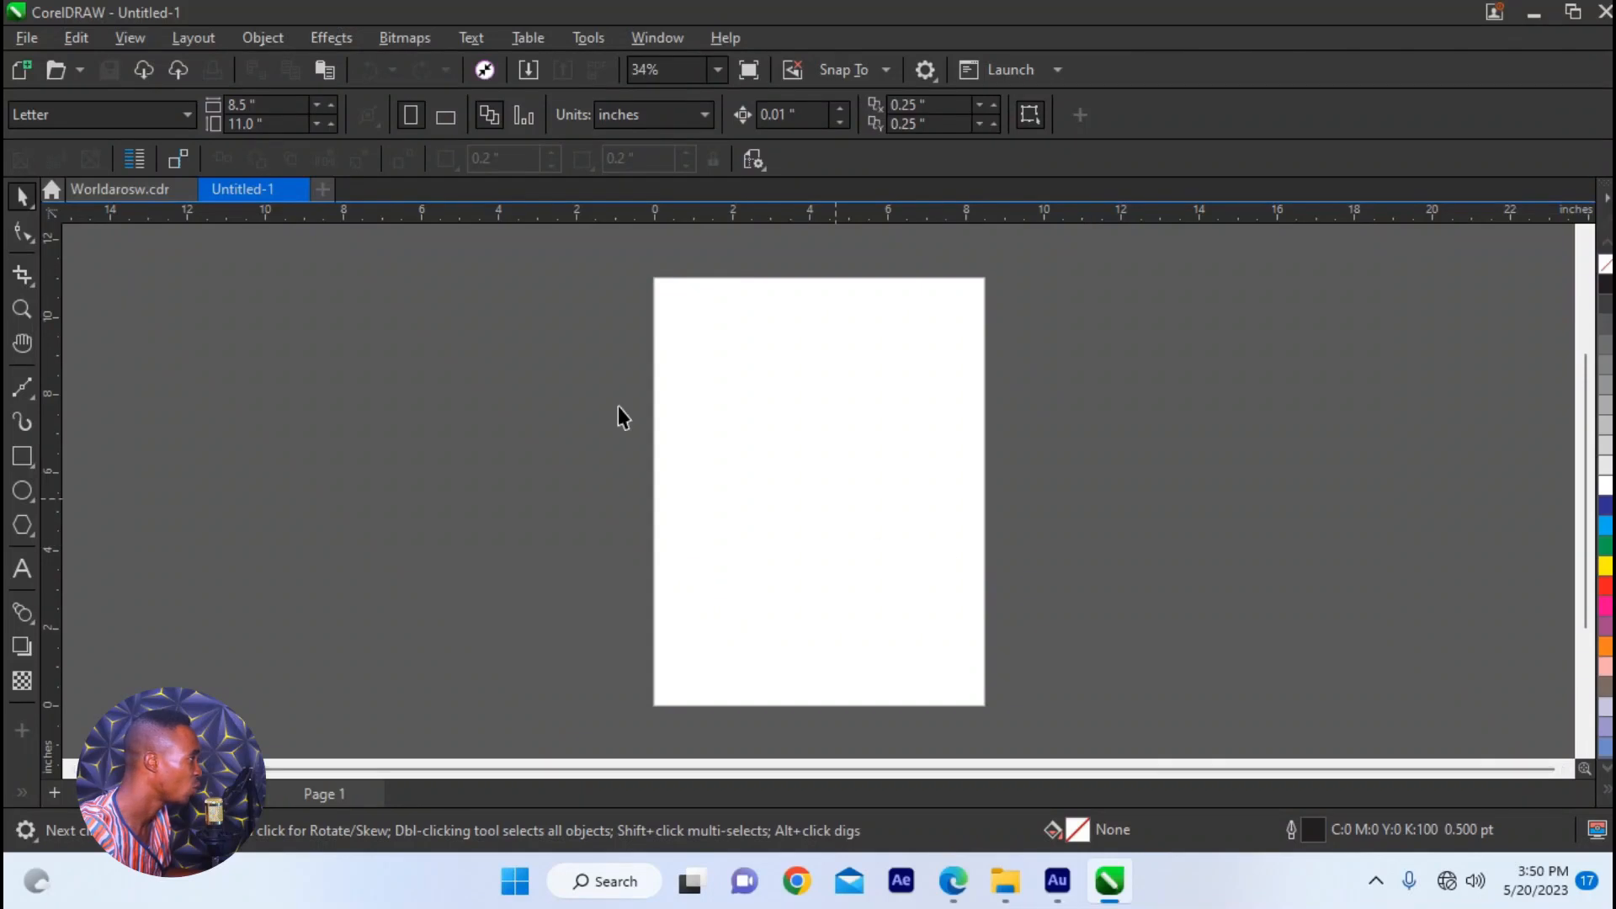
# - Create a new blank Letter-size document named NewsLetter
pyautogui.click(26, 37)
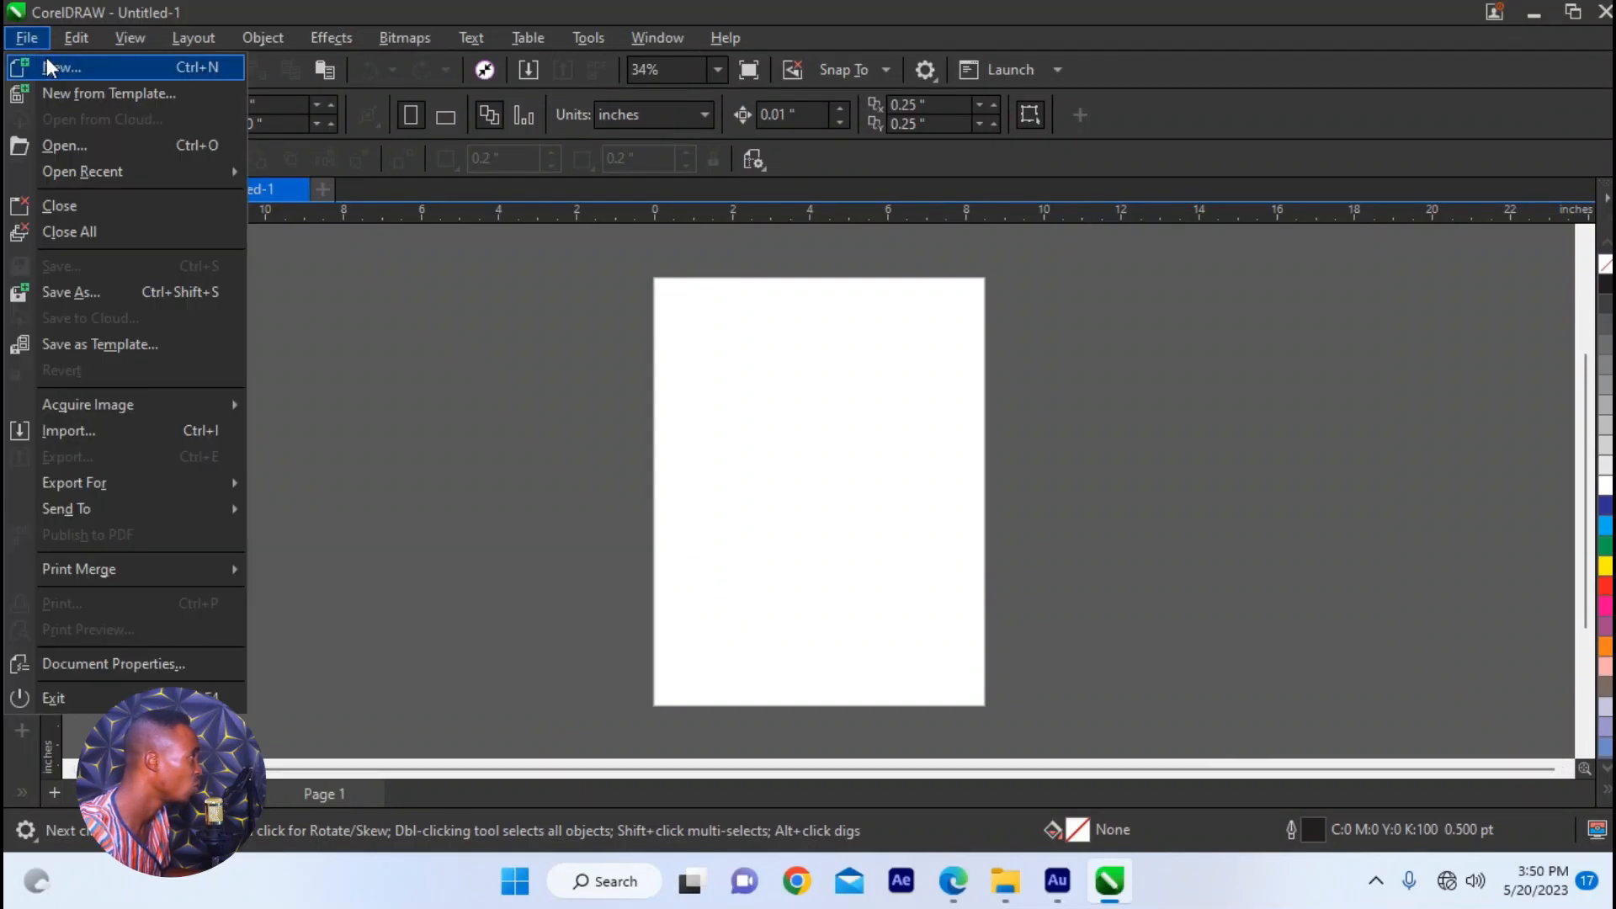
pyautogui.click(61, 67)
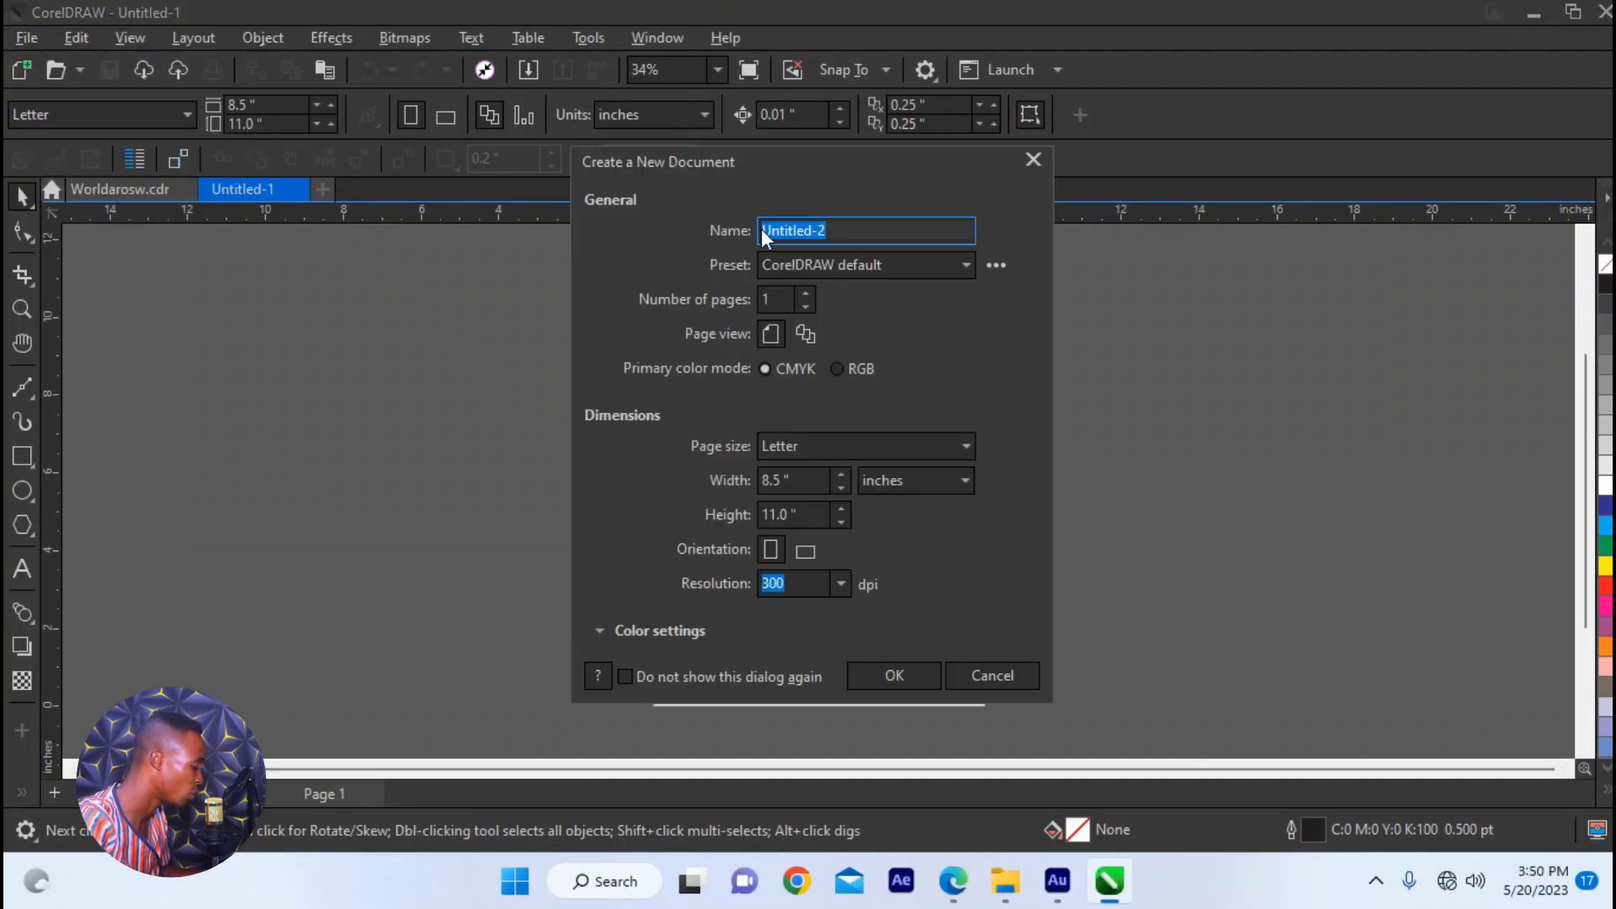
pyautogui.write('News')
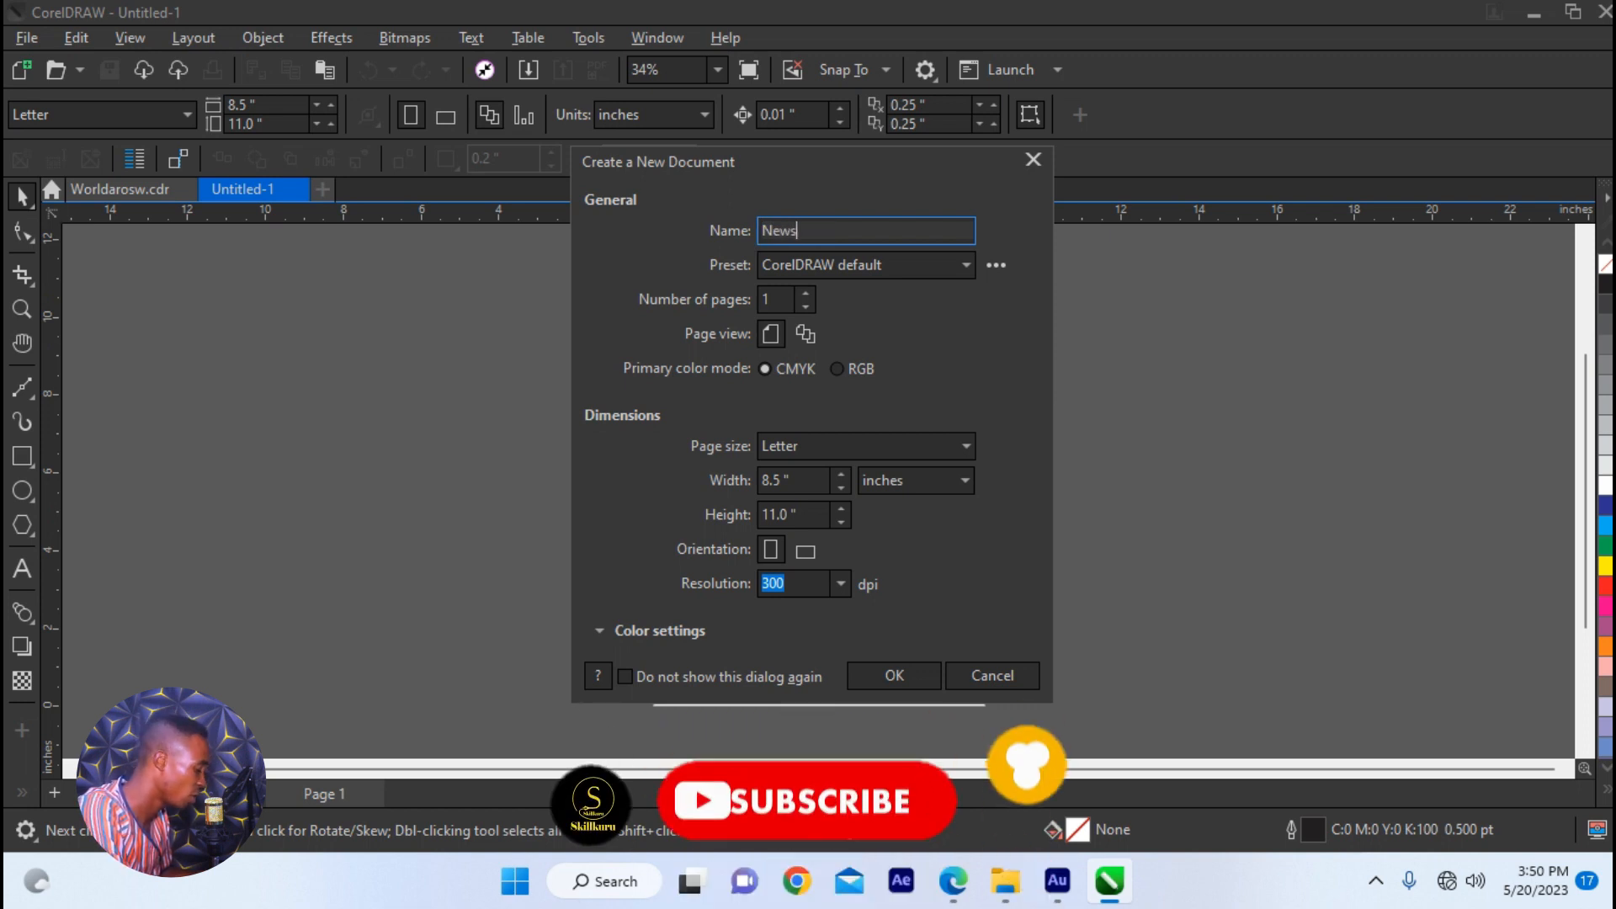
pyautogui.write('Letter')
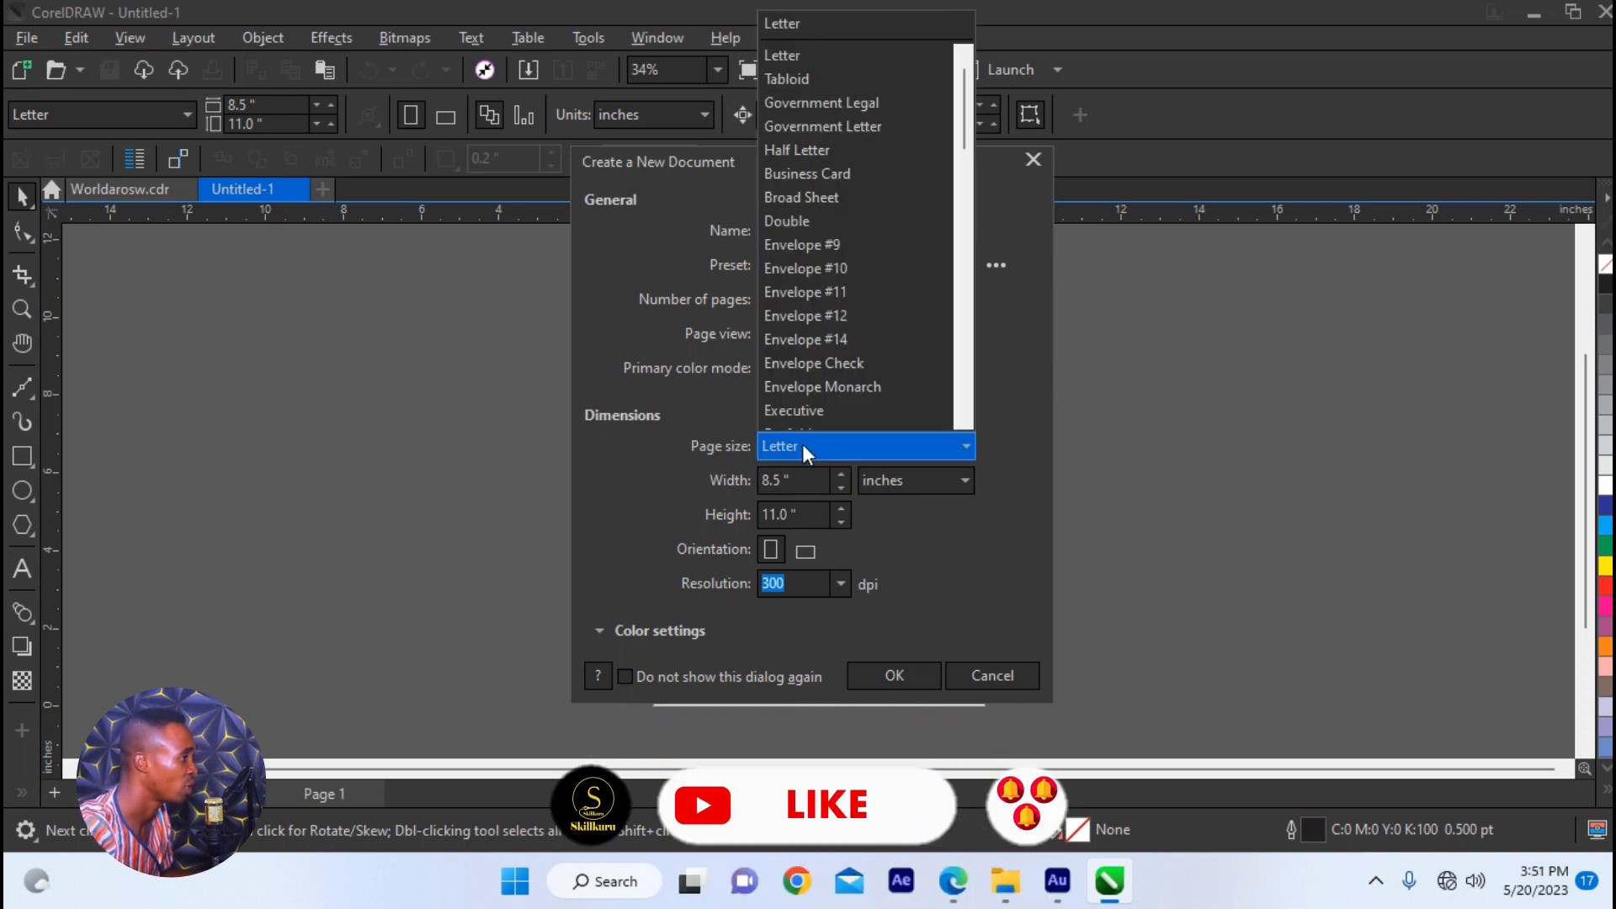
pyautogui.scroll(3)
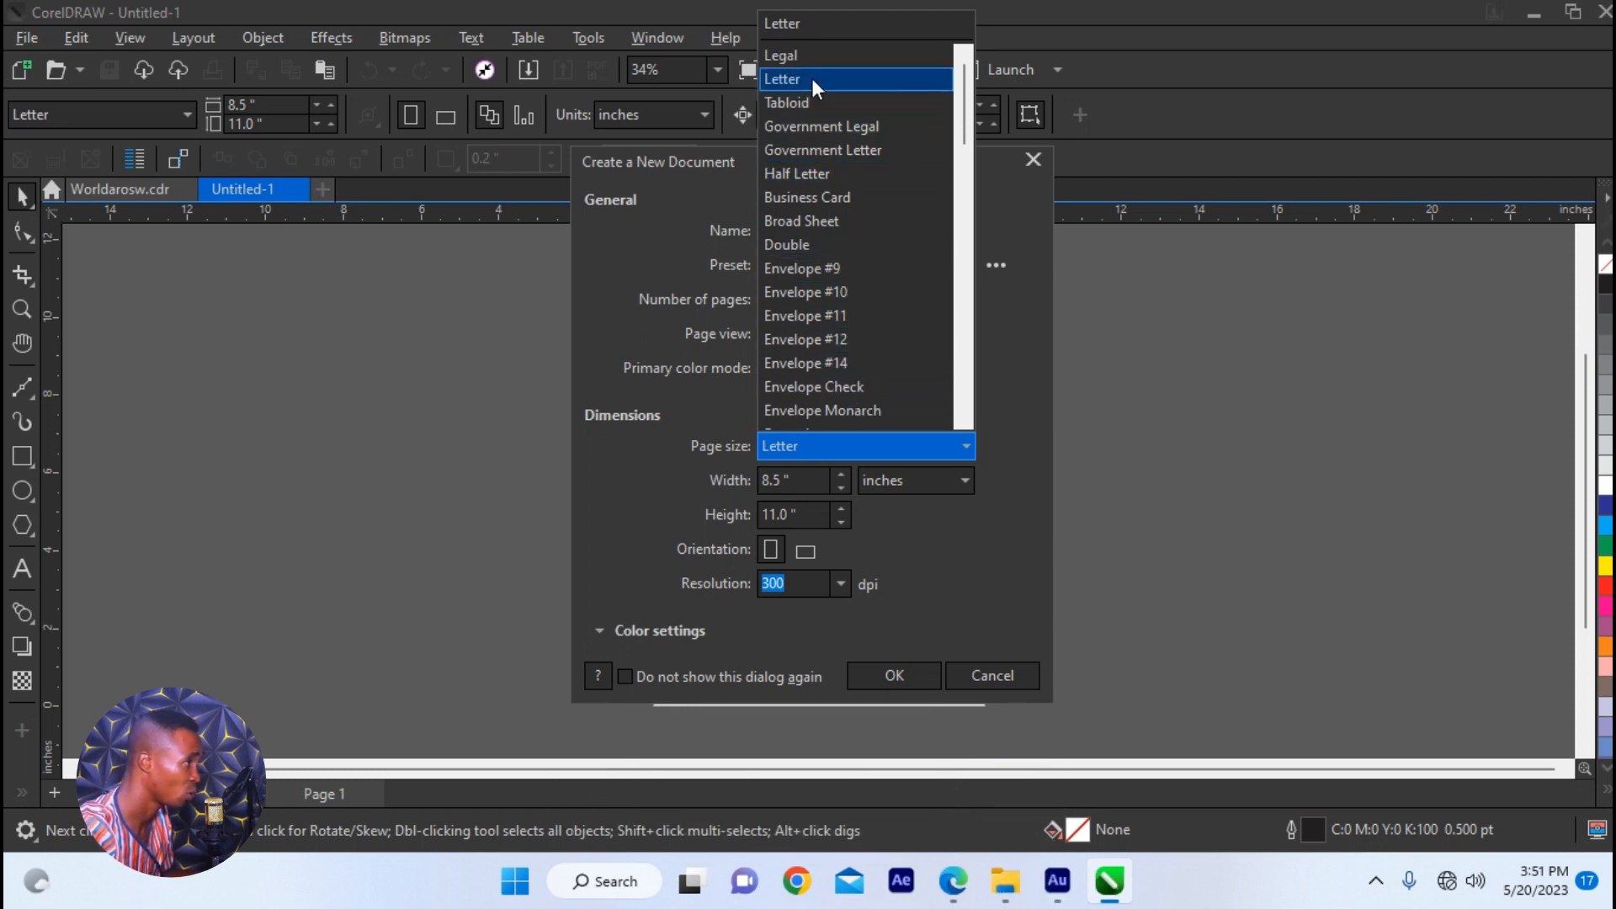
pyautogui.moveTo(804, 81)
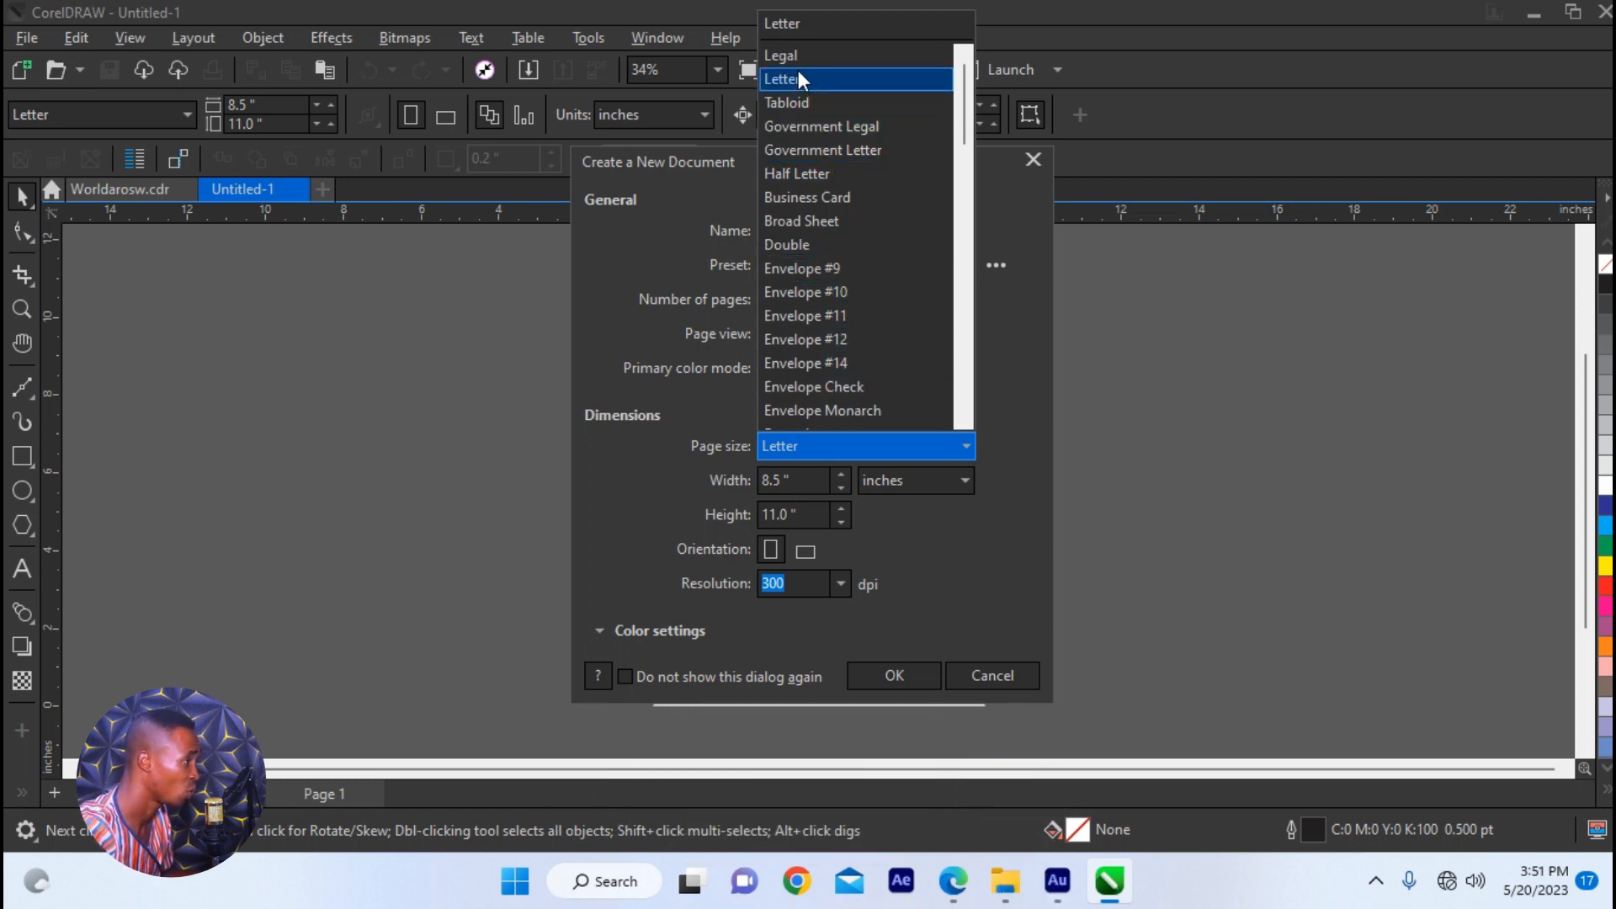
pyautogui.click(892, 675)
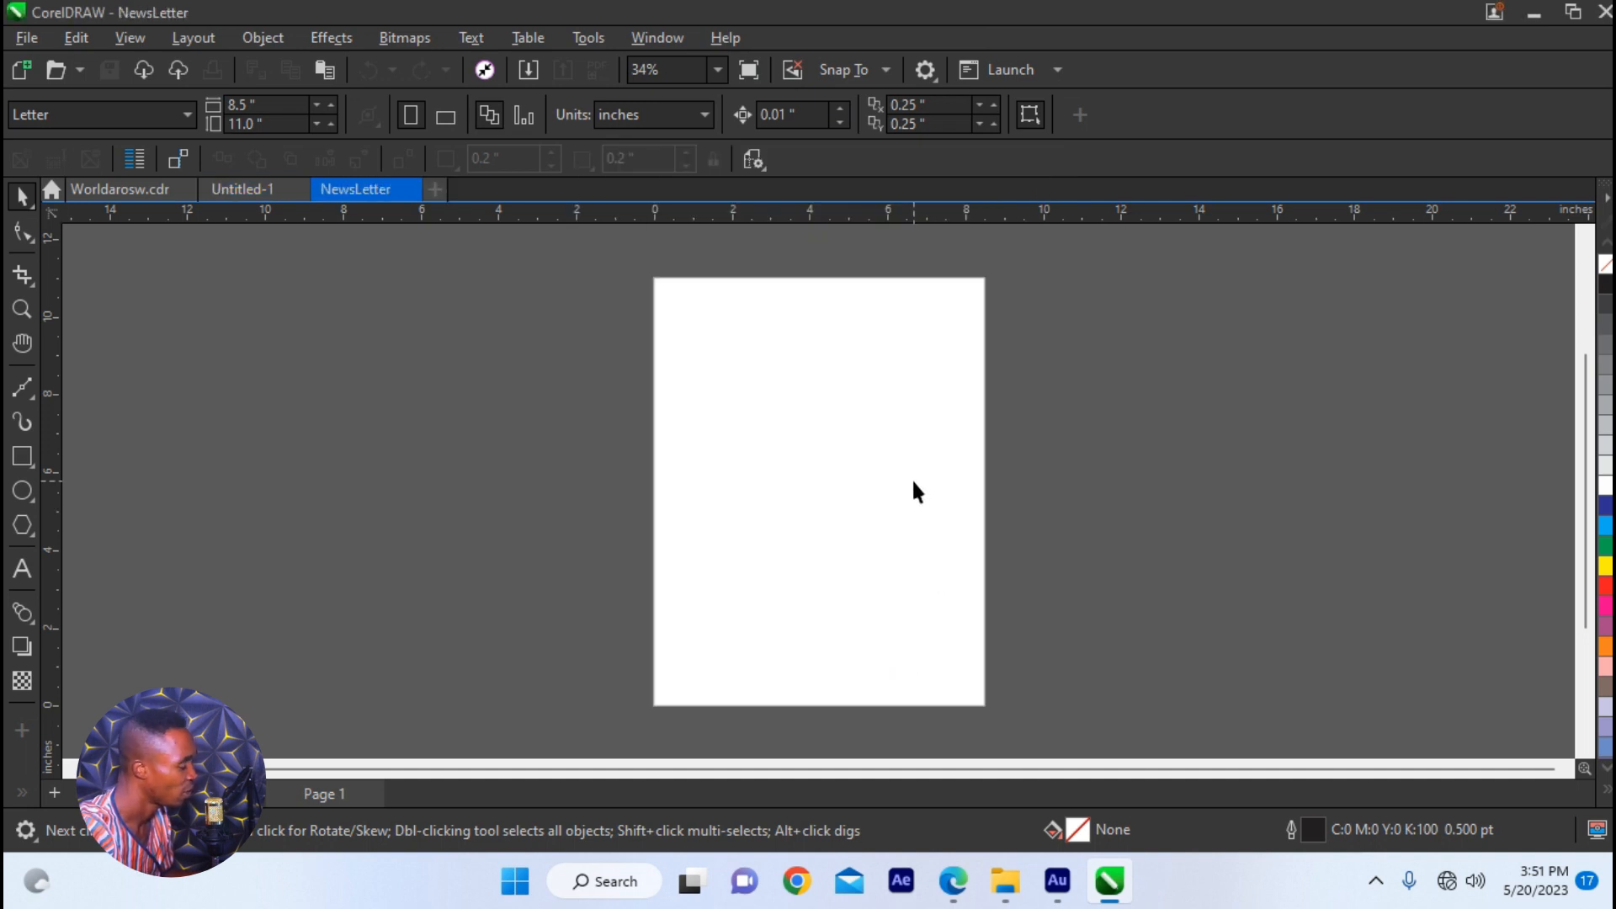
# - Add a full-page grey rectangle and a red header band, then begin importing
pyautogui.click(22, 455)
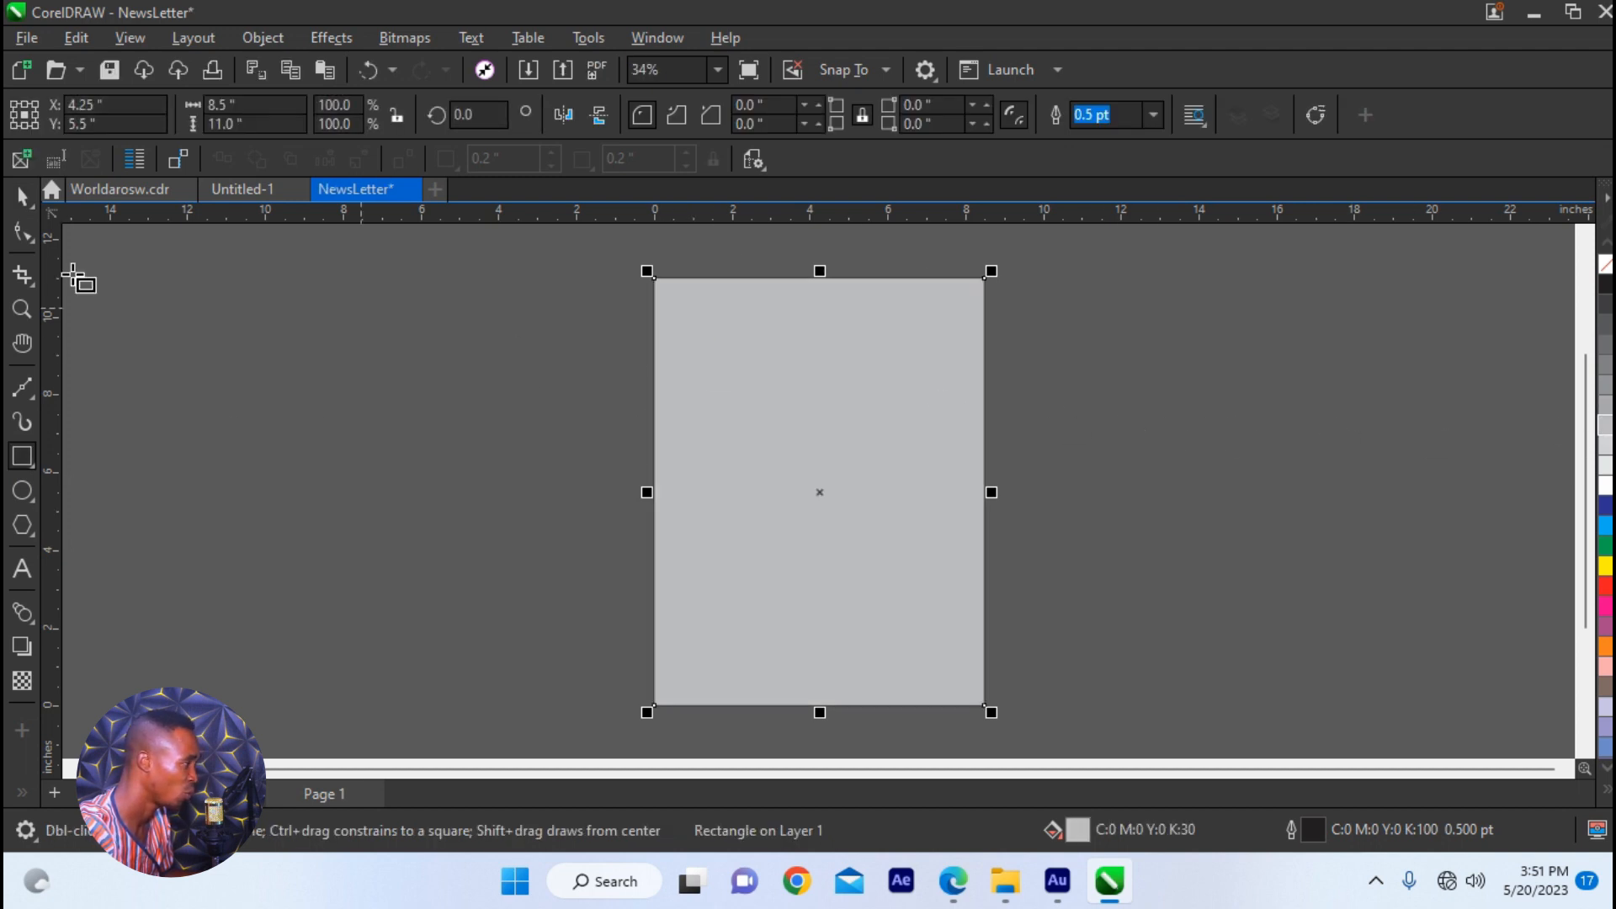
pyautogui.moveTo(1088, 305)
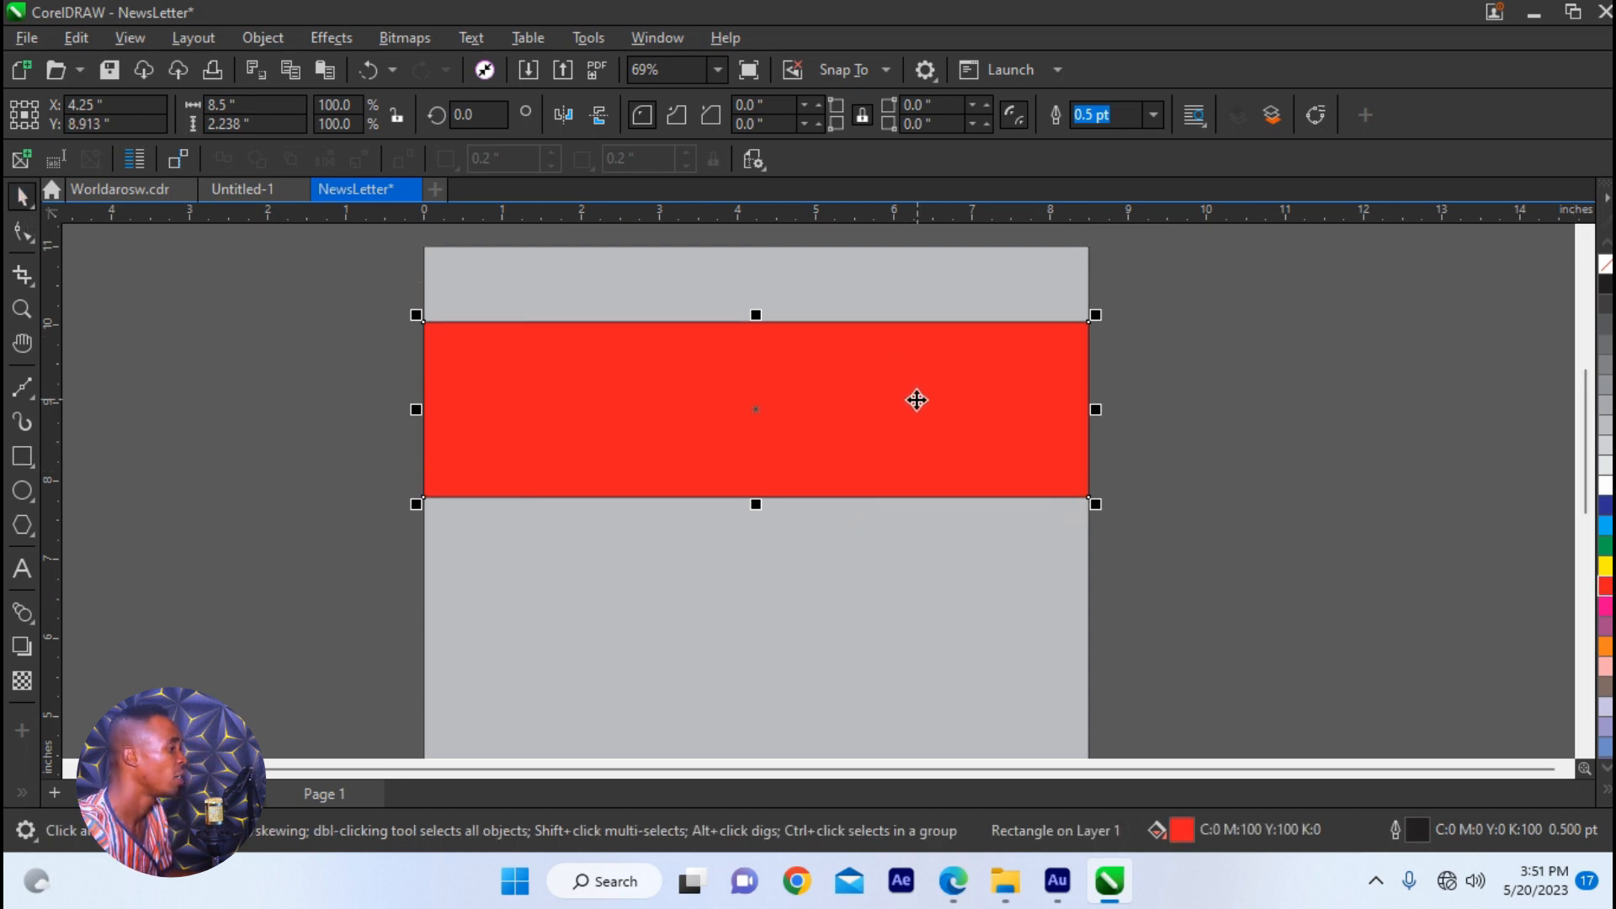
pyautogui.moveTo(809, 418)
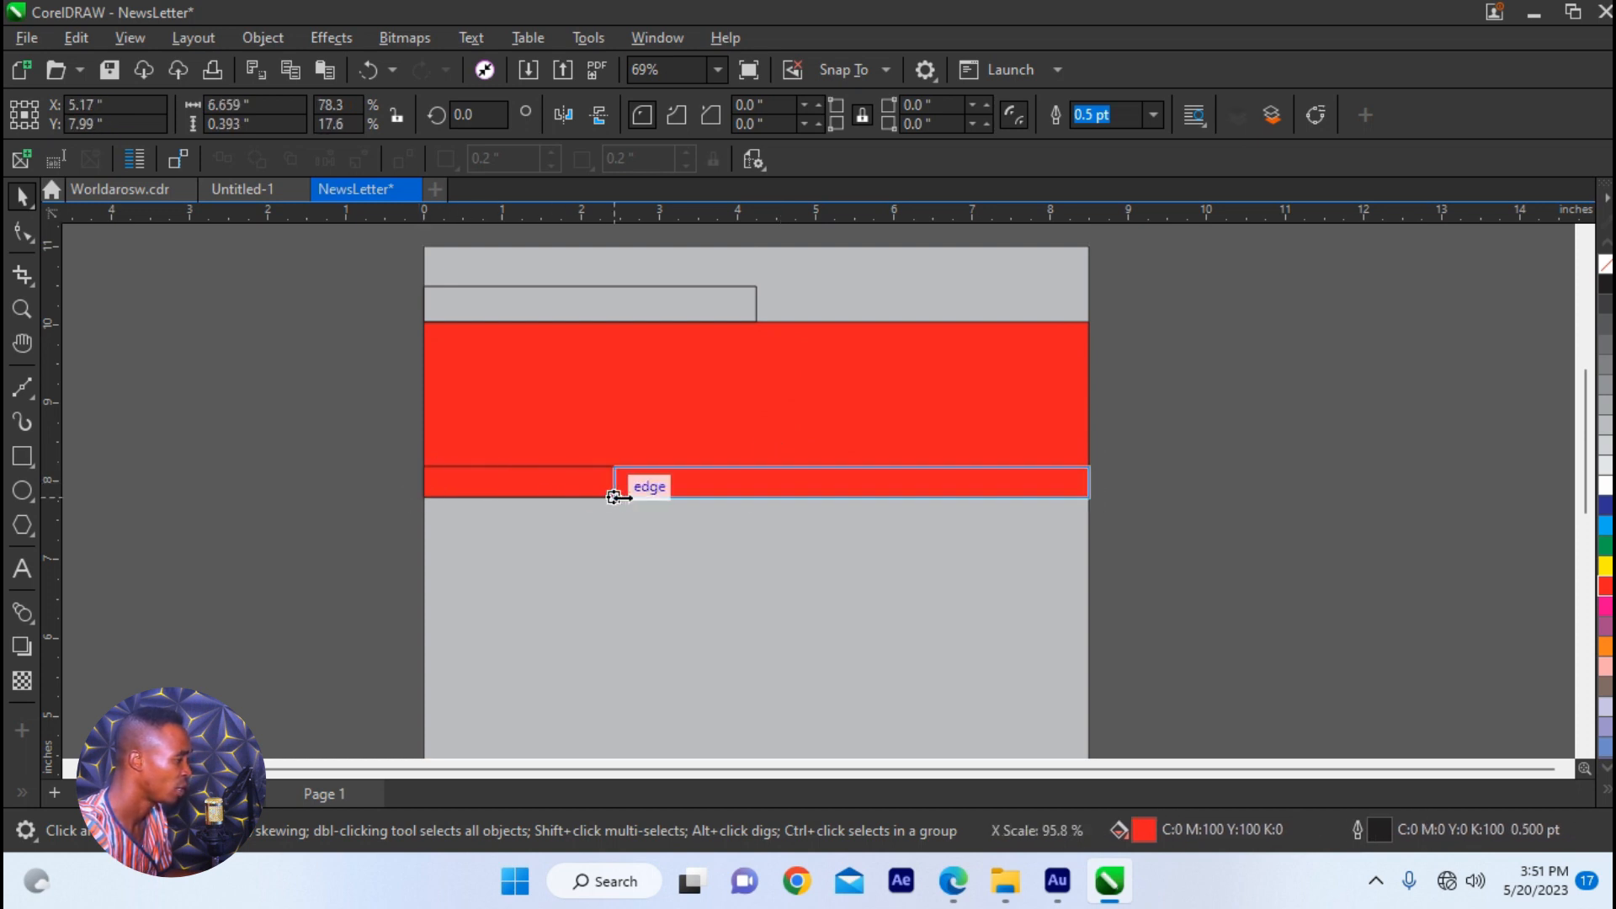
pyautogui.click(845, 483)
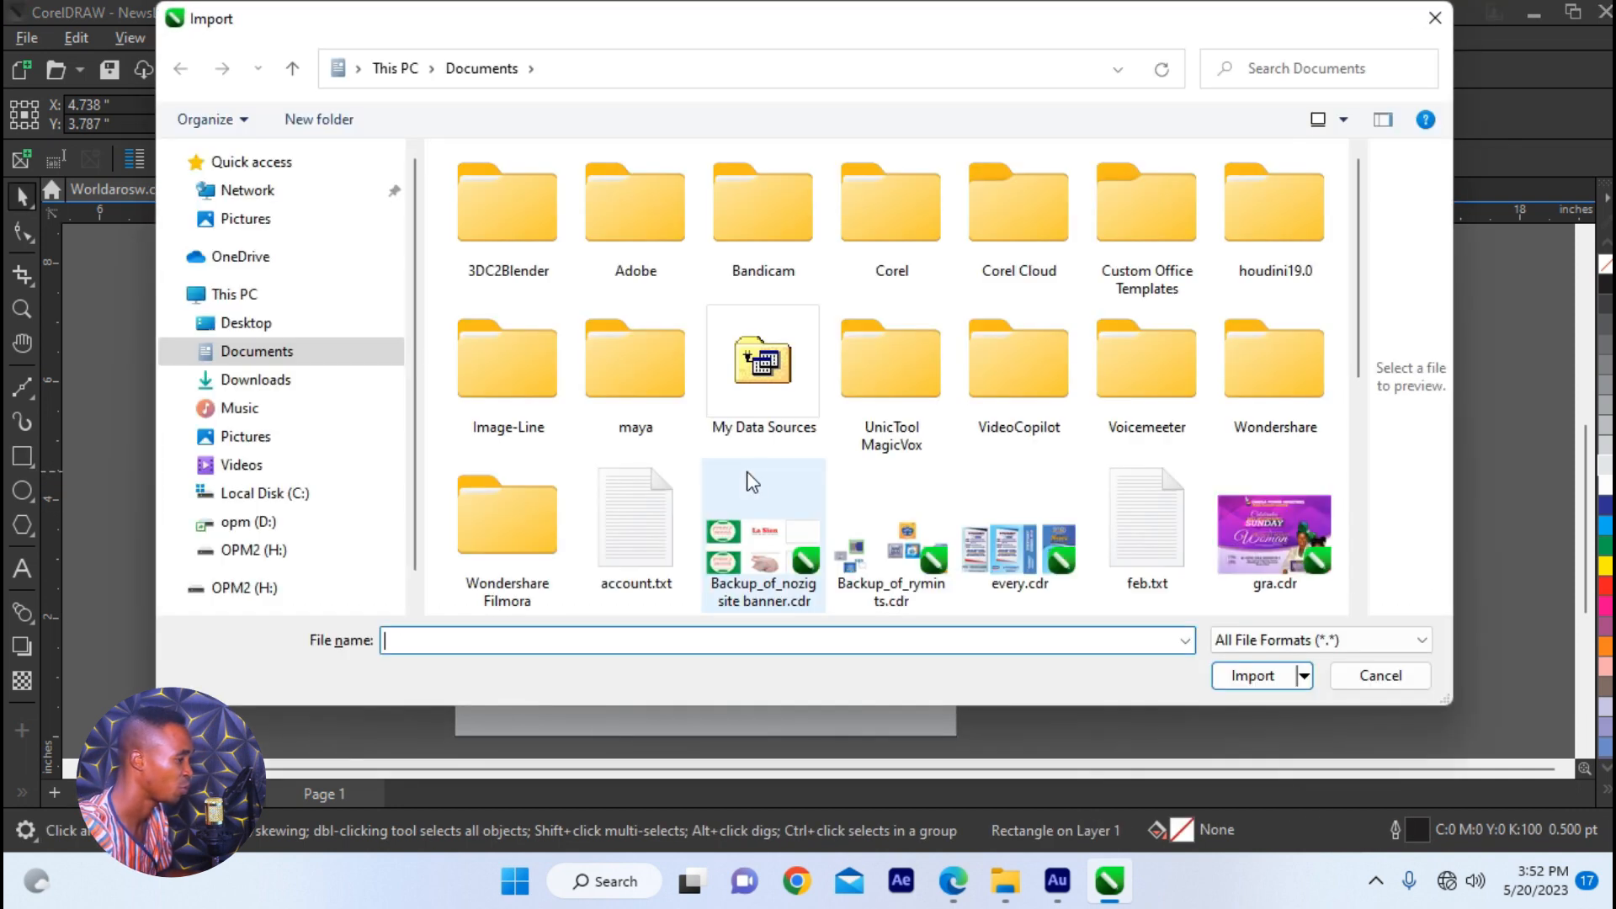
# - Import News.png from Pictures and place the shopping photo on the page
pyautogui.click(245, 436)
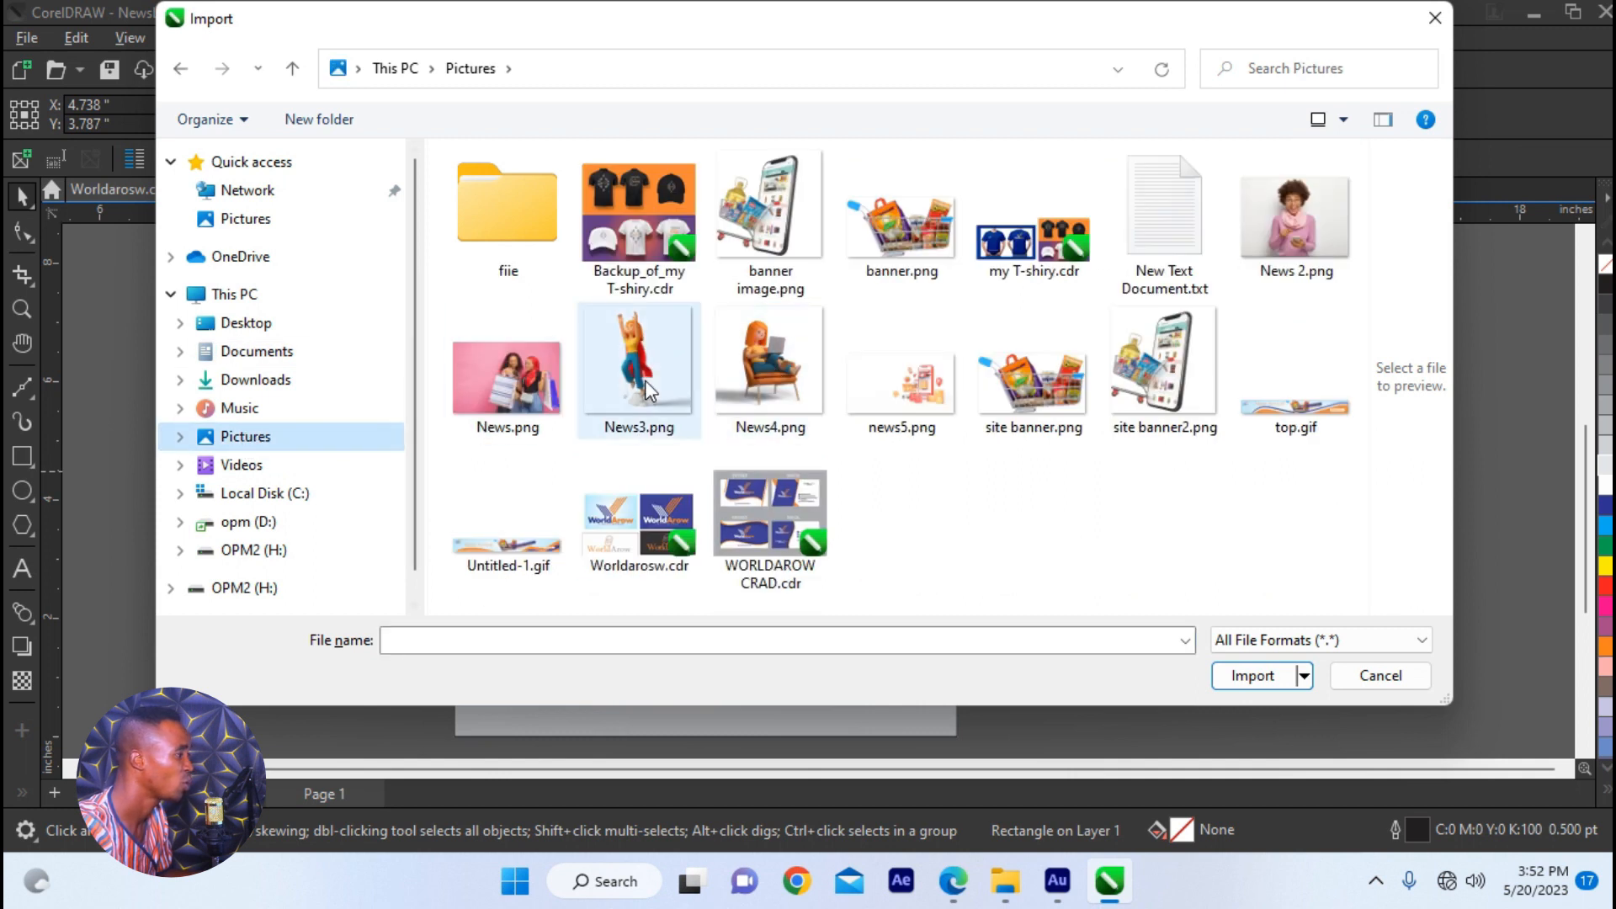
pyautogui.click(506, 368)
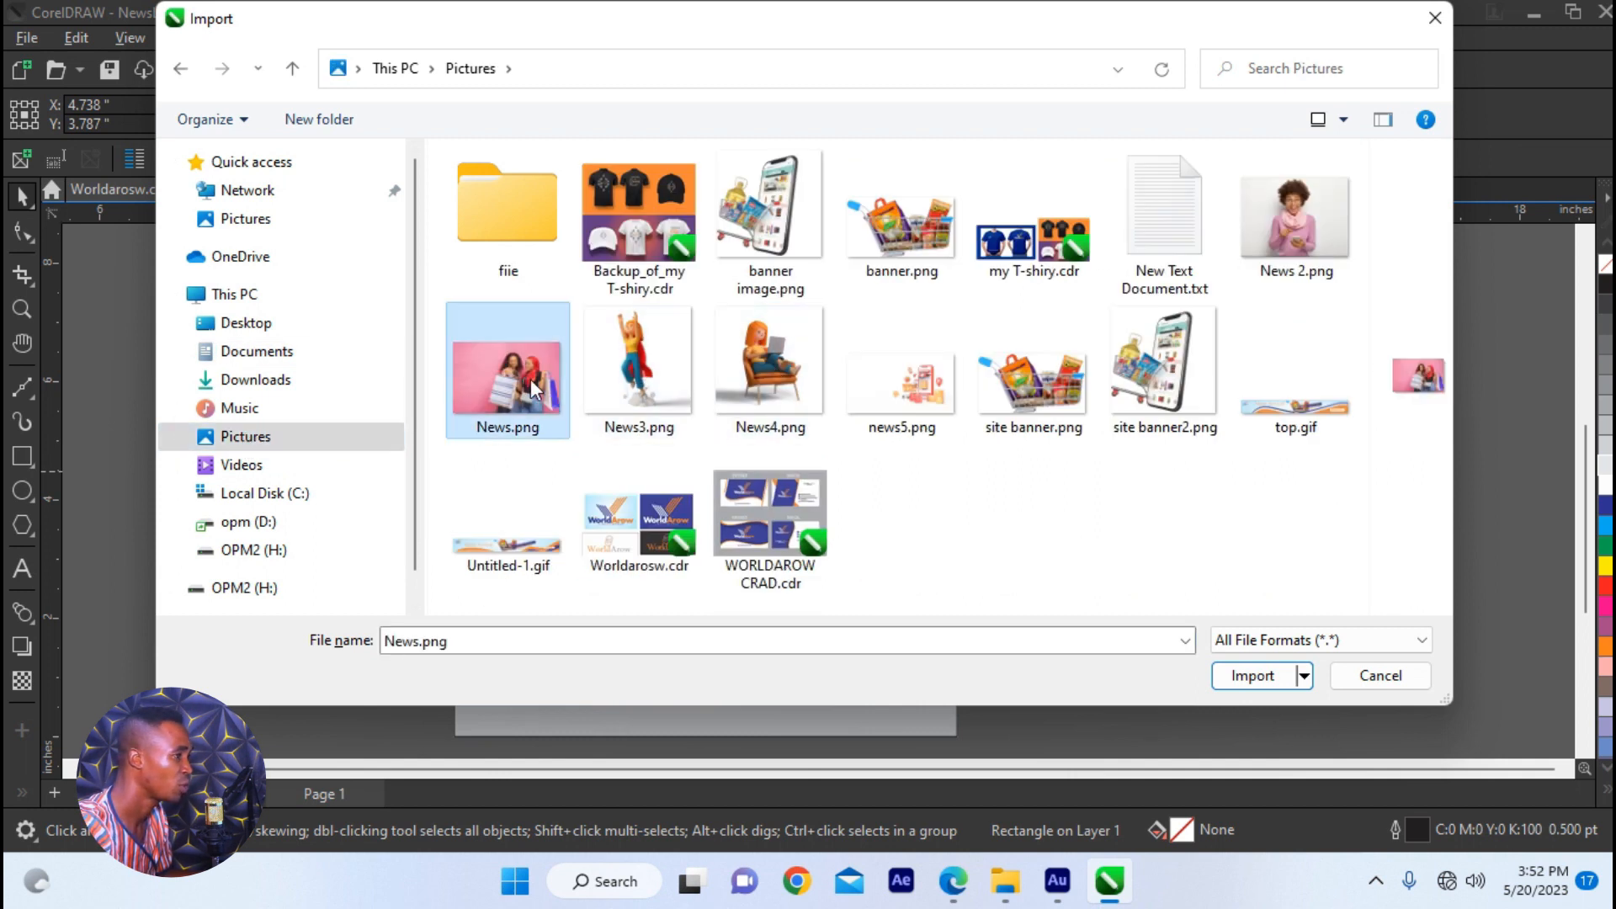
pyautogui.click(1250, 676)
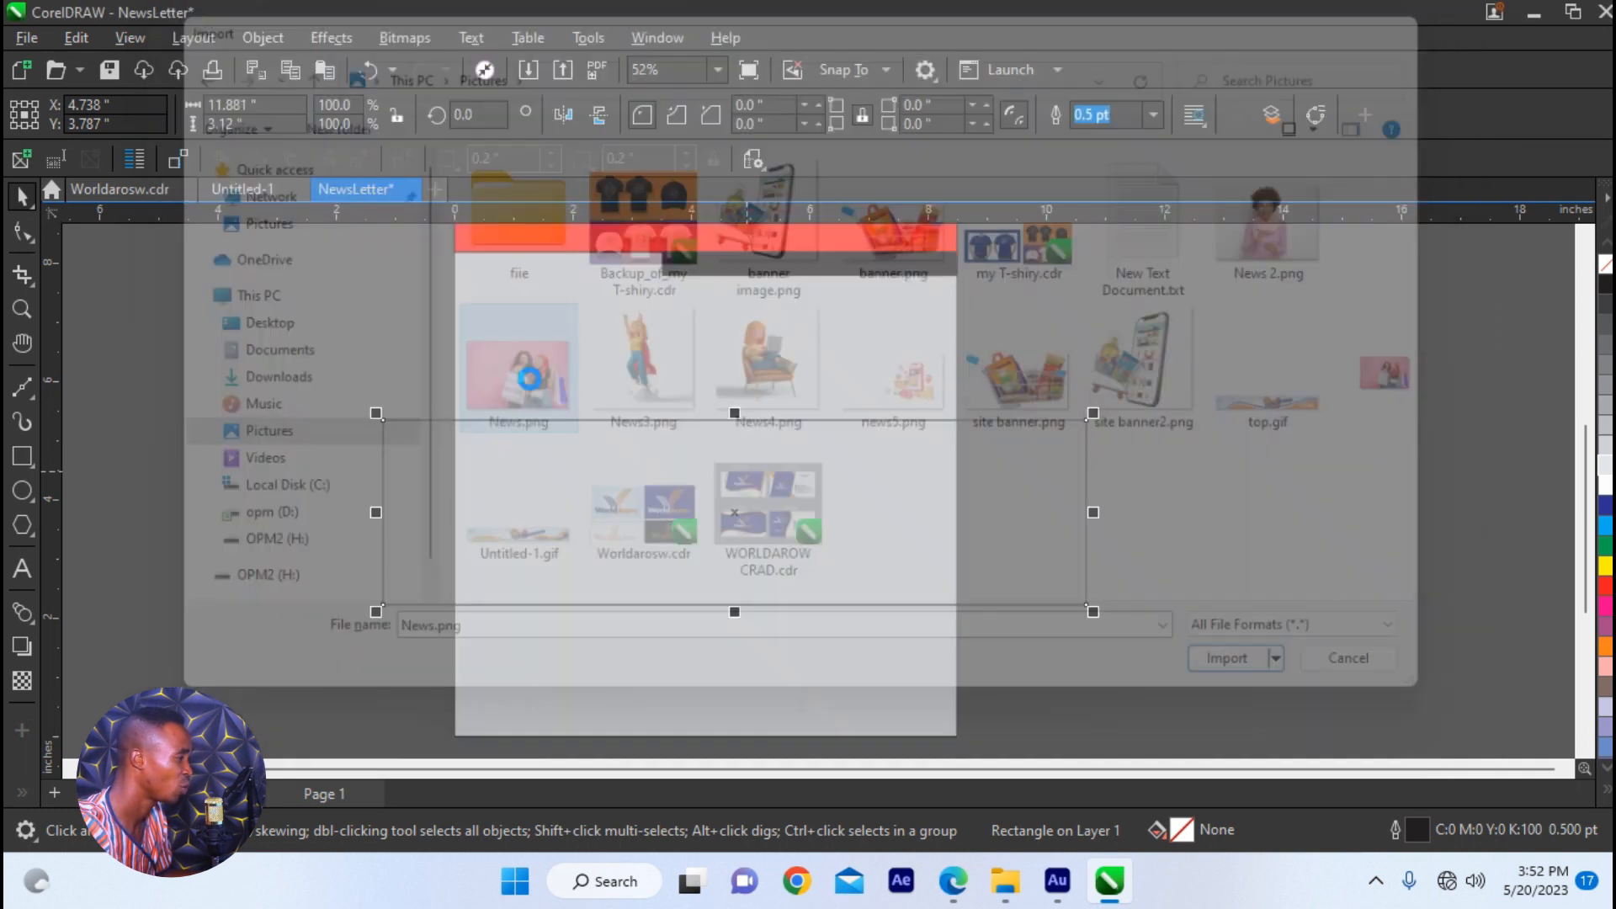
pyautogui.click(1226, 658)
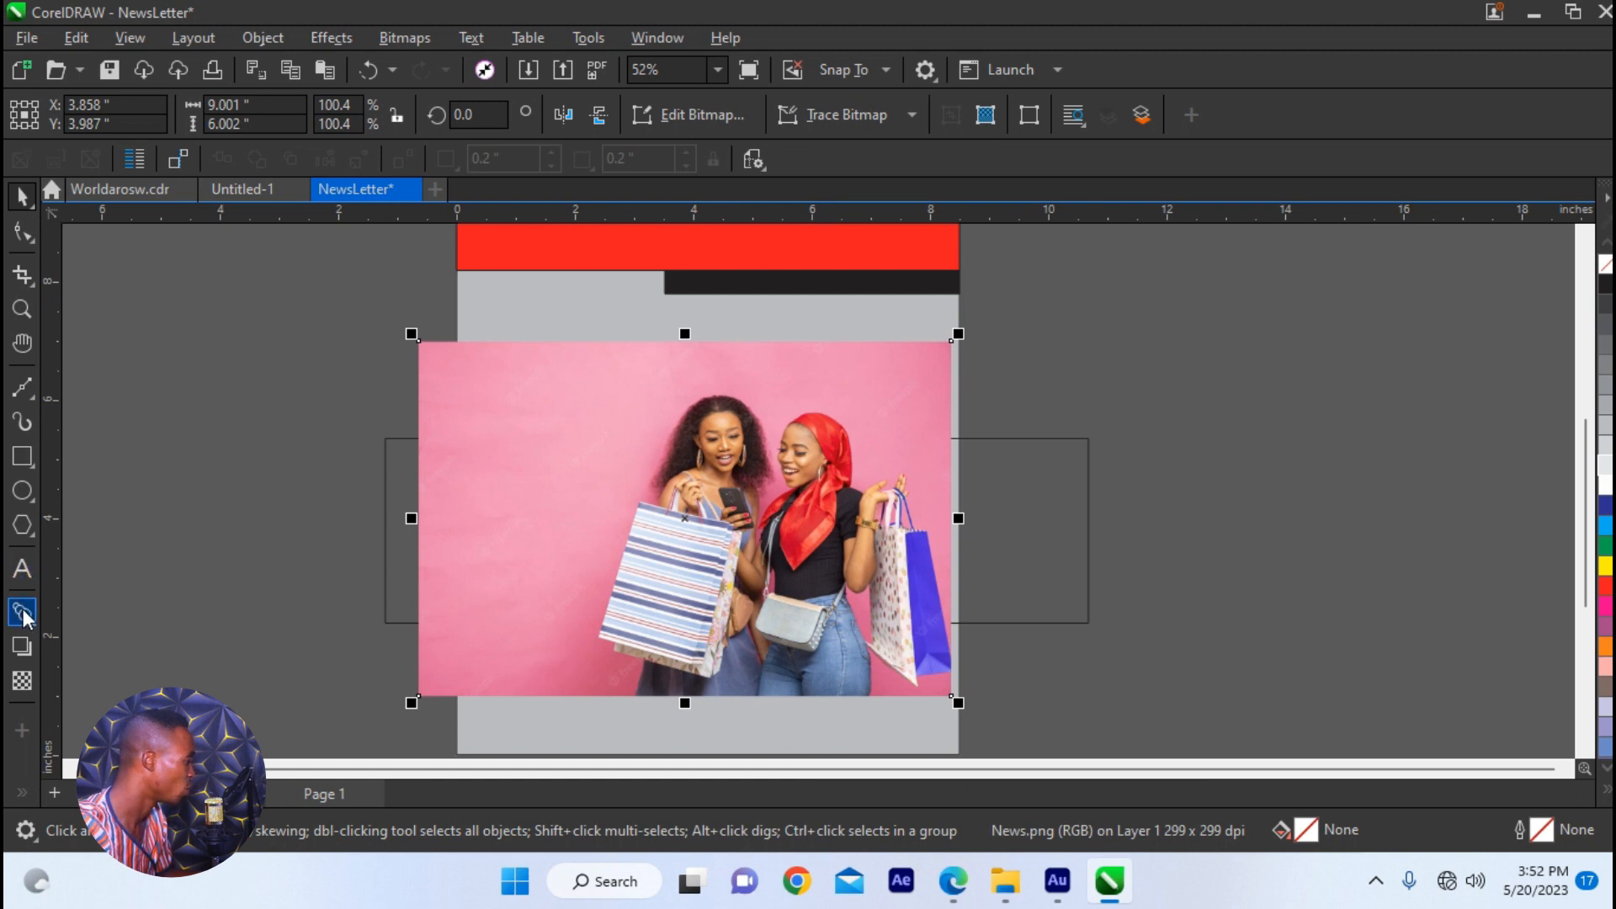
pyautogui.click(22, 611)
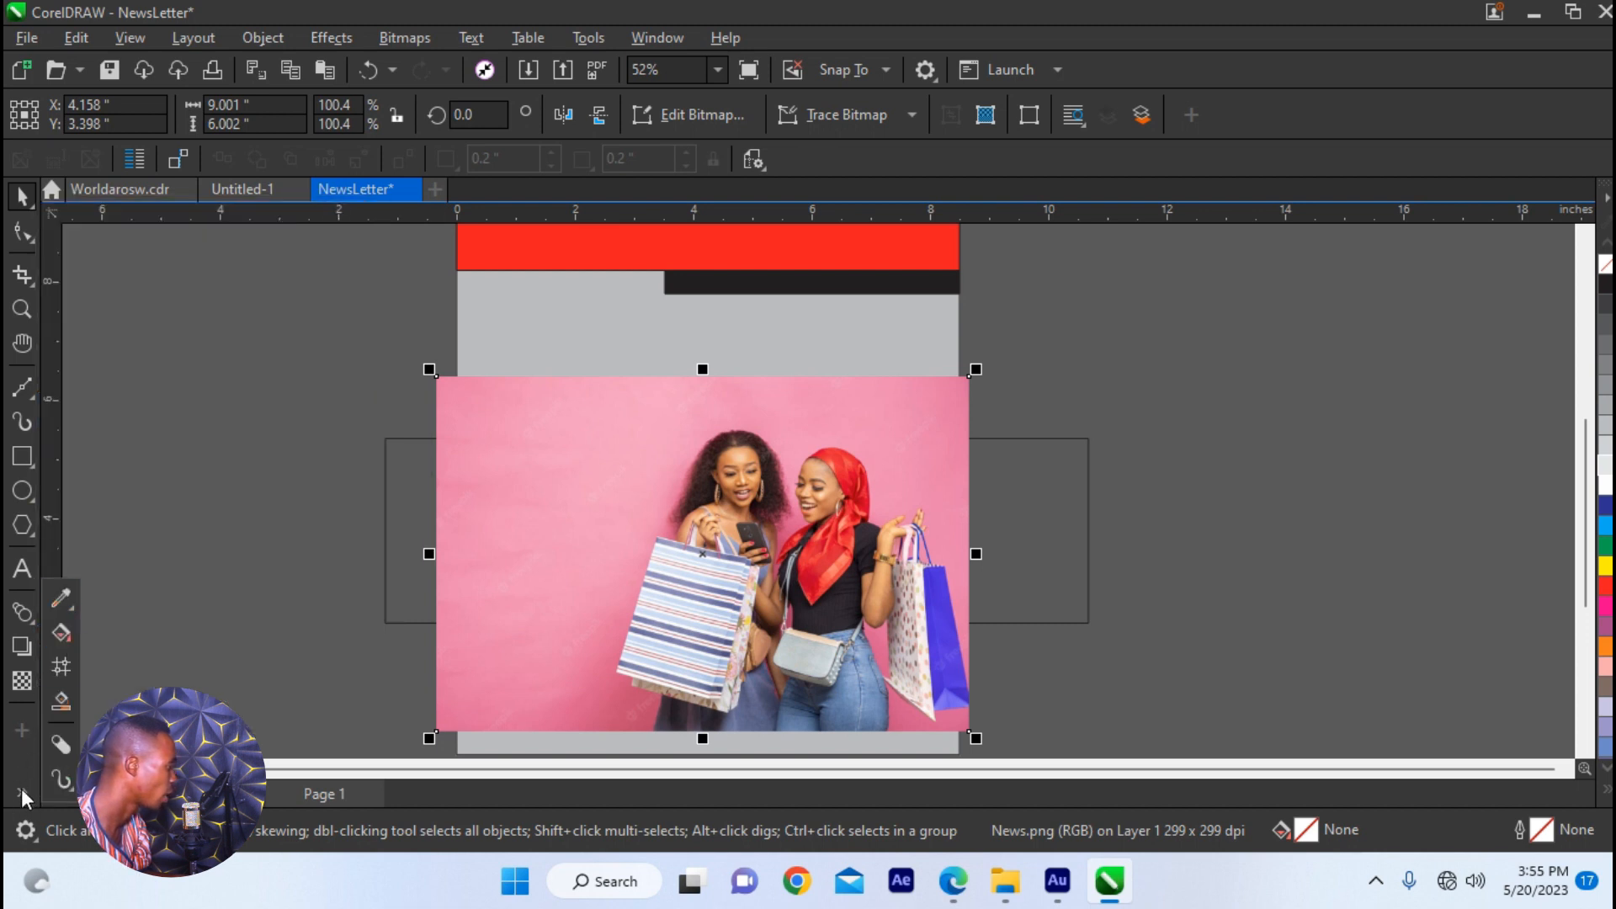
pyautogui.moveTo(59, 598)
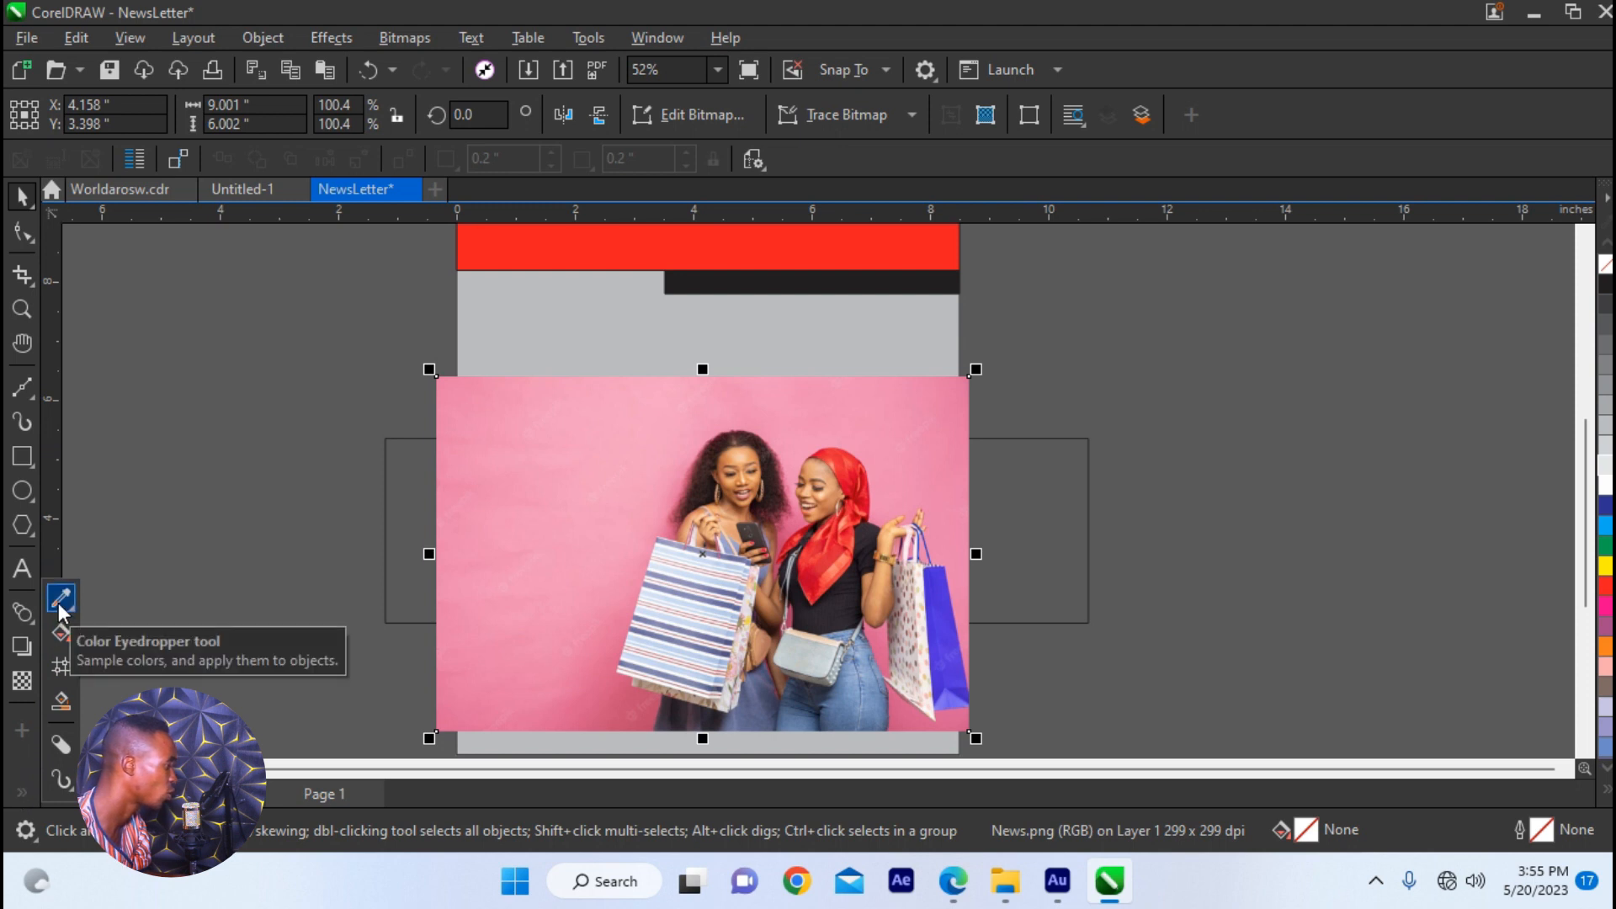
# - Fill the header with pink sampled from the photo and show the Document Palette
pyautogui.click(59, 598)
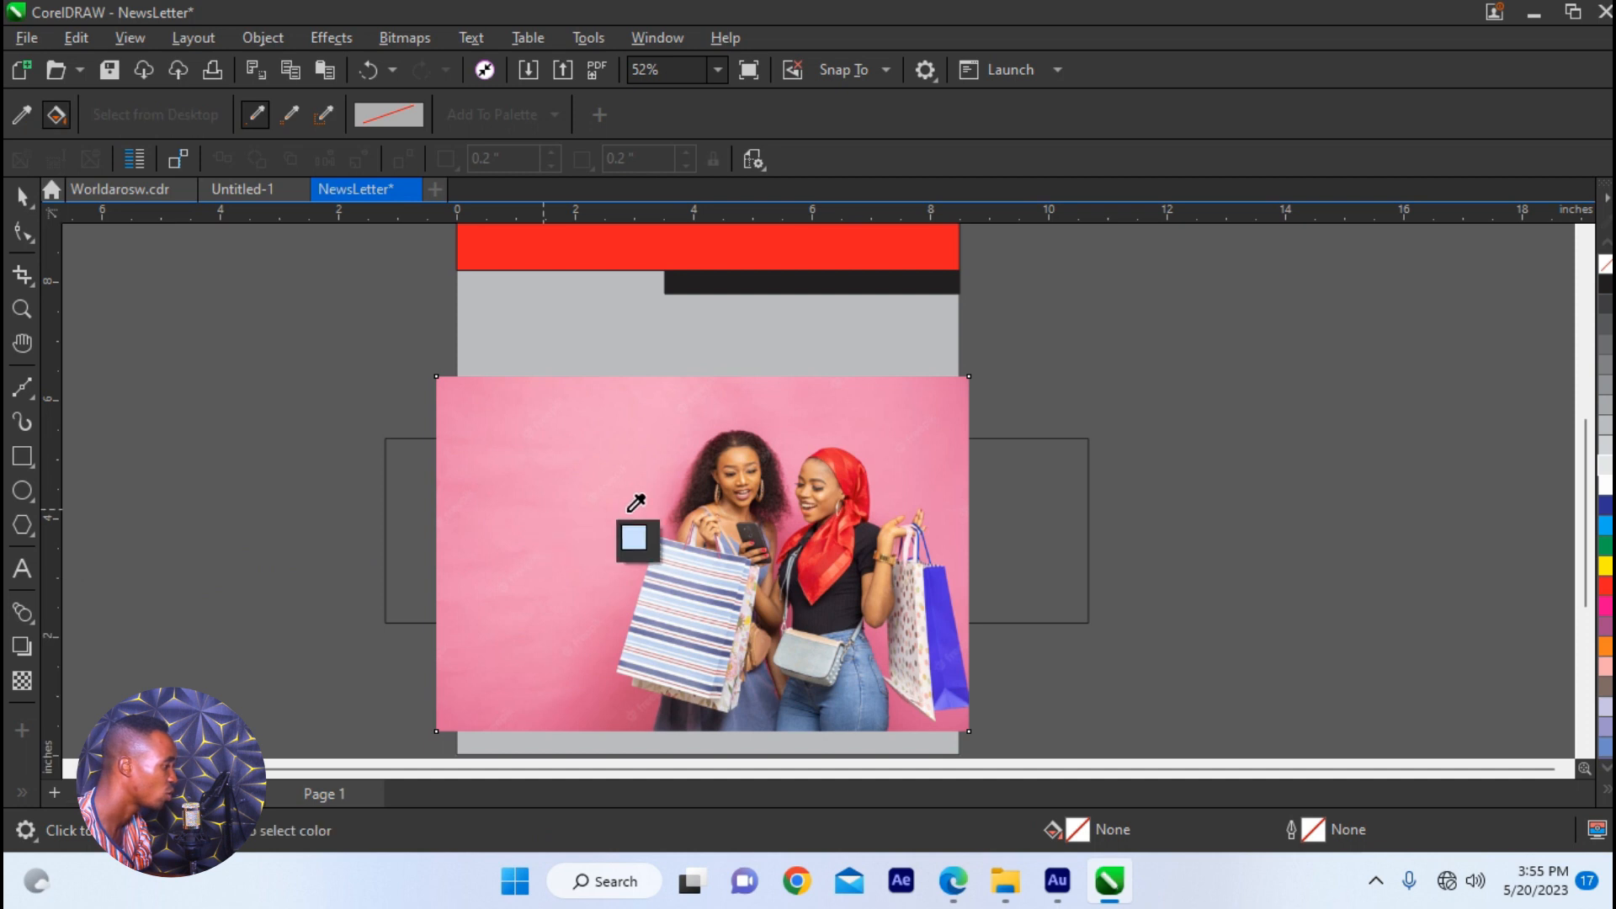
pyautogui.moveTo(886, 418)
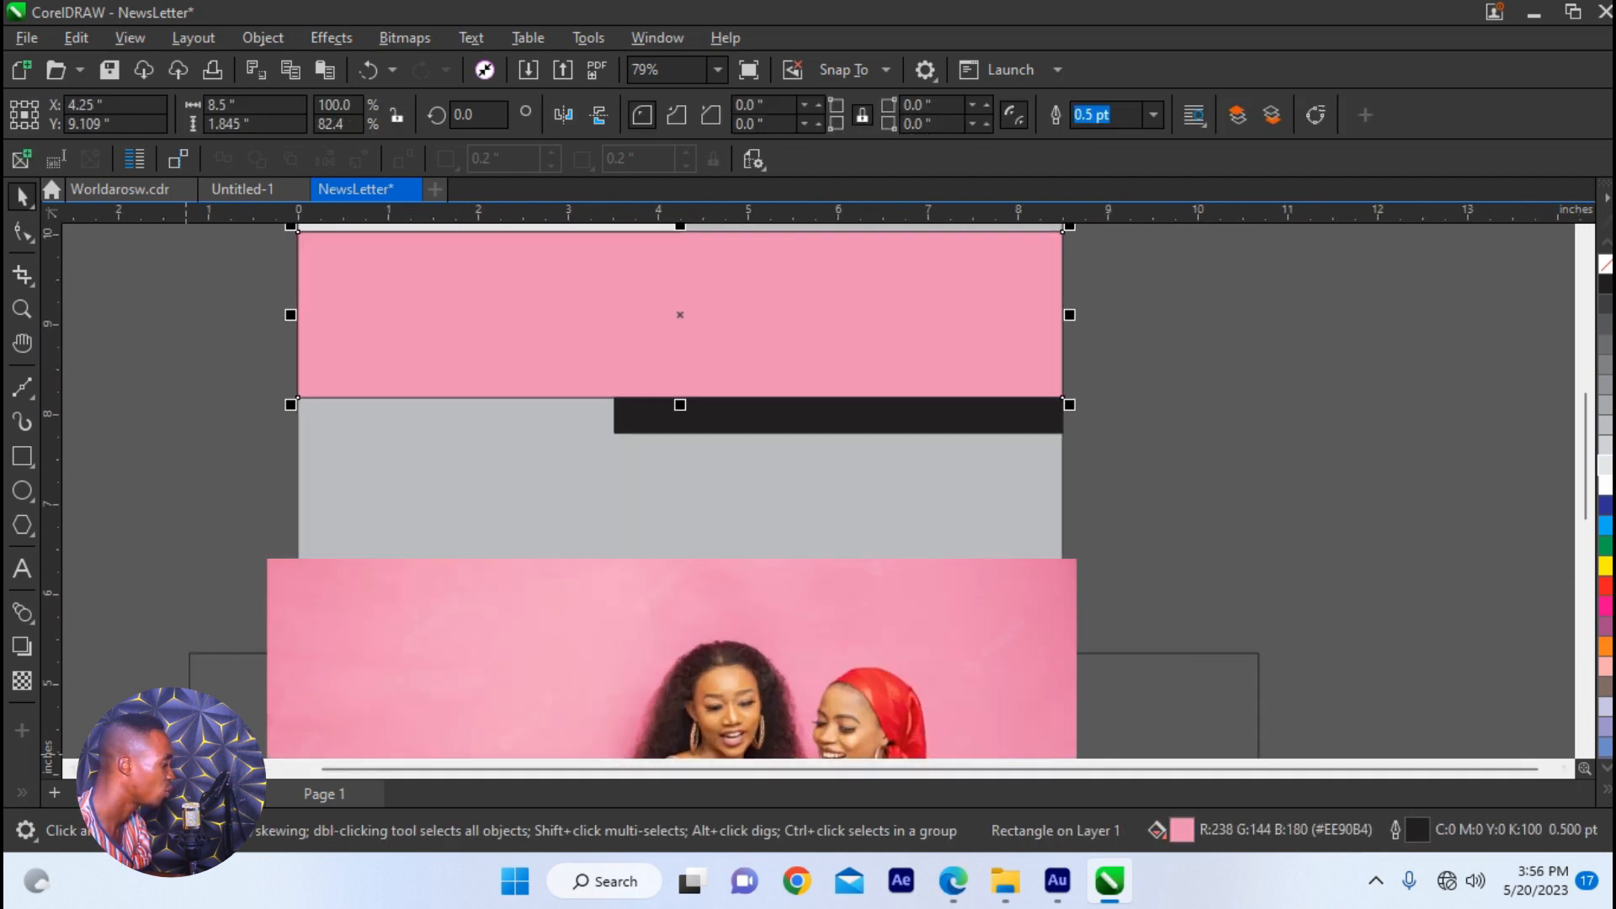
pyautogui.click(656, 37)
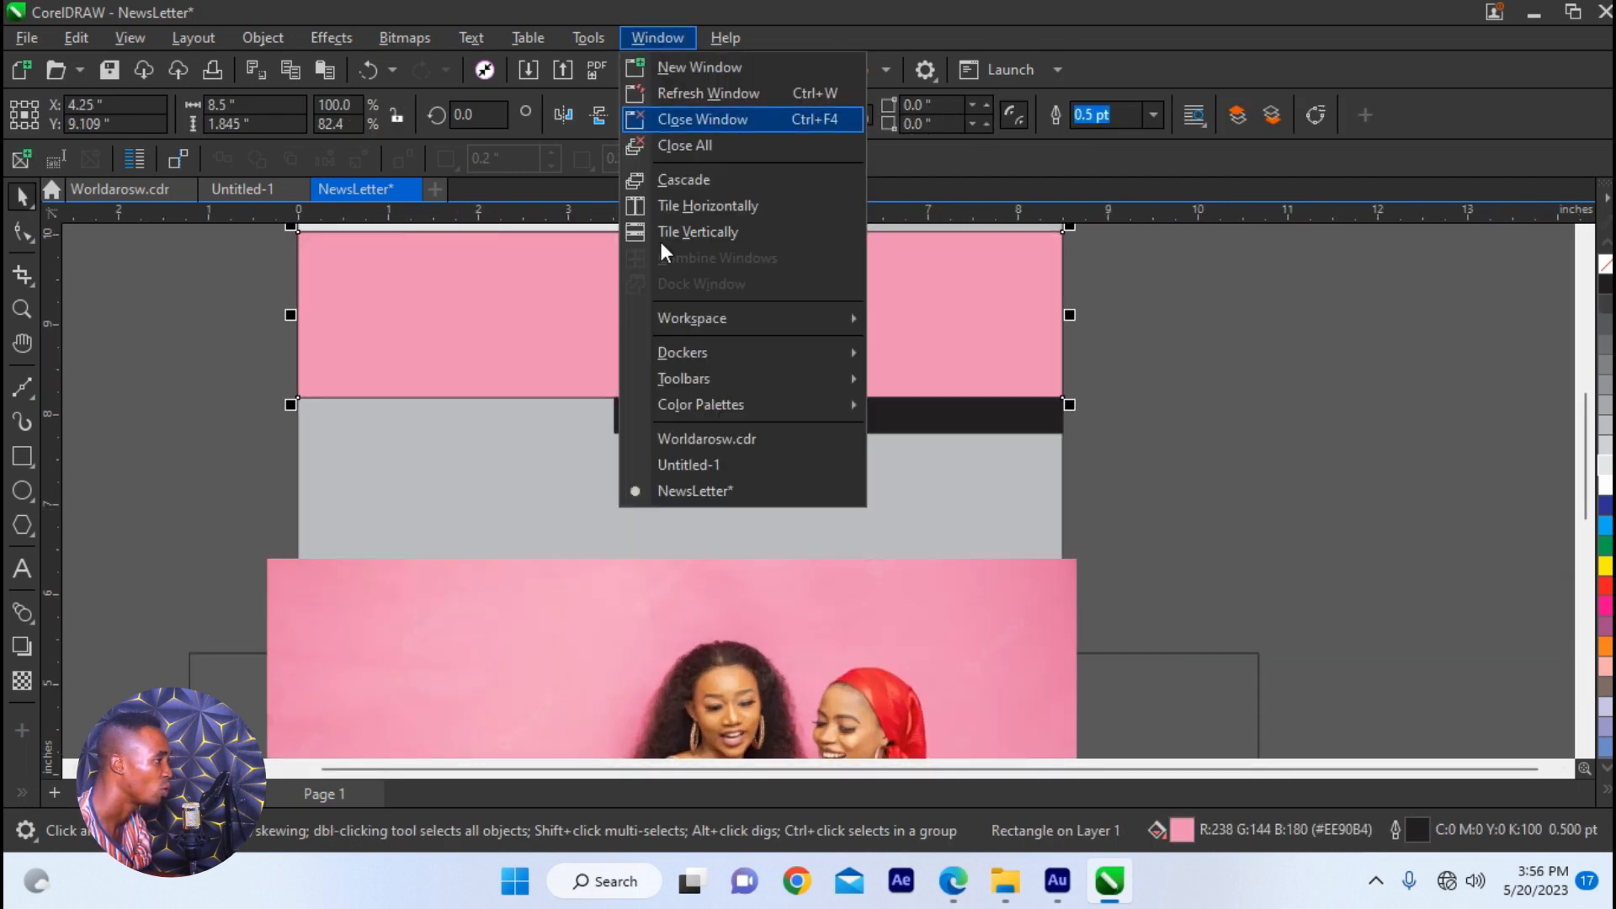
pyautogui.moveTo(702, 404)
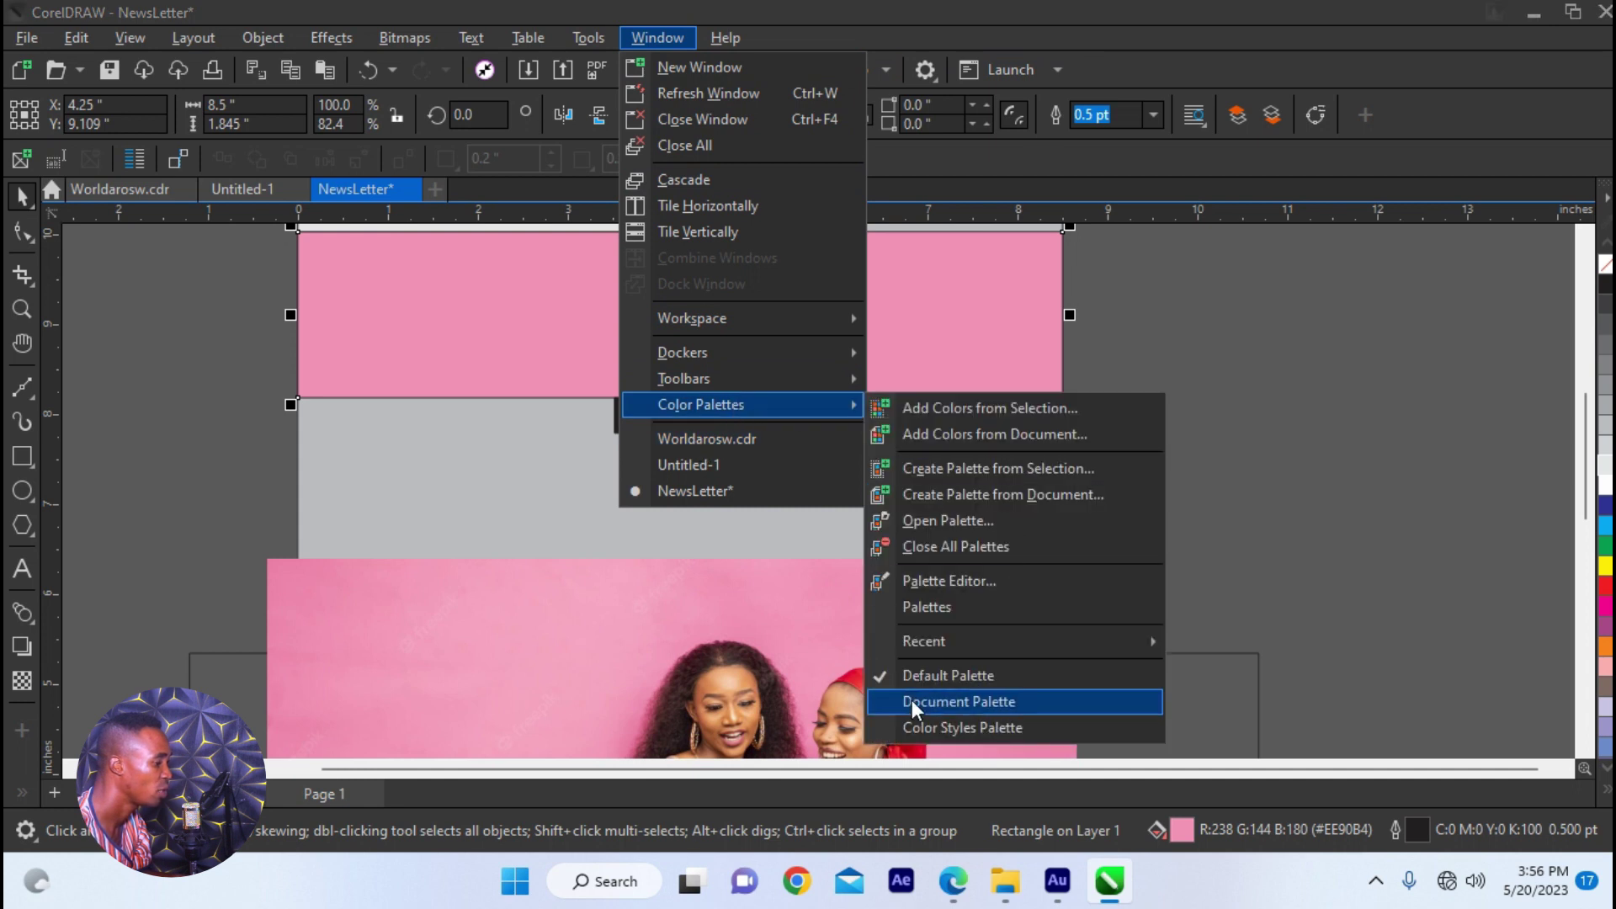
pyautogui.click(958, 701)
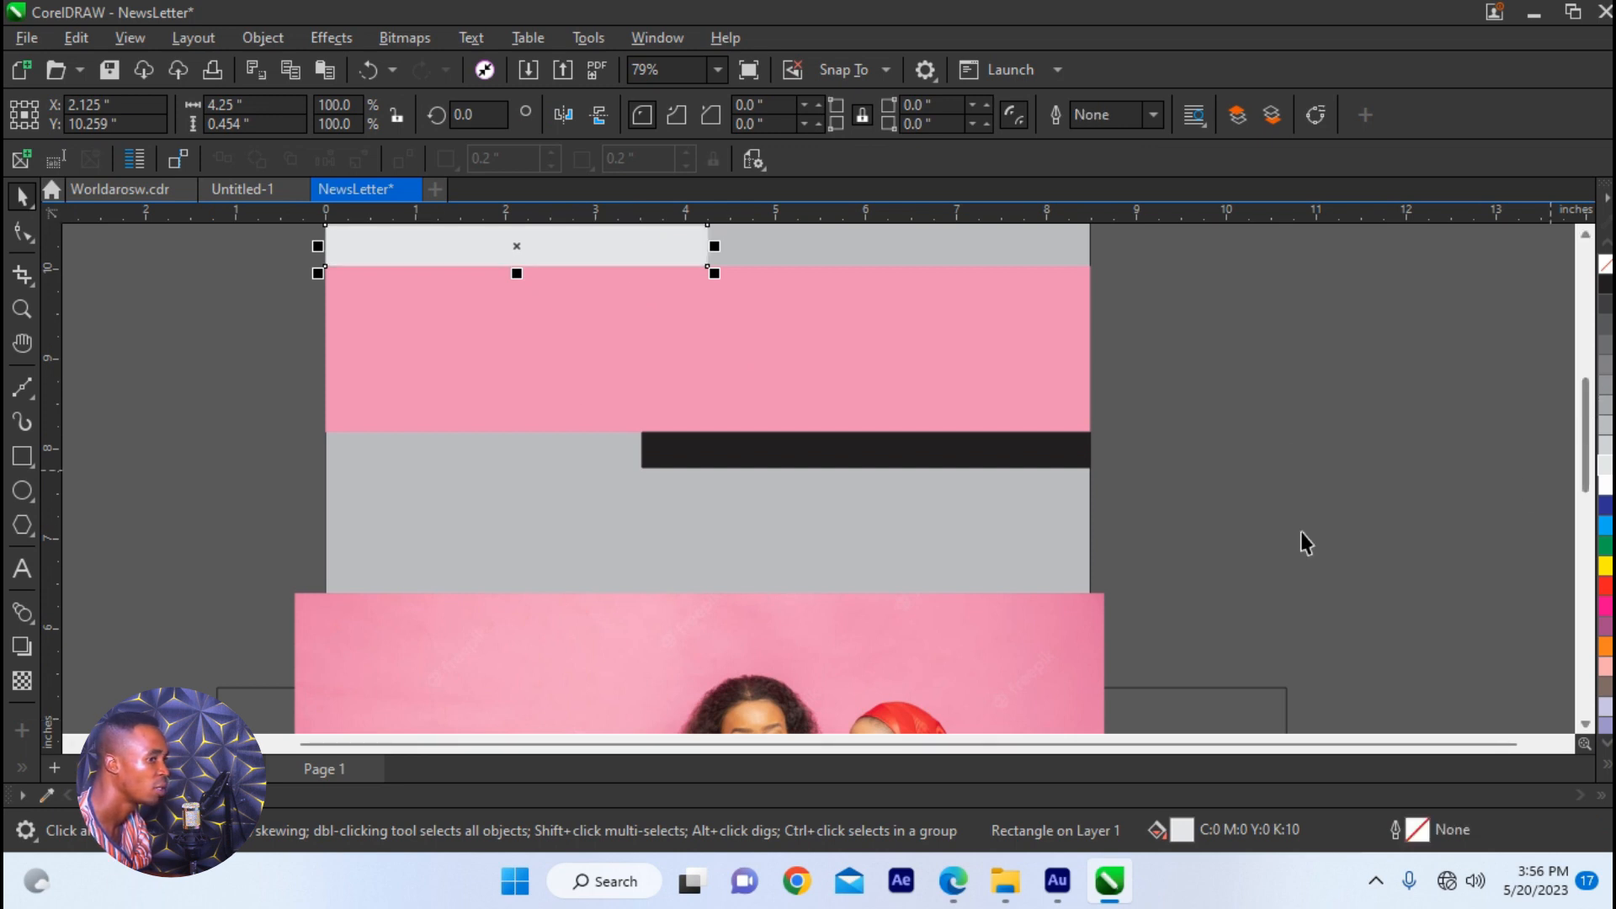
pyautogui.click(701, 515)
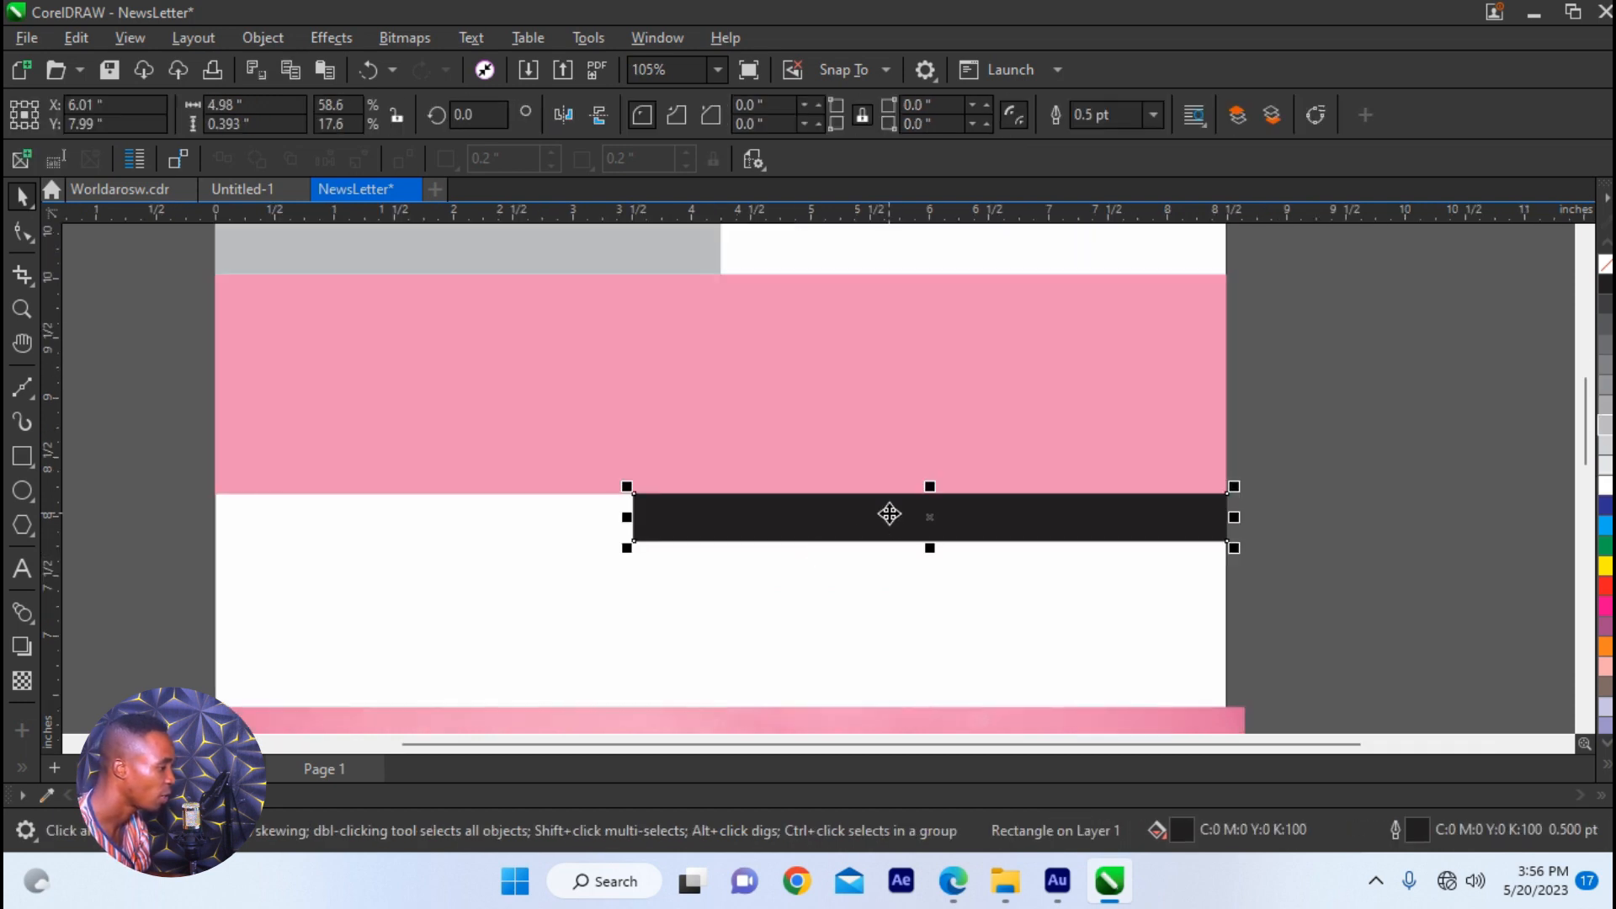
# - Add the NEWSLETTER title in the header and set it in Heading Pro Heavy
pyautogui.click(22, 568)
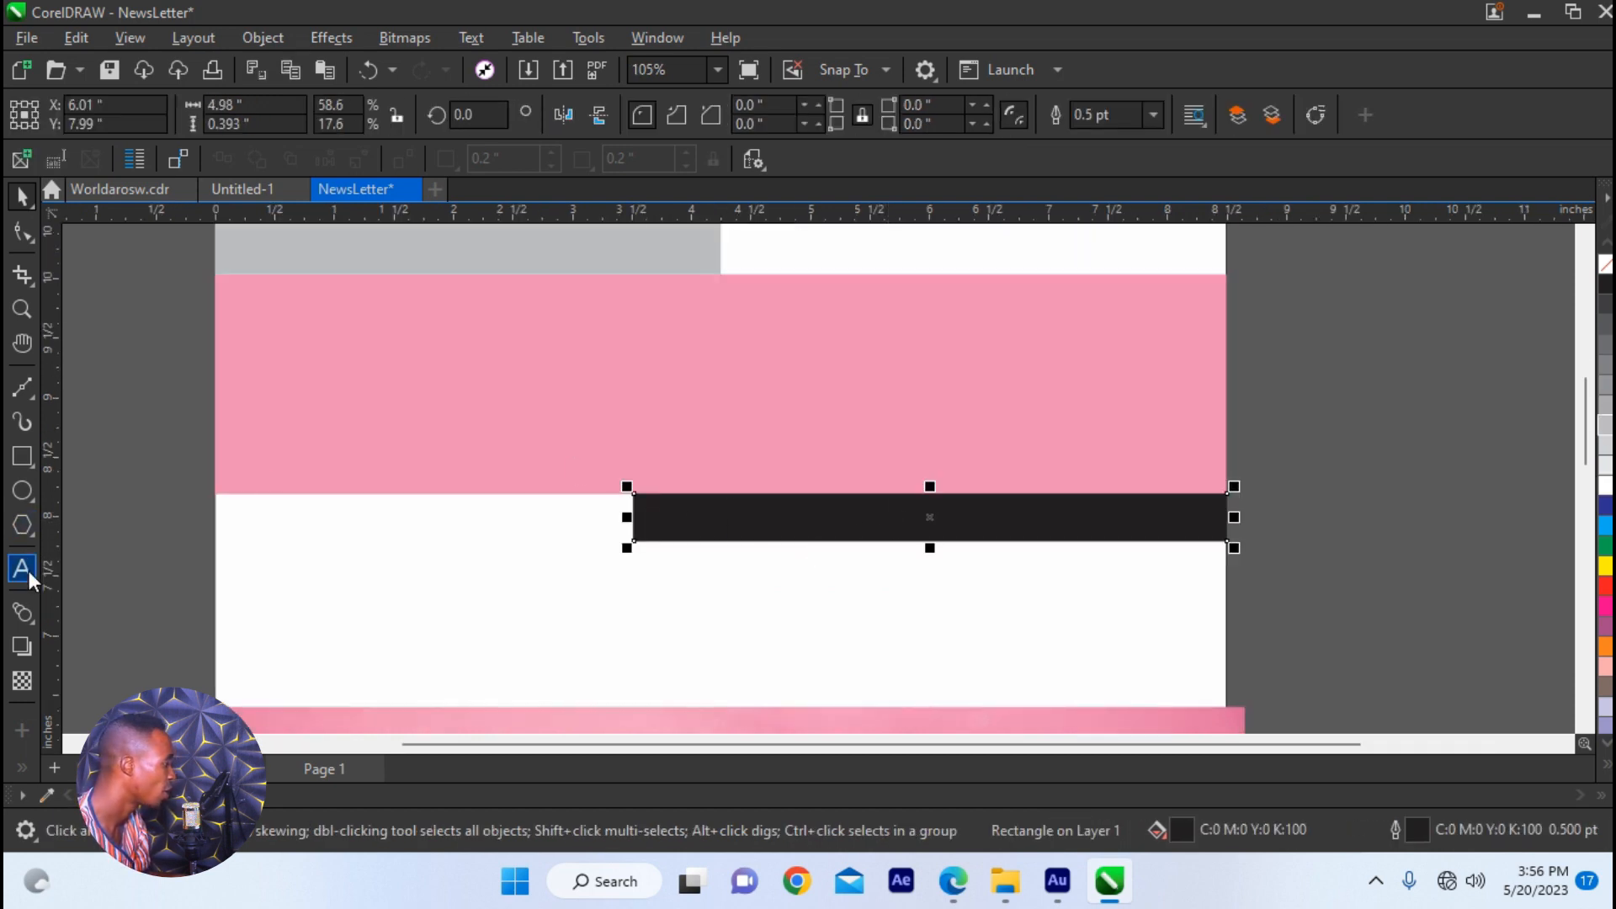
pyautogui.write('NEW')
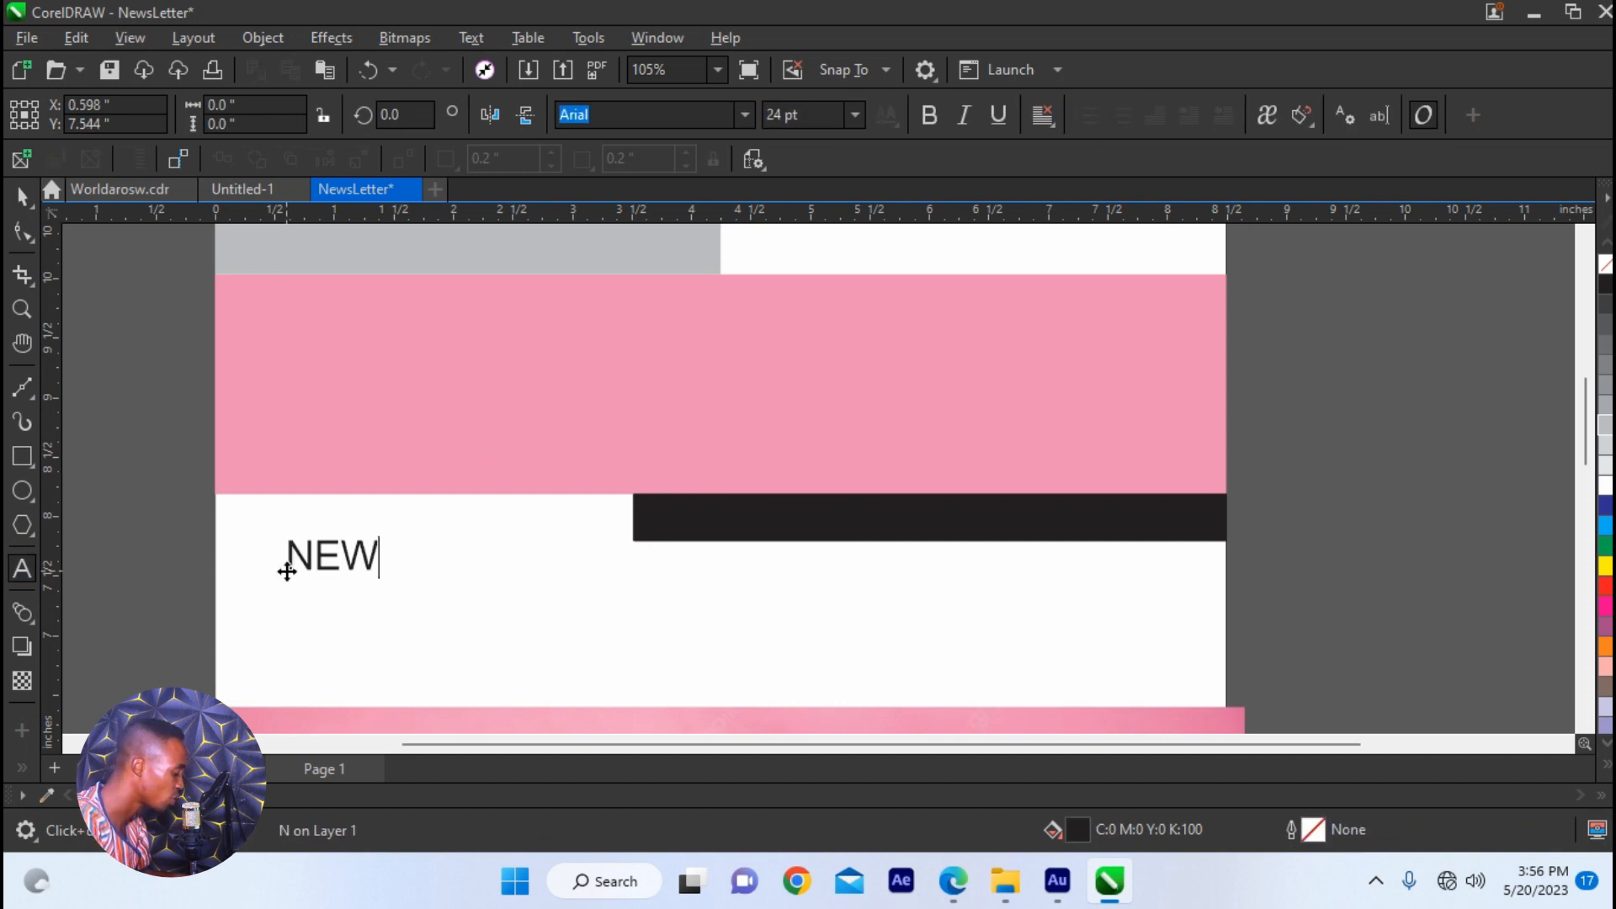
pyautogui.write('SLETTER')
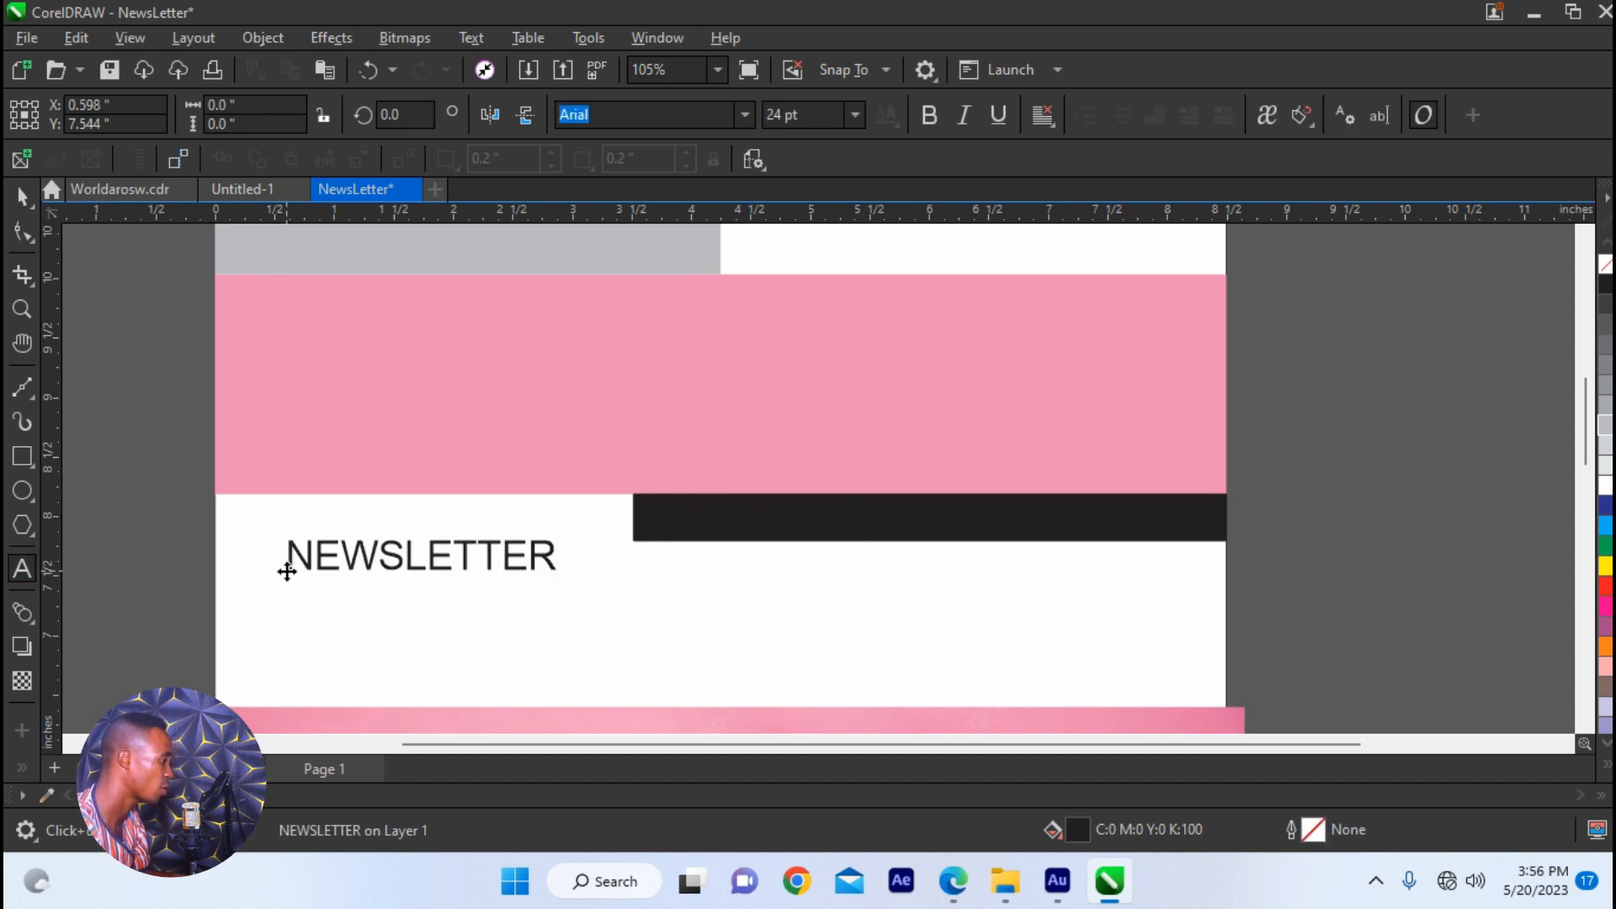
pyautogui.click(419, 556)
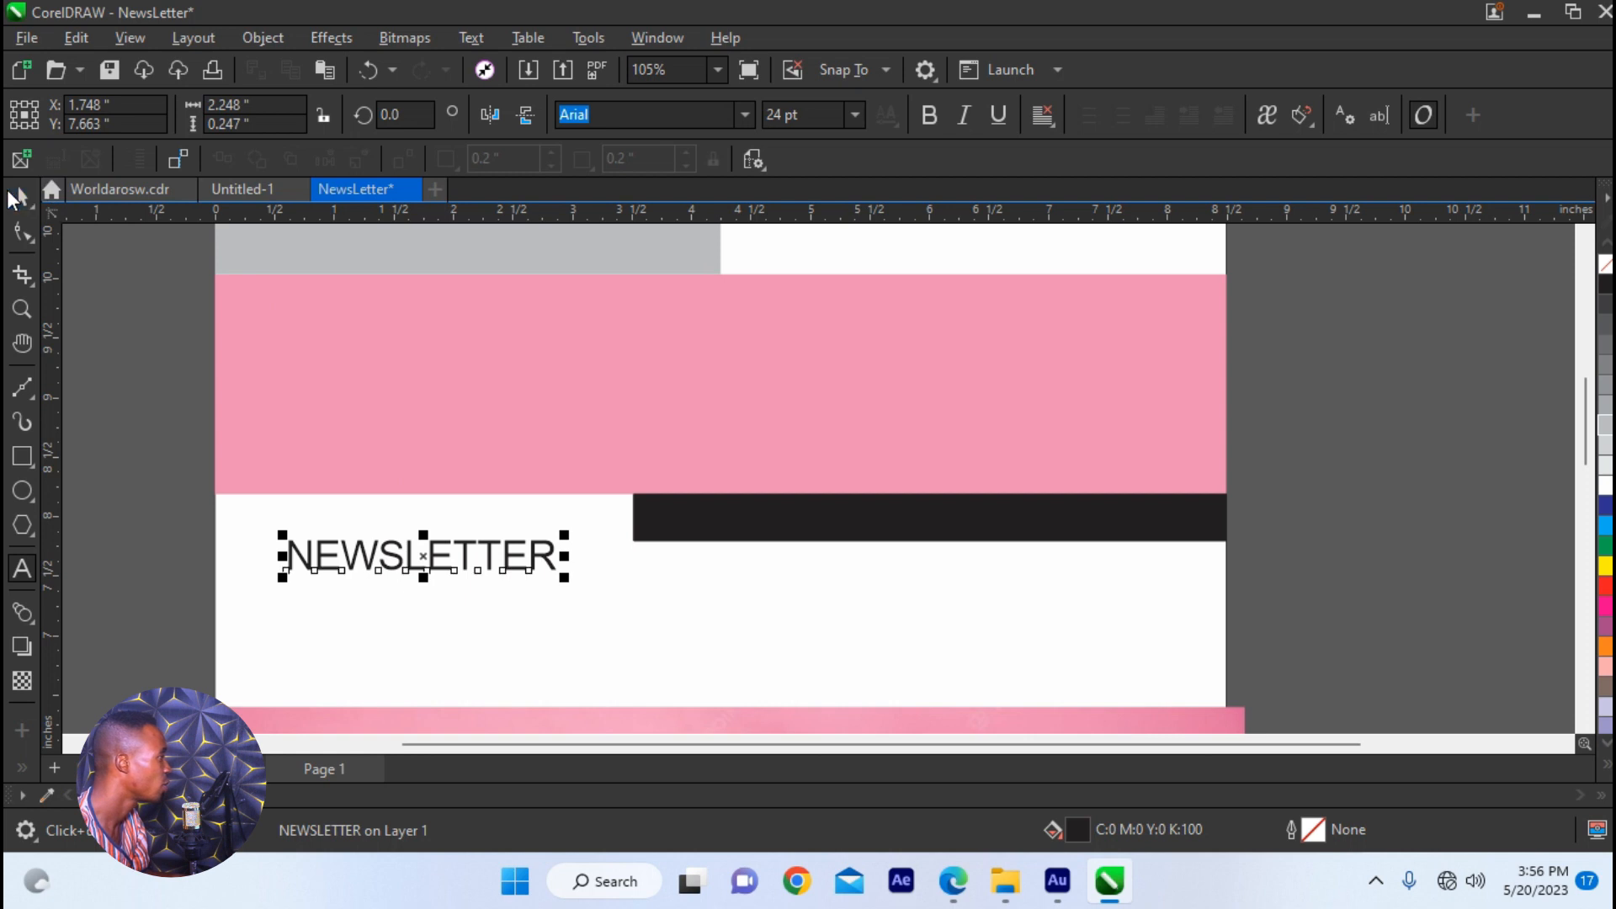
pyautogui.click(744, 114)
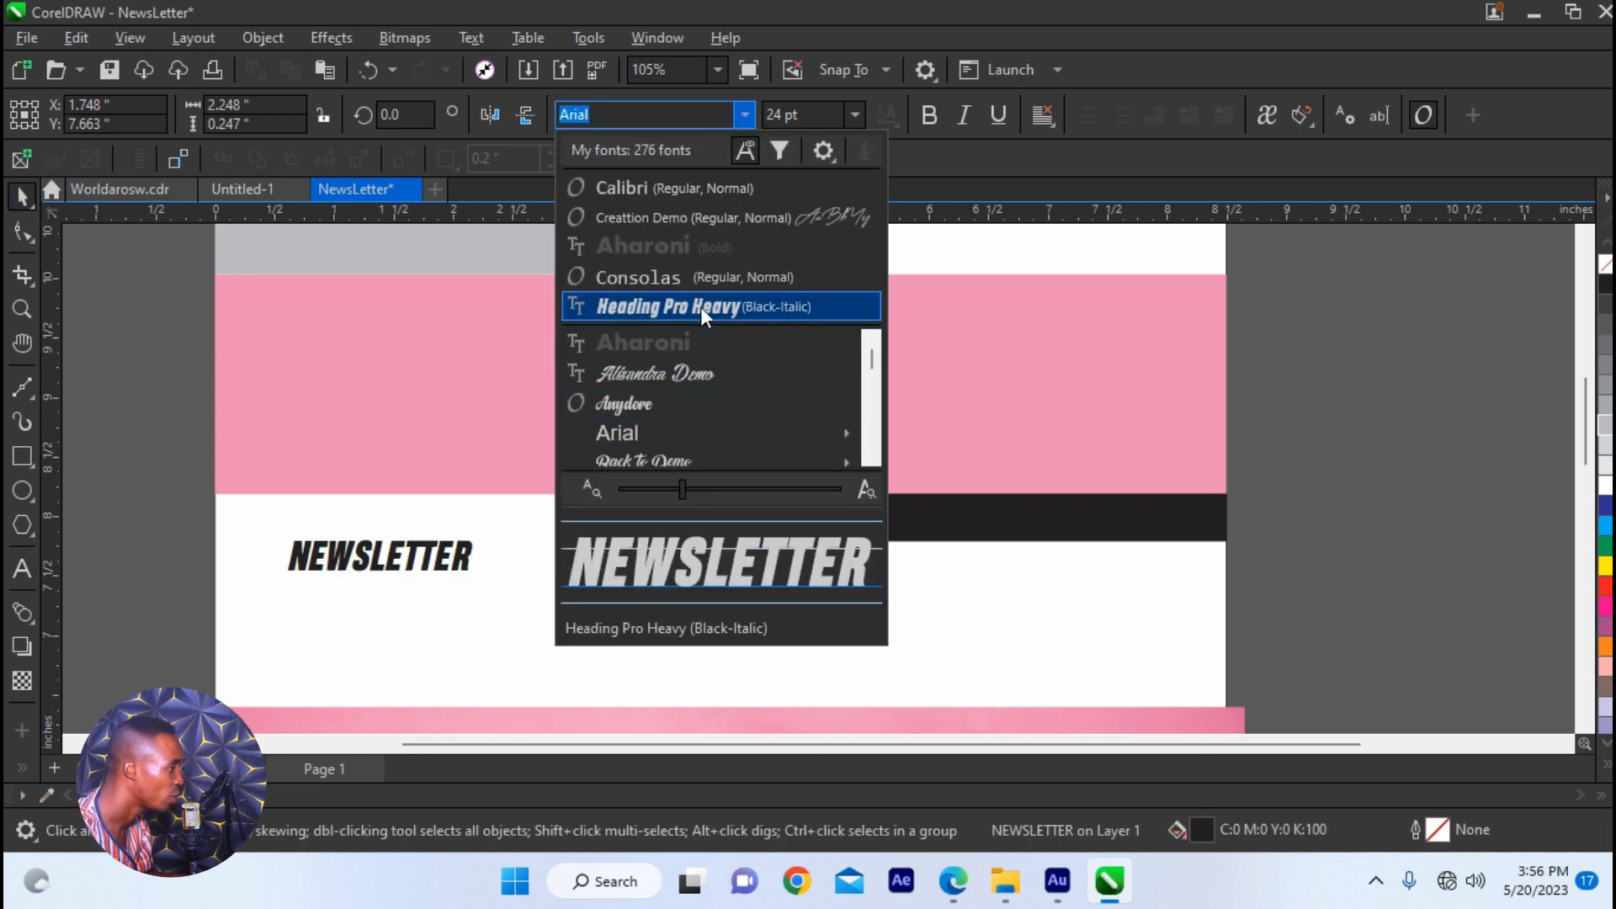
pyautogui.click(667, 307)
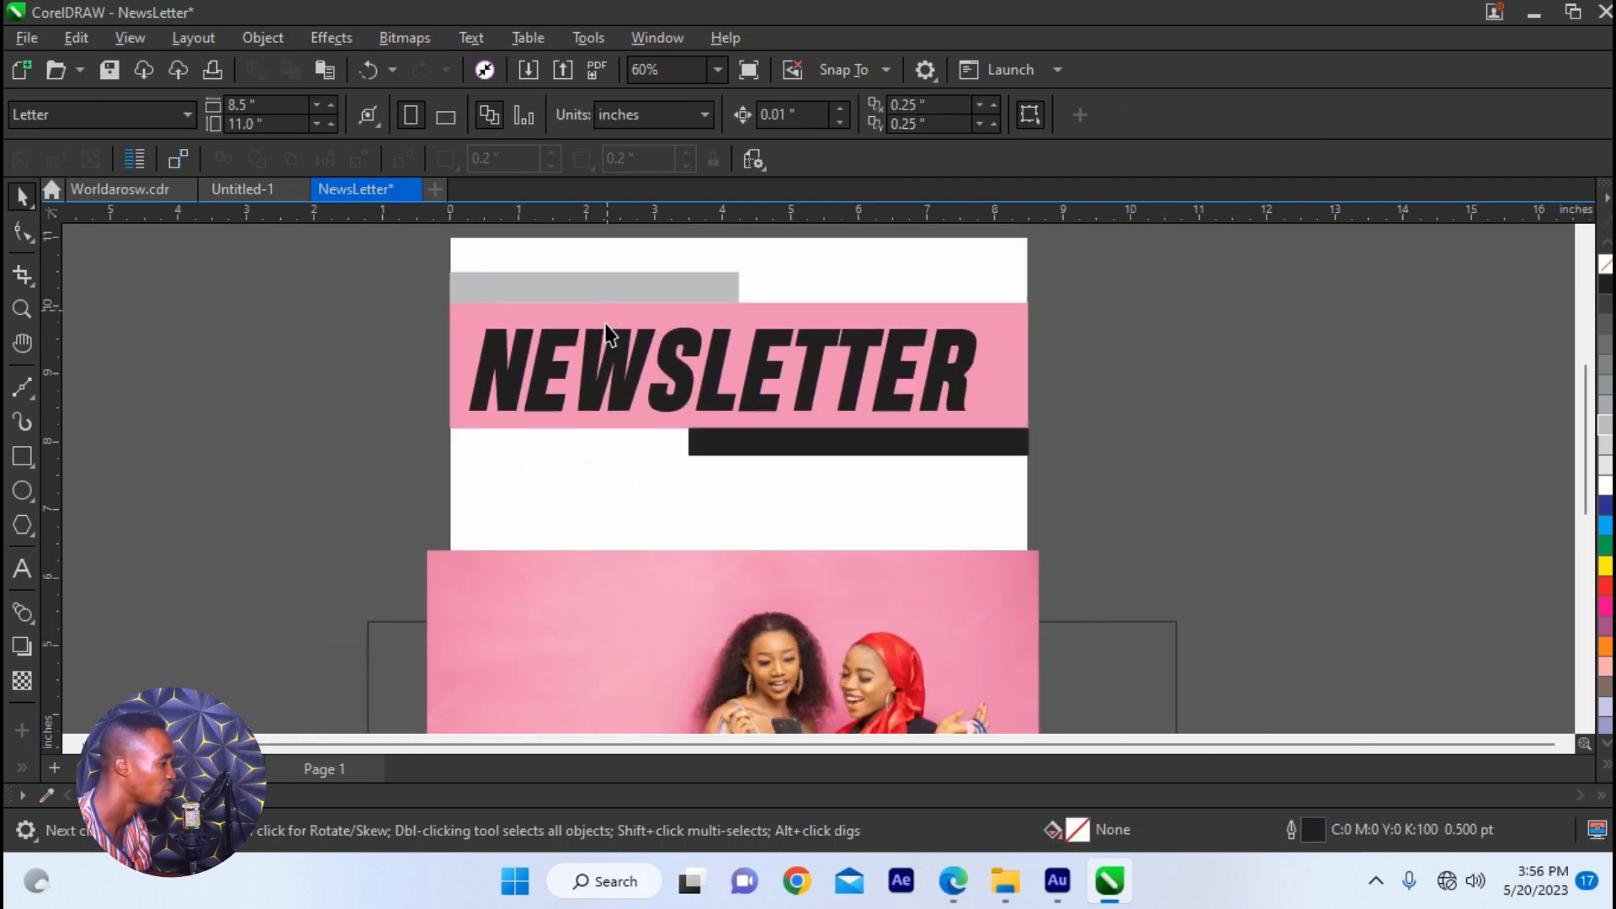
pyautogui.click(742, 649)
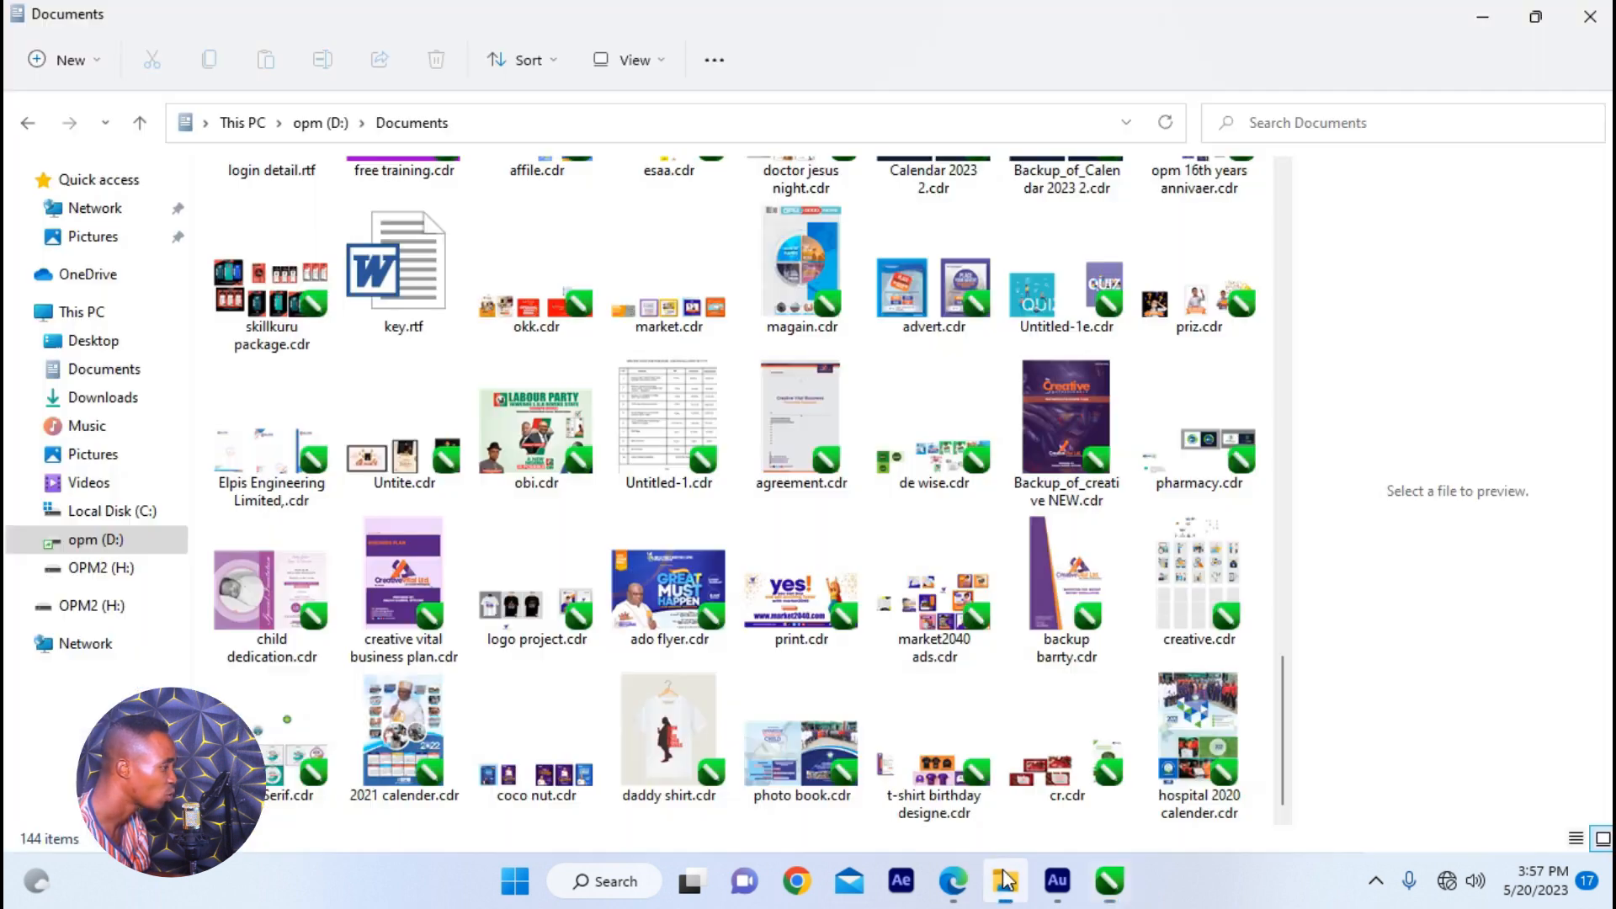
# - Copy the second paragraph of New Text Document.txt and return to NewsLetter
pyautogui.click(91, 454)
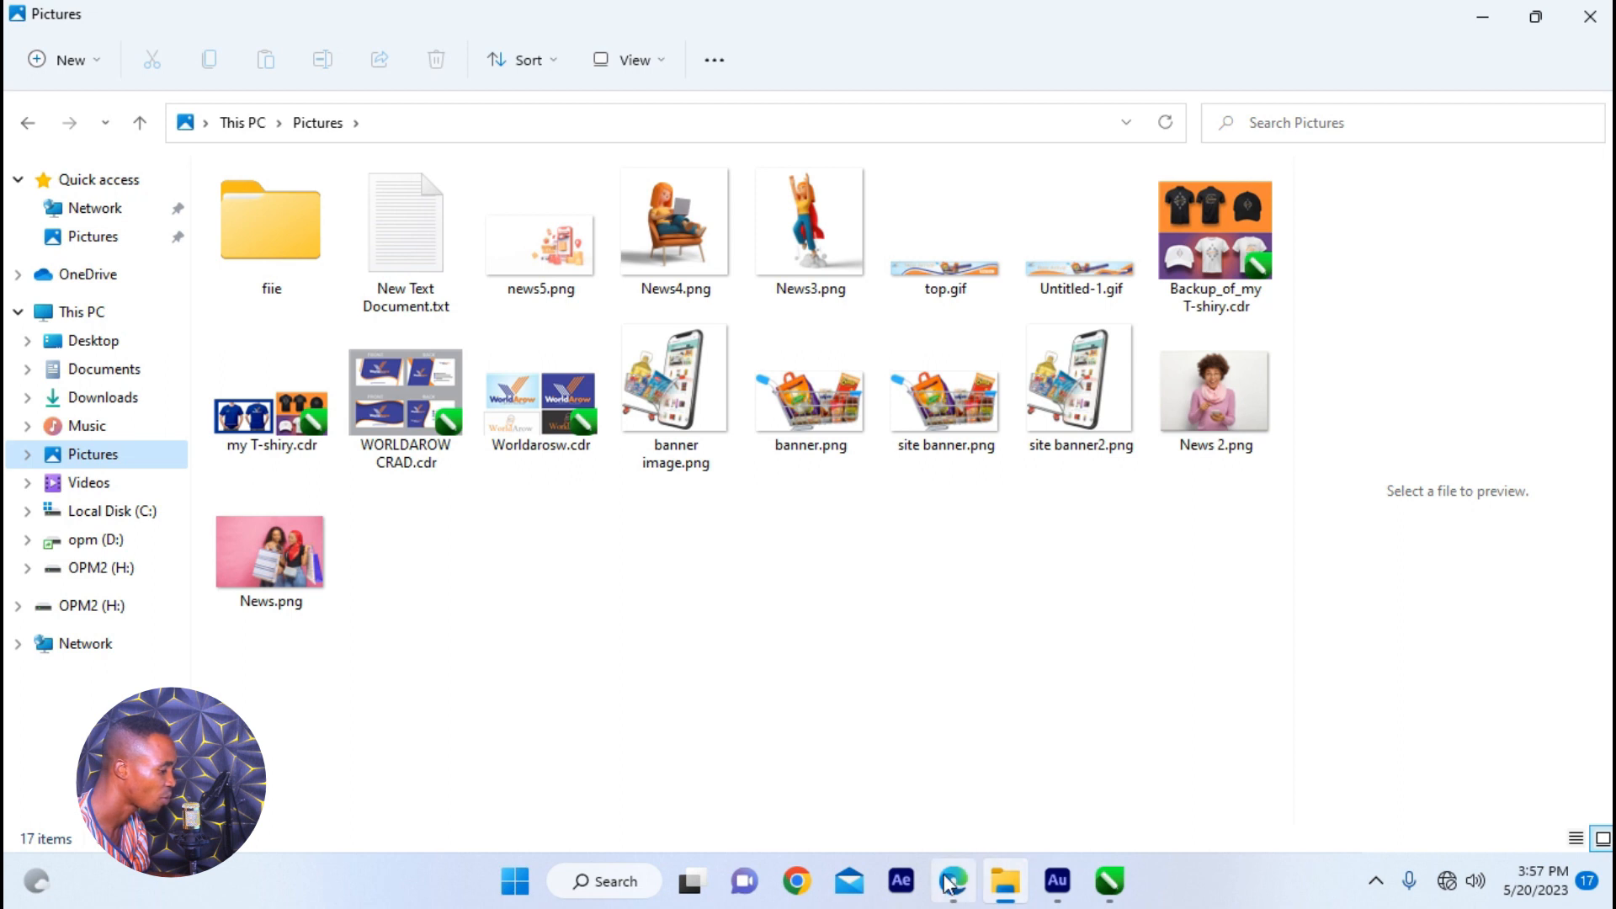
pyautogui.click(270, 219)
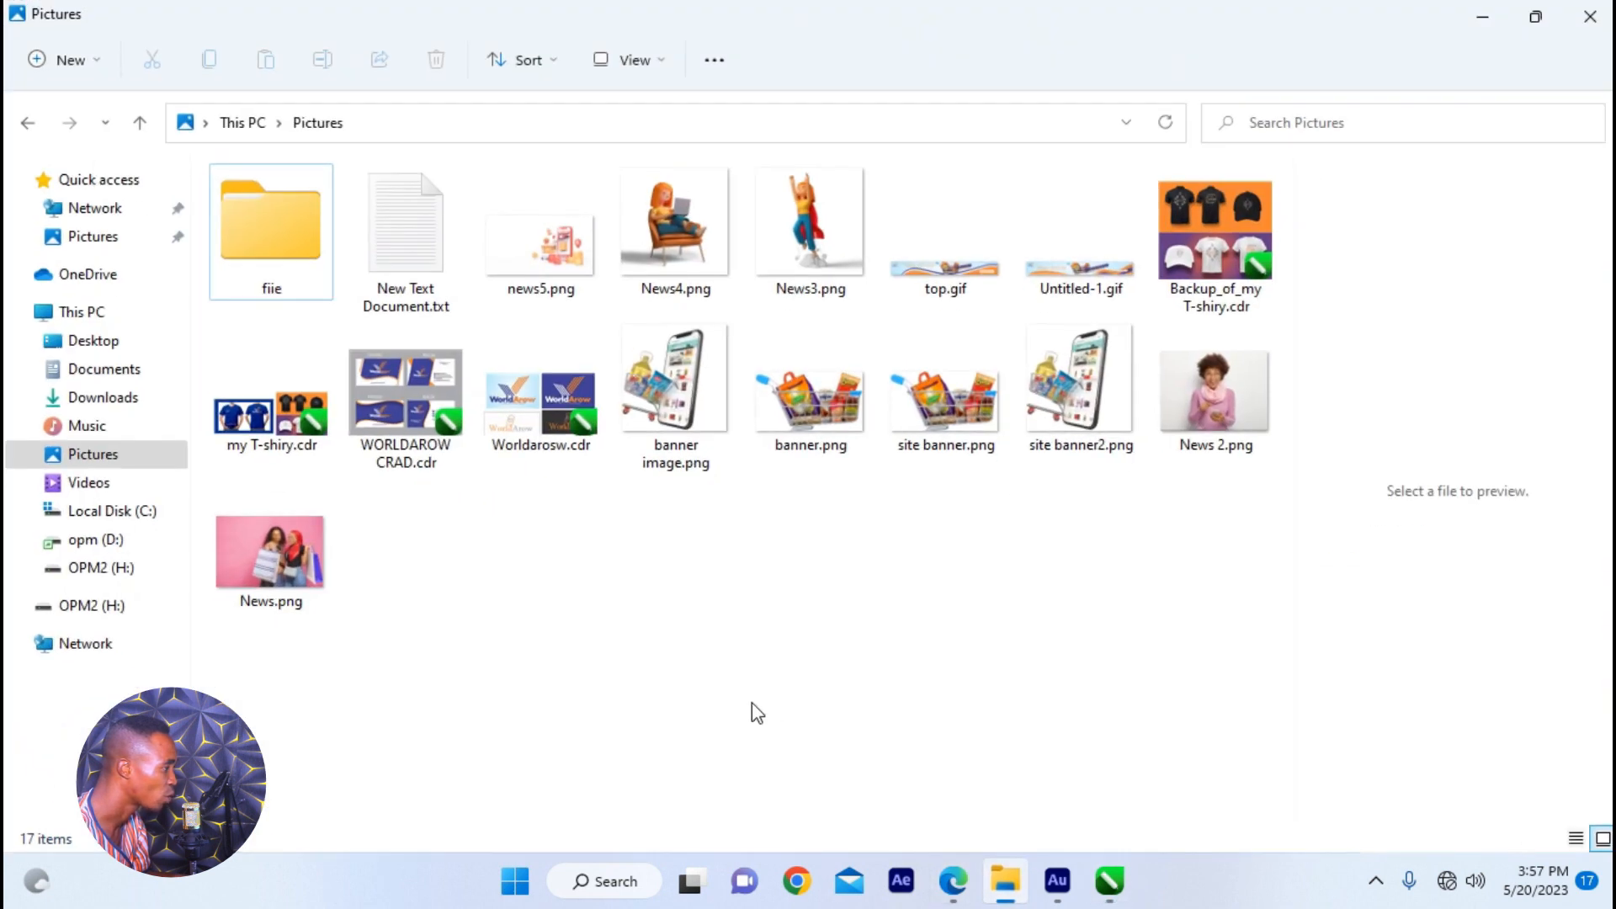
pyautogui.doubleClick(405, 222)
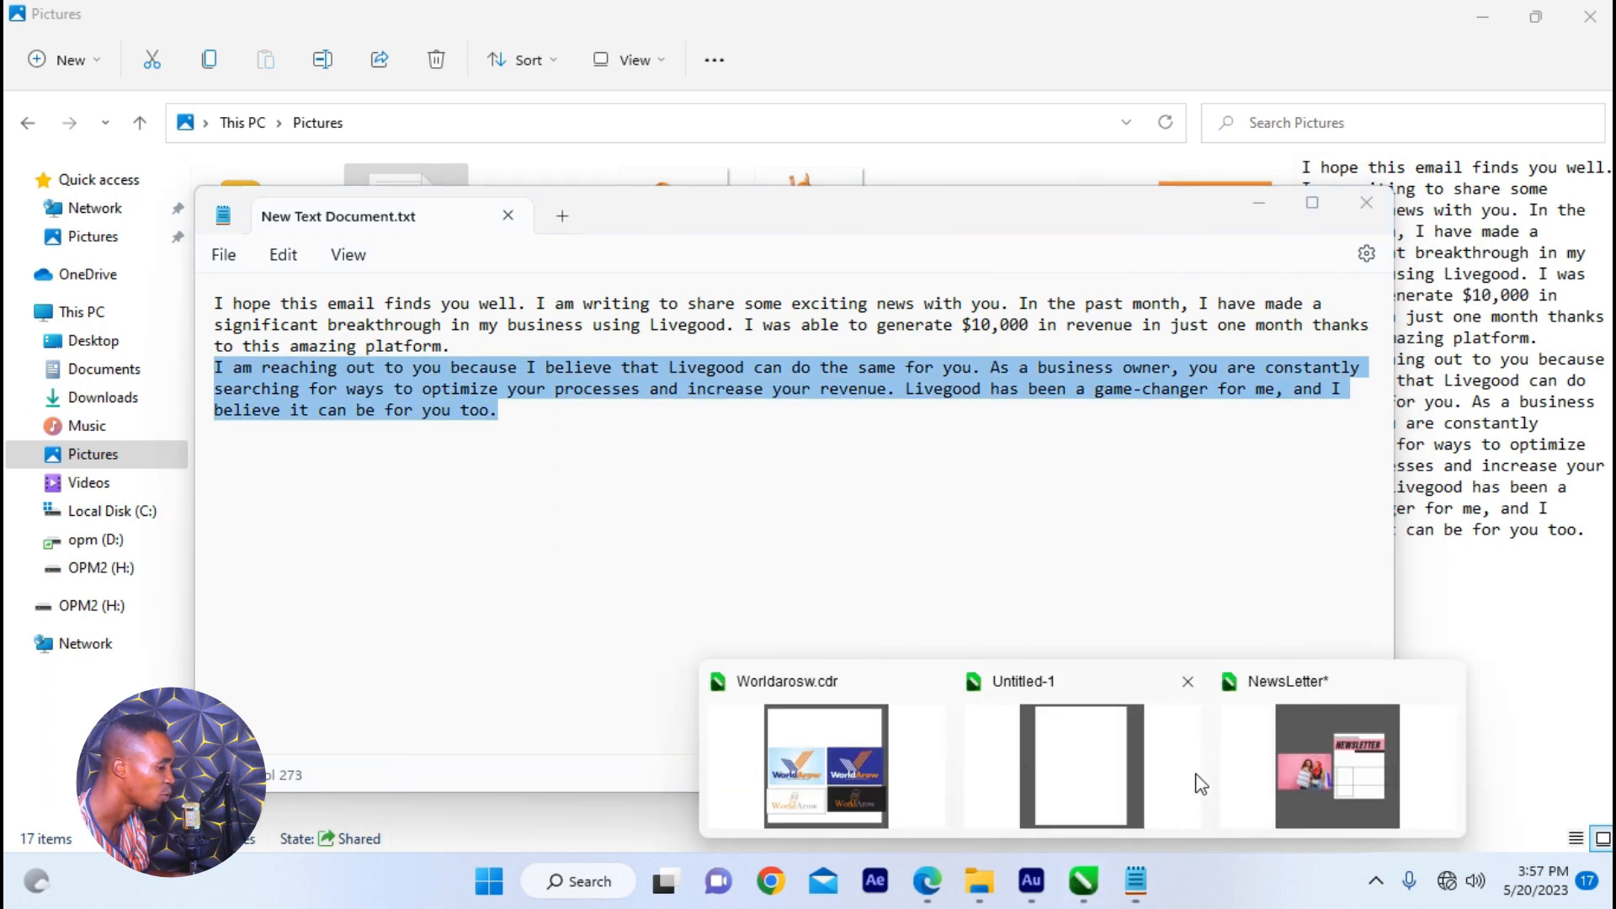
pyautogui.click(1336, 767)
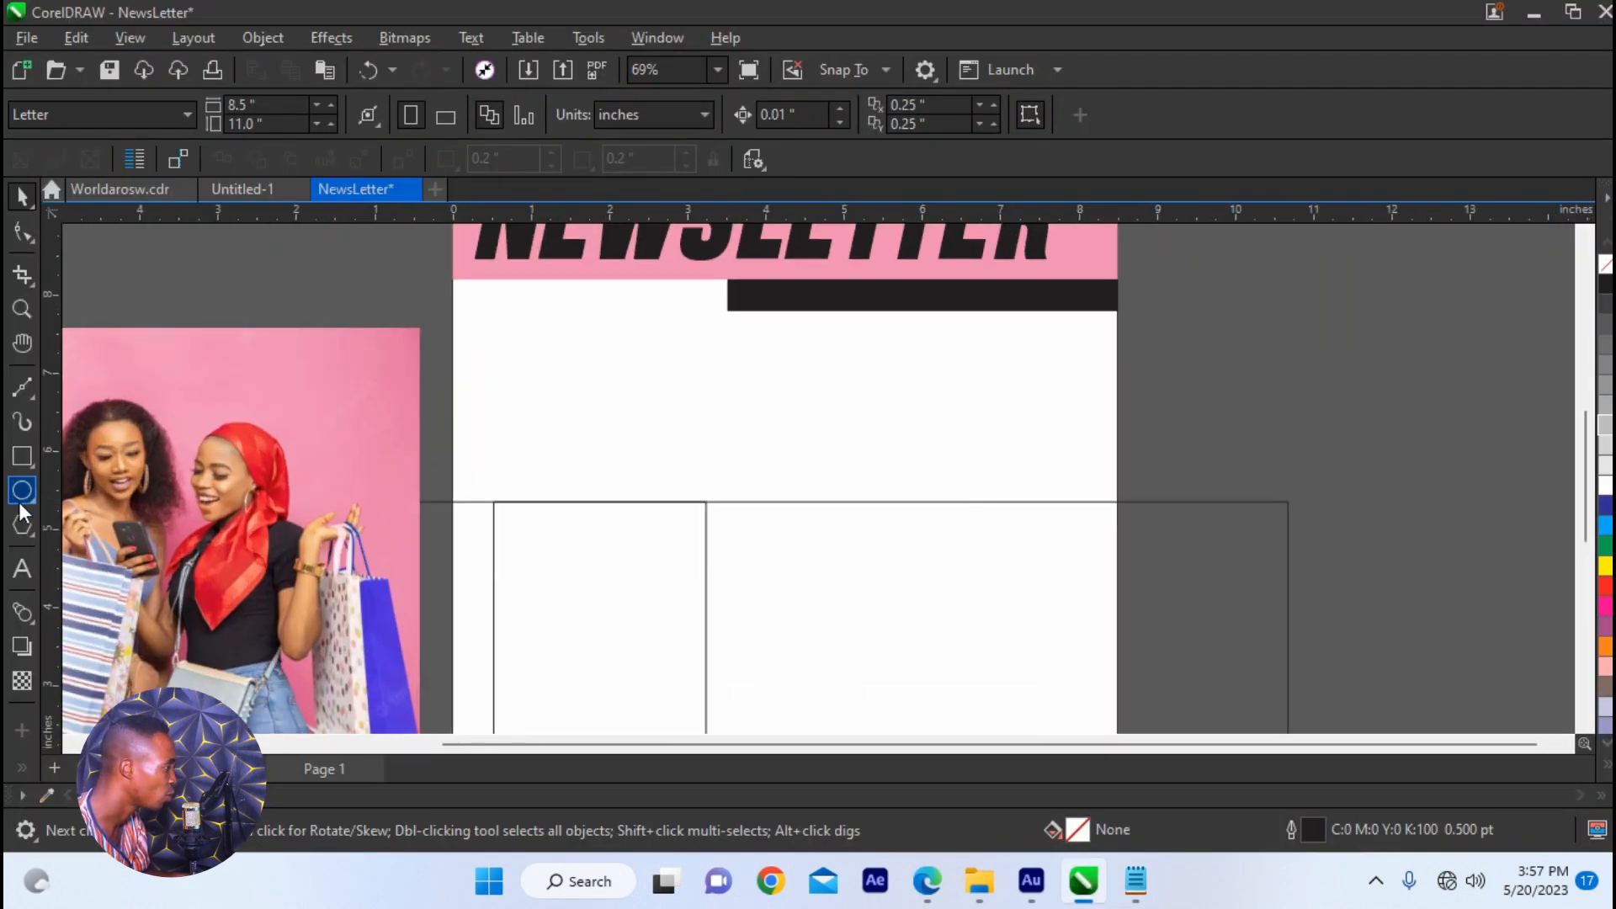
pyautogui.moveTo(22, 570)
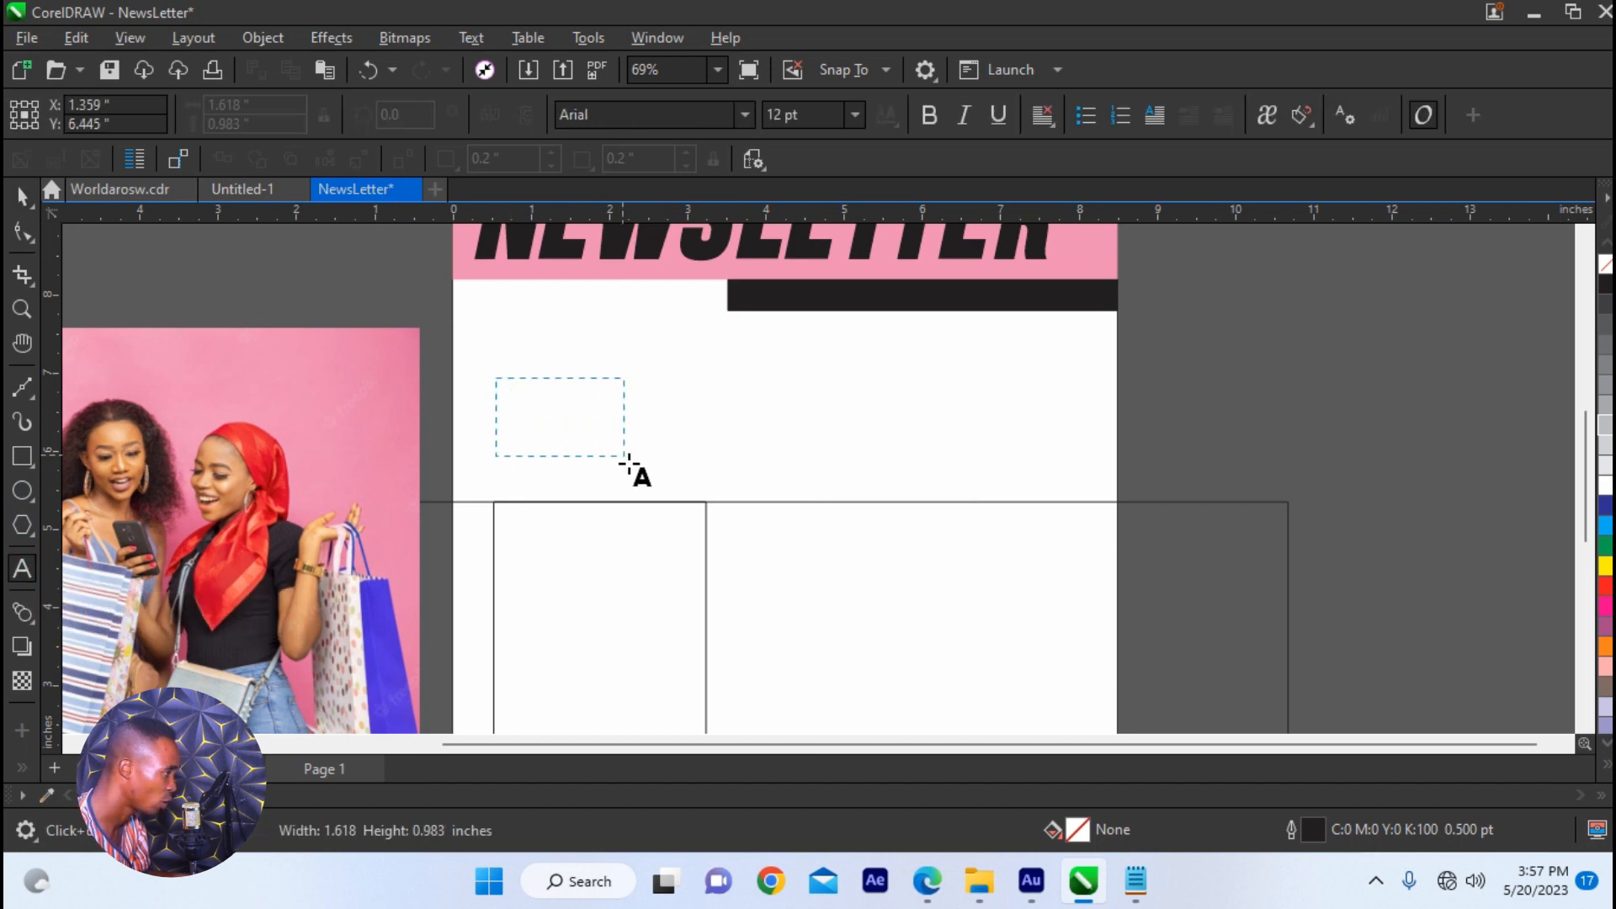
# - Paste the Livegood body text into three side-by-side frames with full justification
pyautogui.write('I am reaching out to you because I believe that Livegood can do the same for you. As a business owner, you are constantly searching for ways to optimize your')
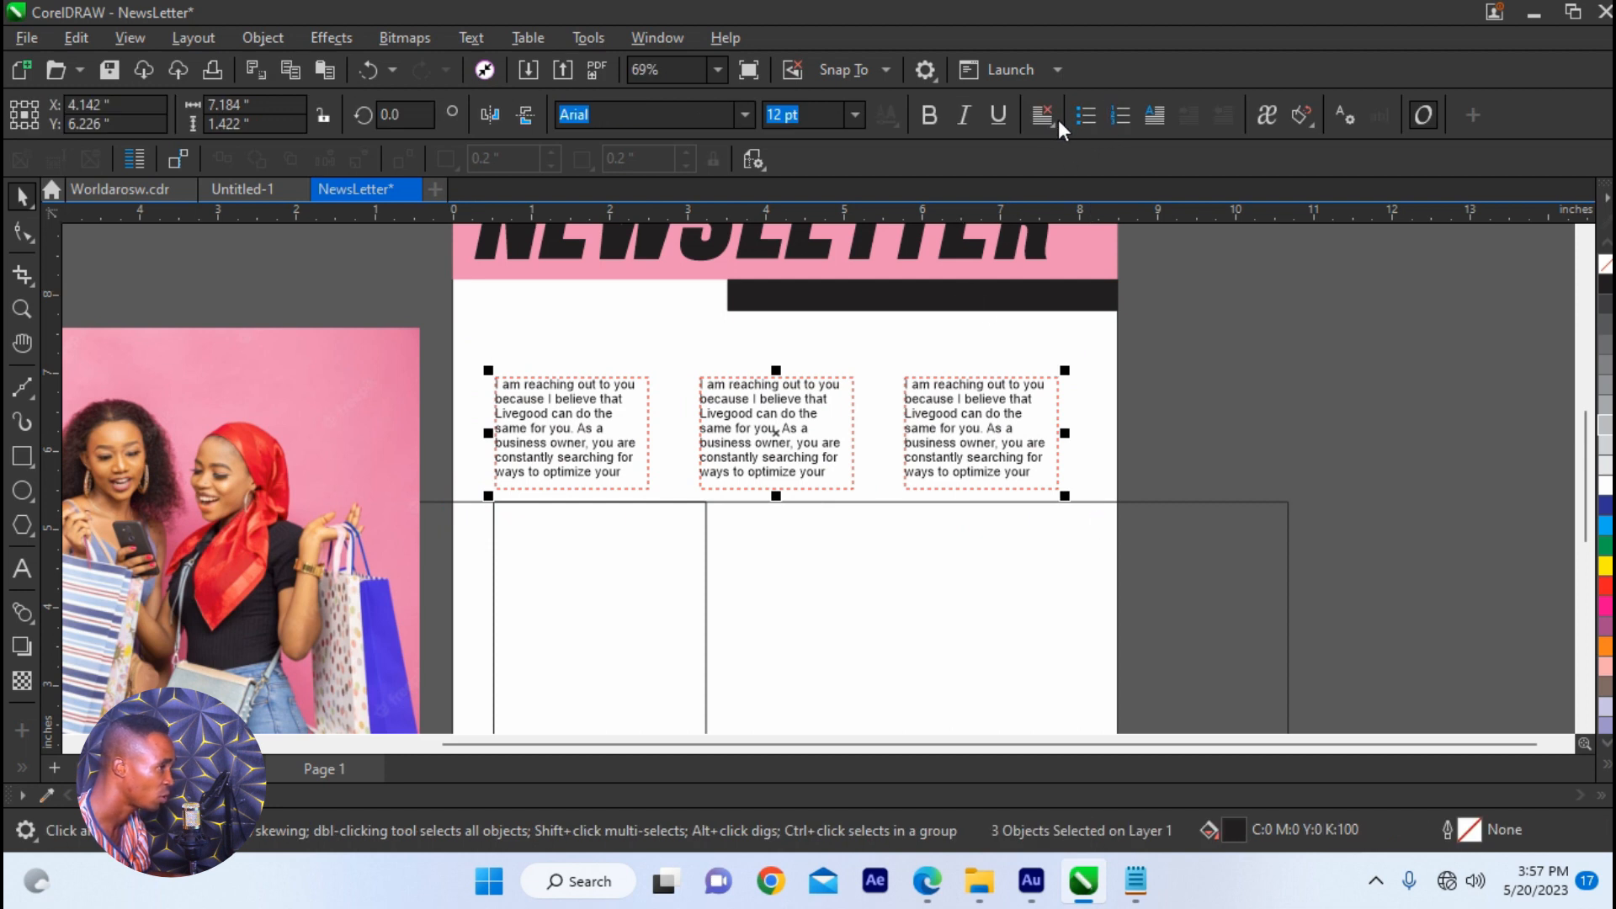
pyautogui.click(1041, 114)
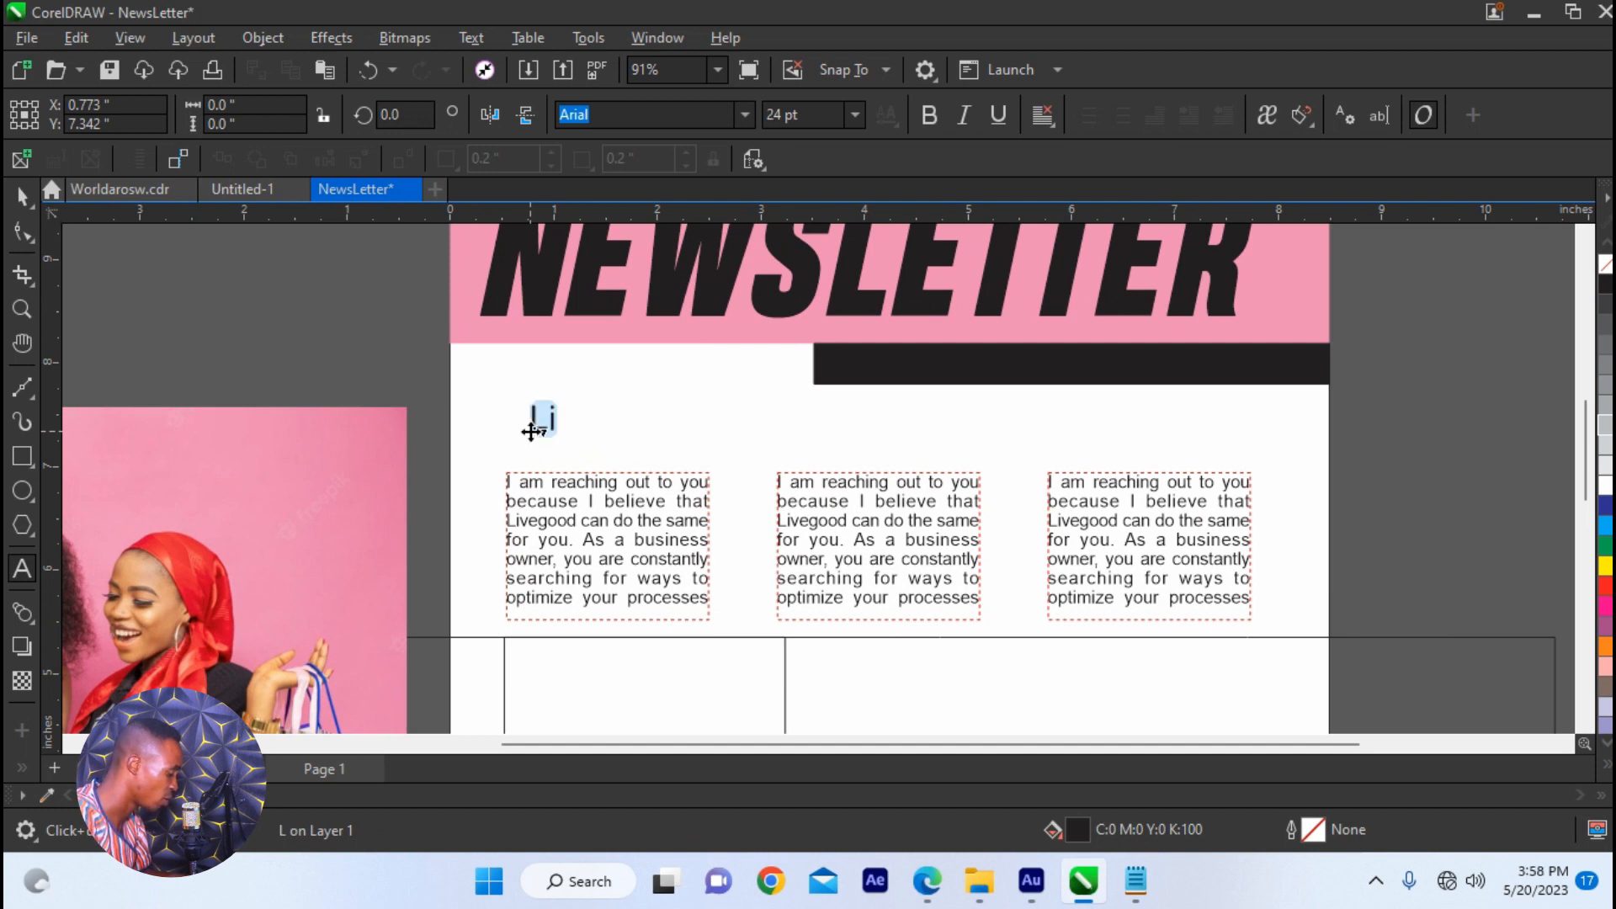
# - Type the bold heading 'Livegood is the best and I will love you to join'
pyautogui.write('Livegood')
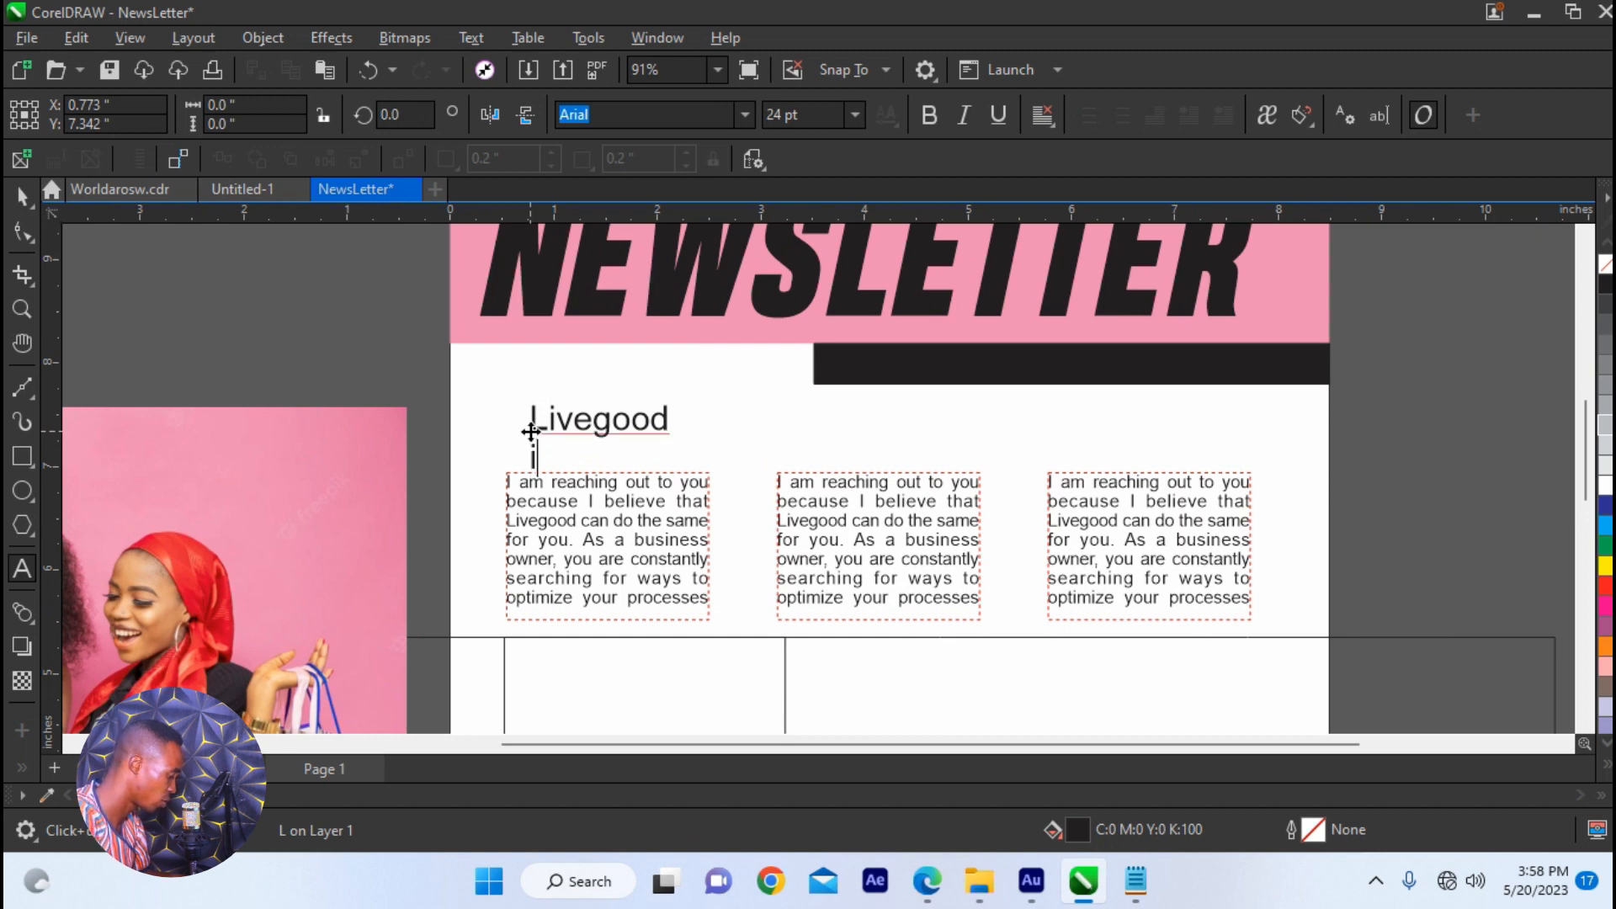
pyautogui.write('is w')
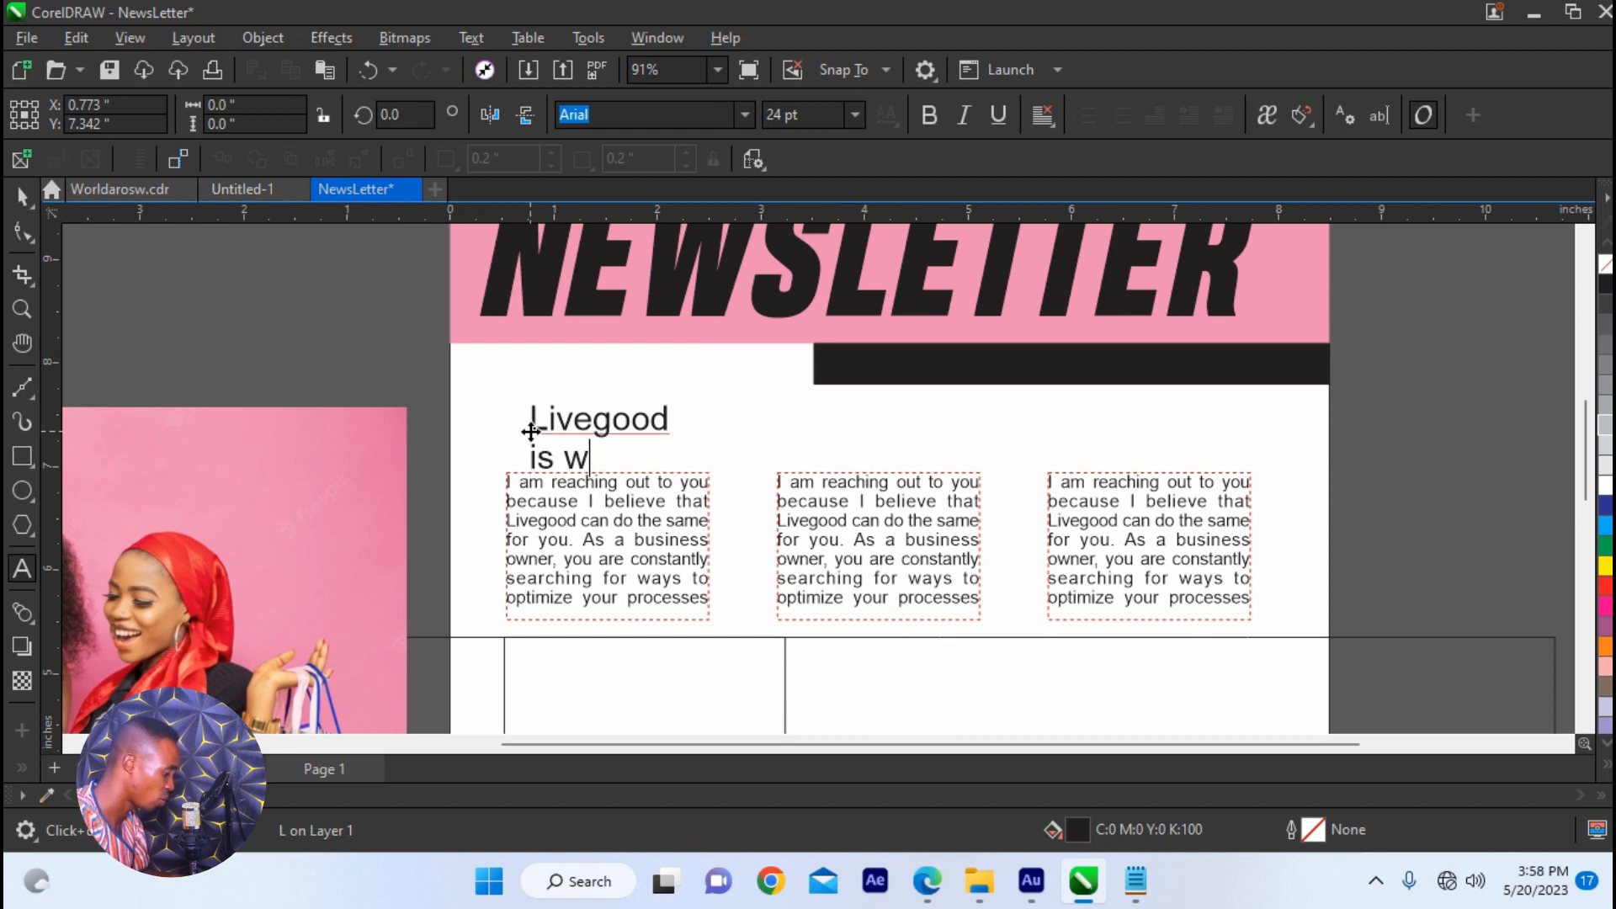
pyautogui.write('ow')
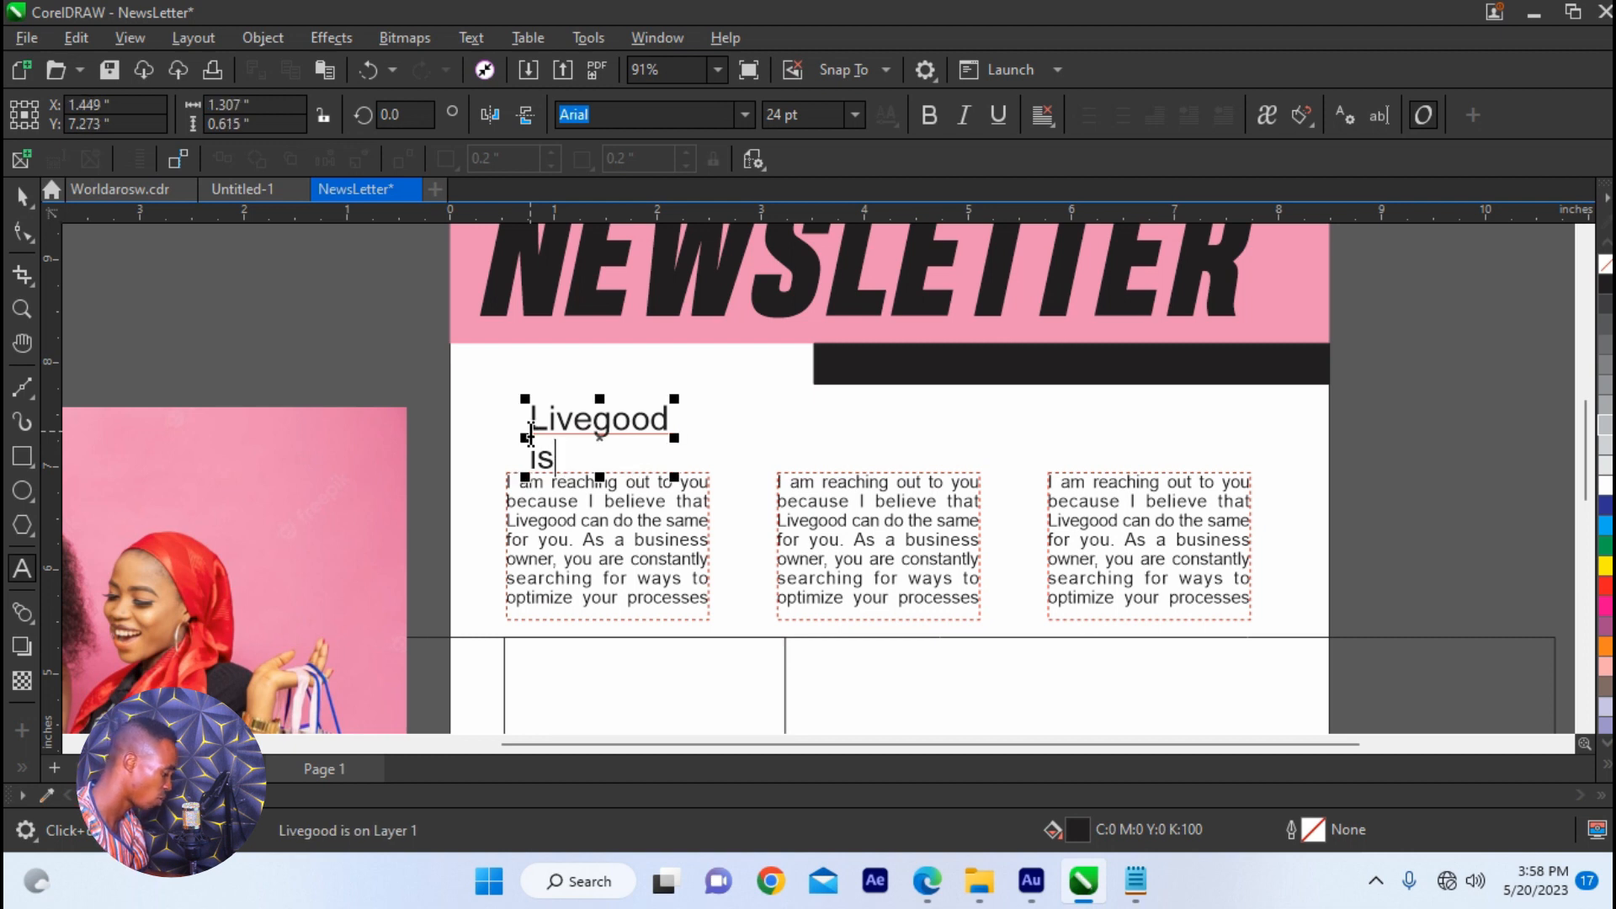
pyautogui.write('the best')
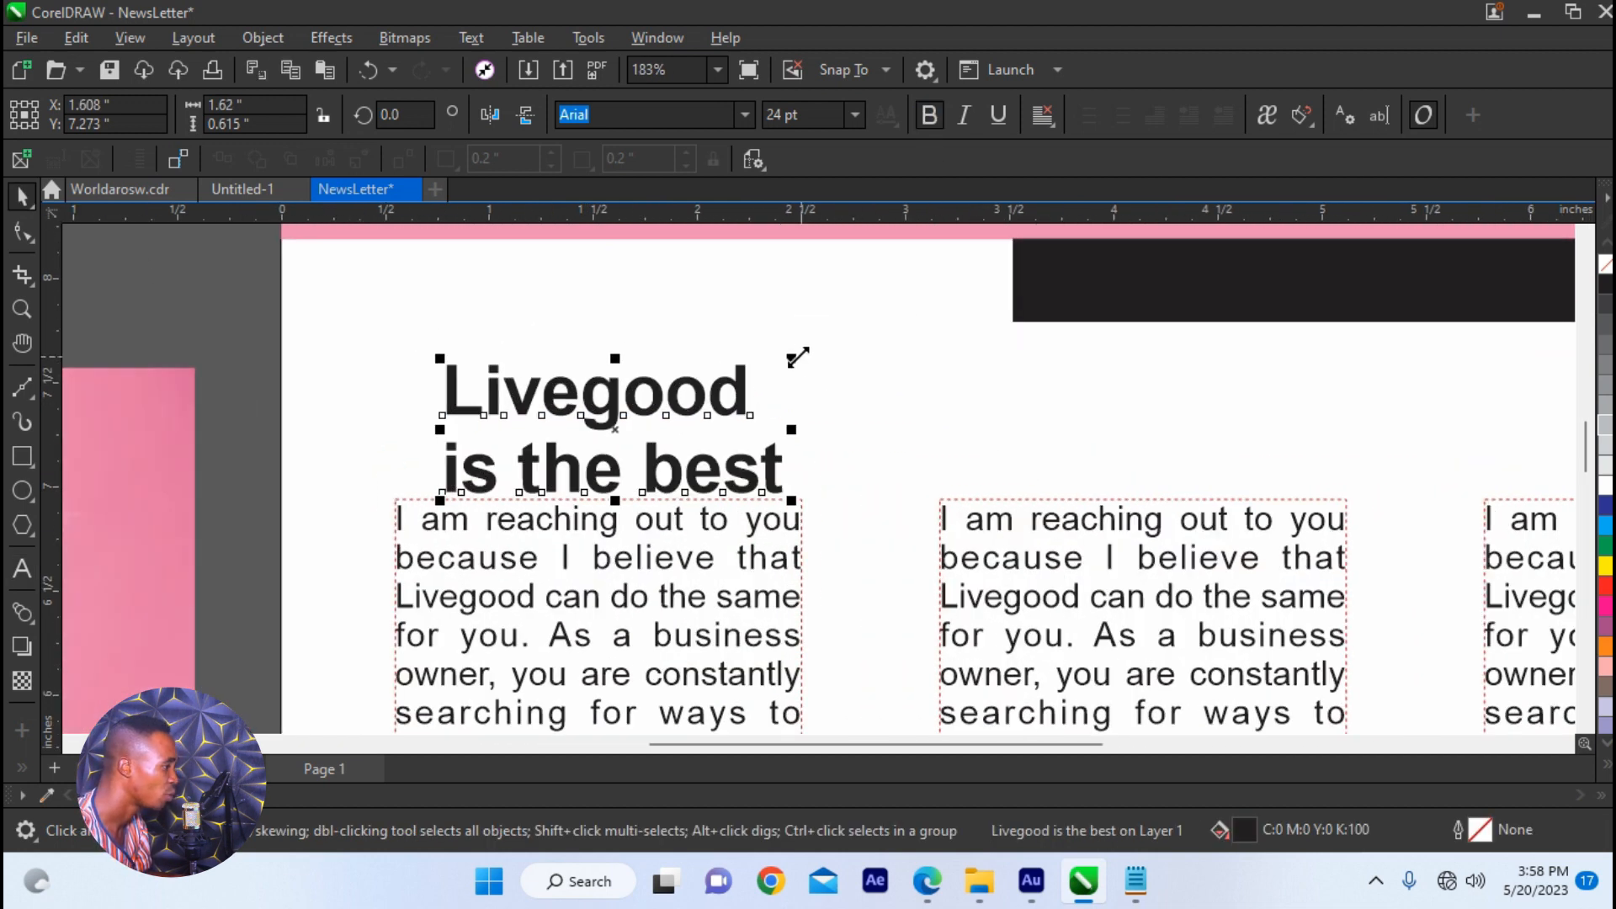
pyautogui.click(644, 115)
pyautogui.write('a')
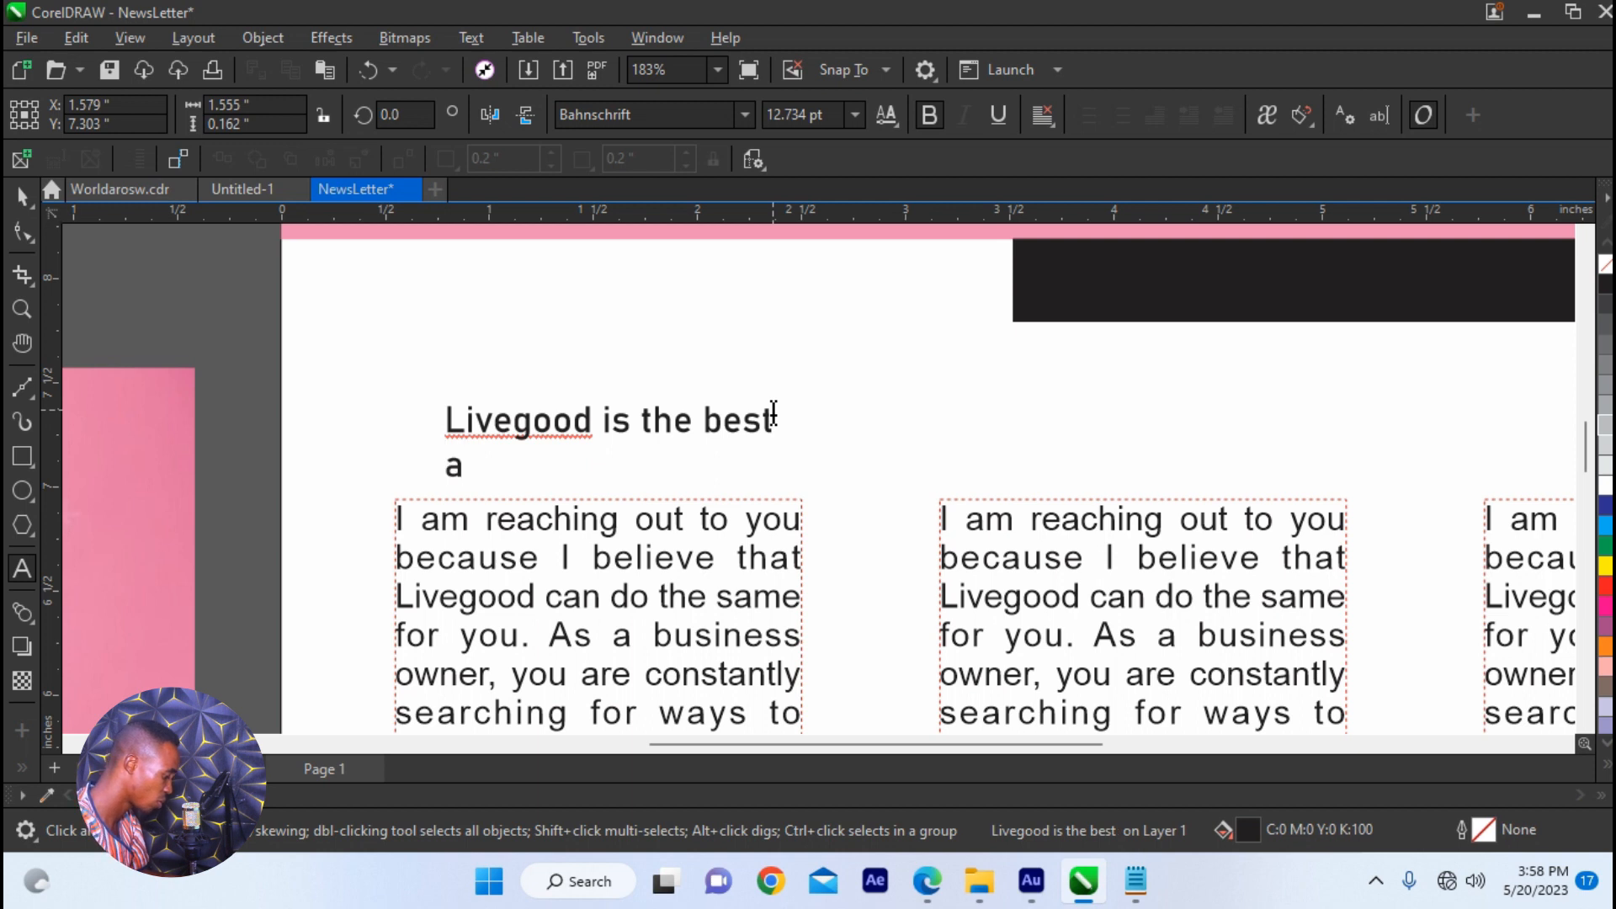
pyautogui.write('nd I w')
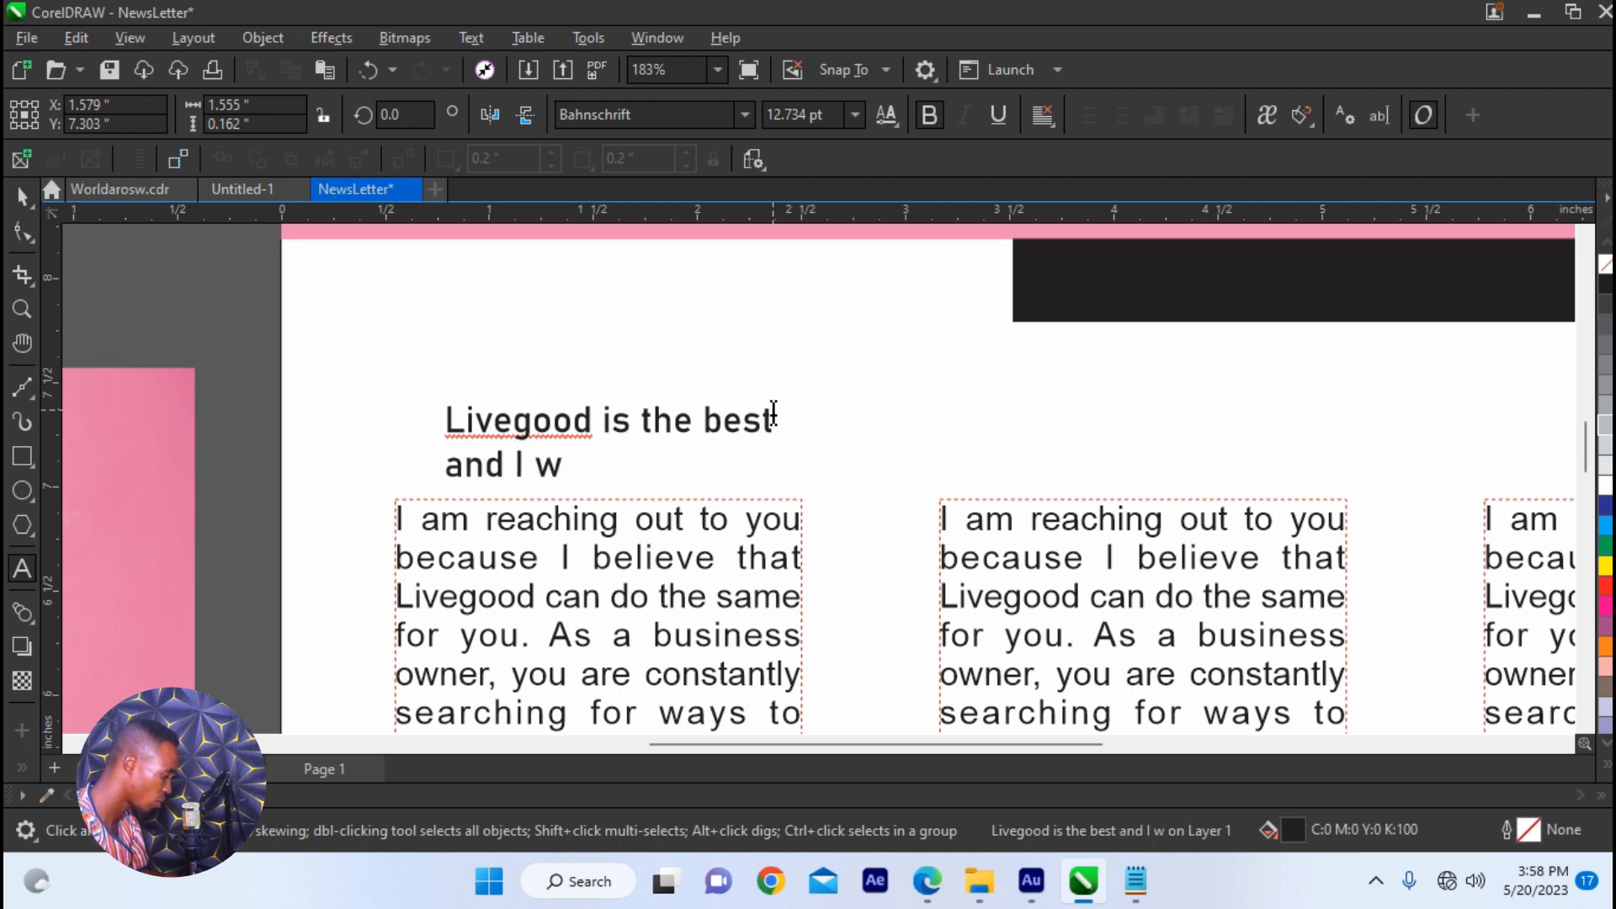
pyautogui.write('ill love y')
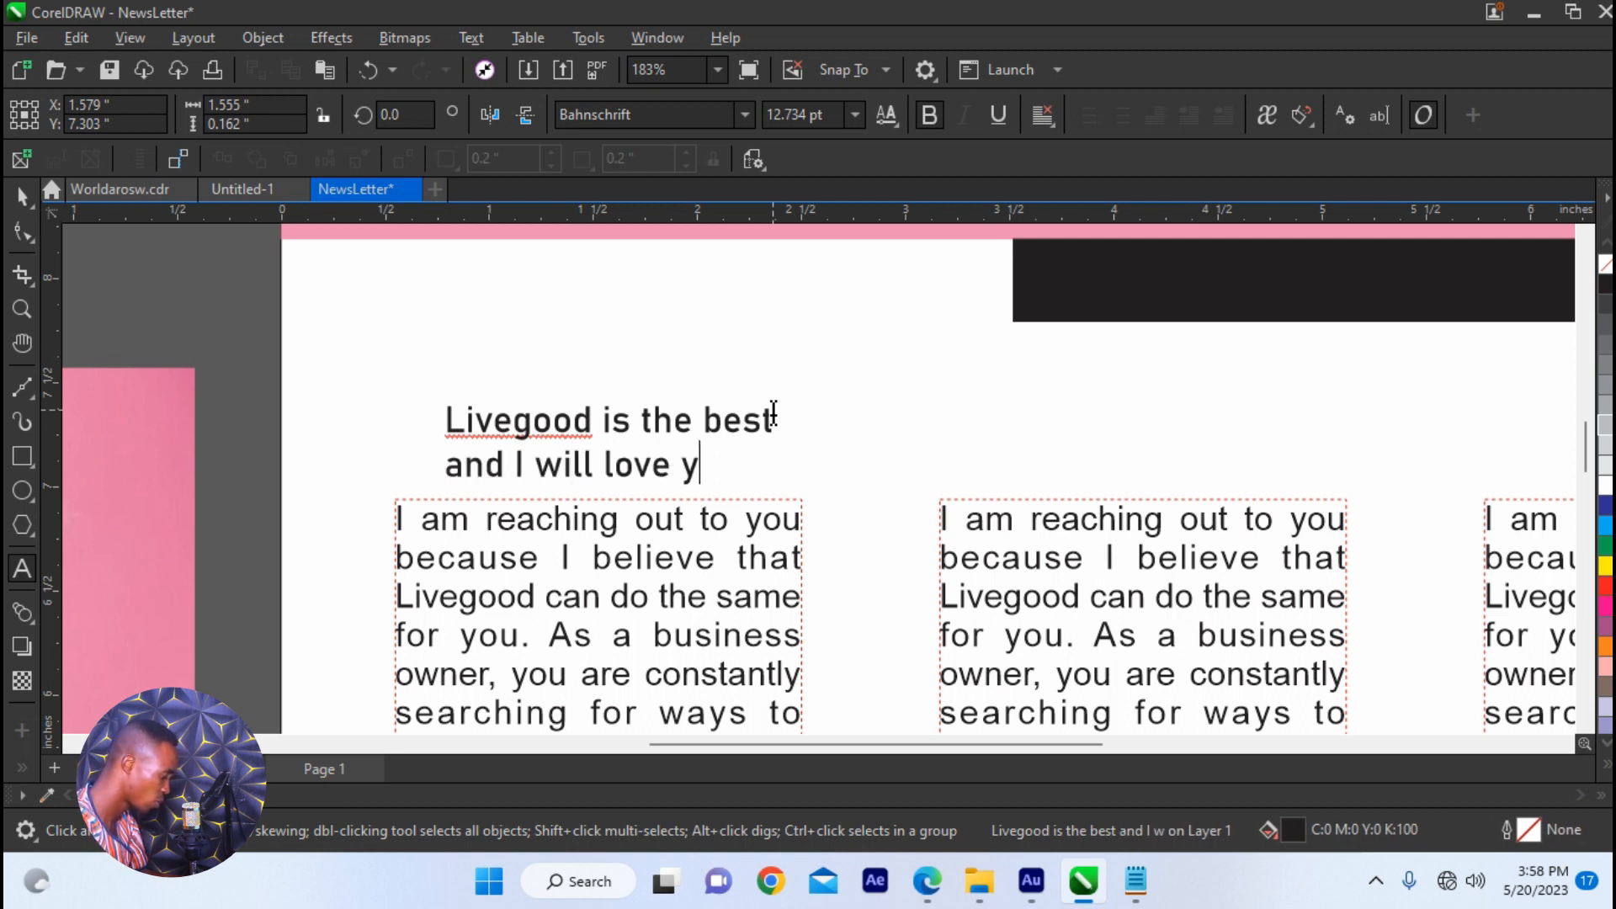
pyautogui.write('ou to')
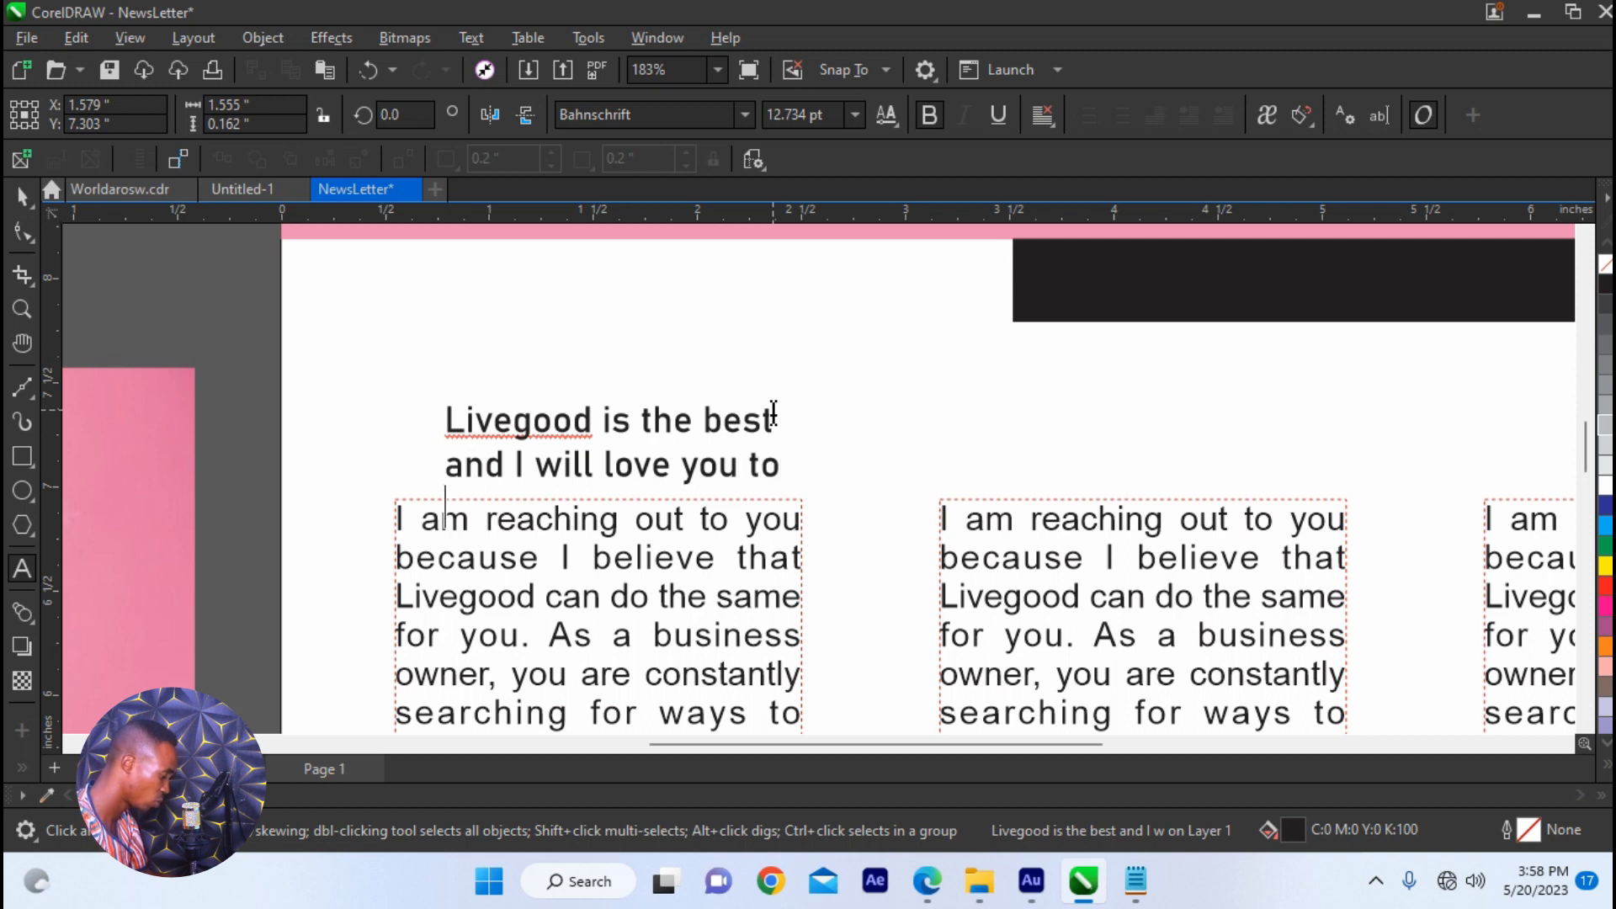
pyautogui.write('join')
pyautogui.click(655, 114)
pyautogui.write('t')
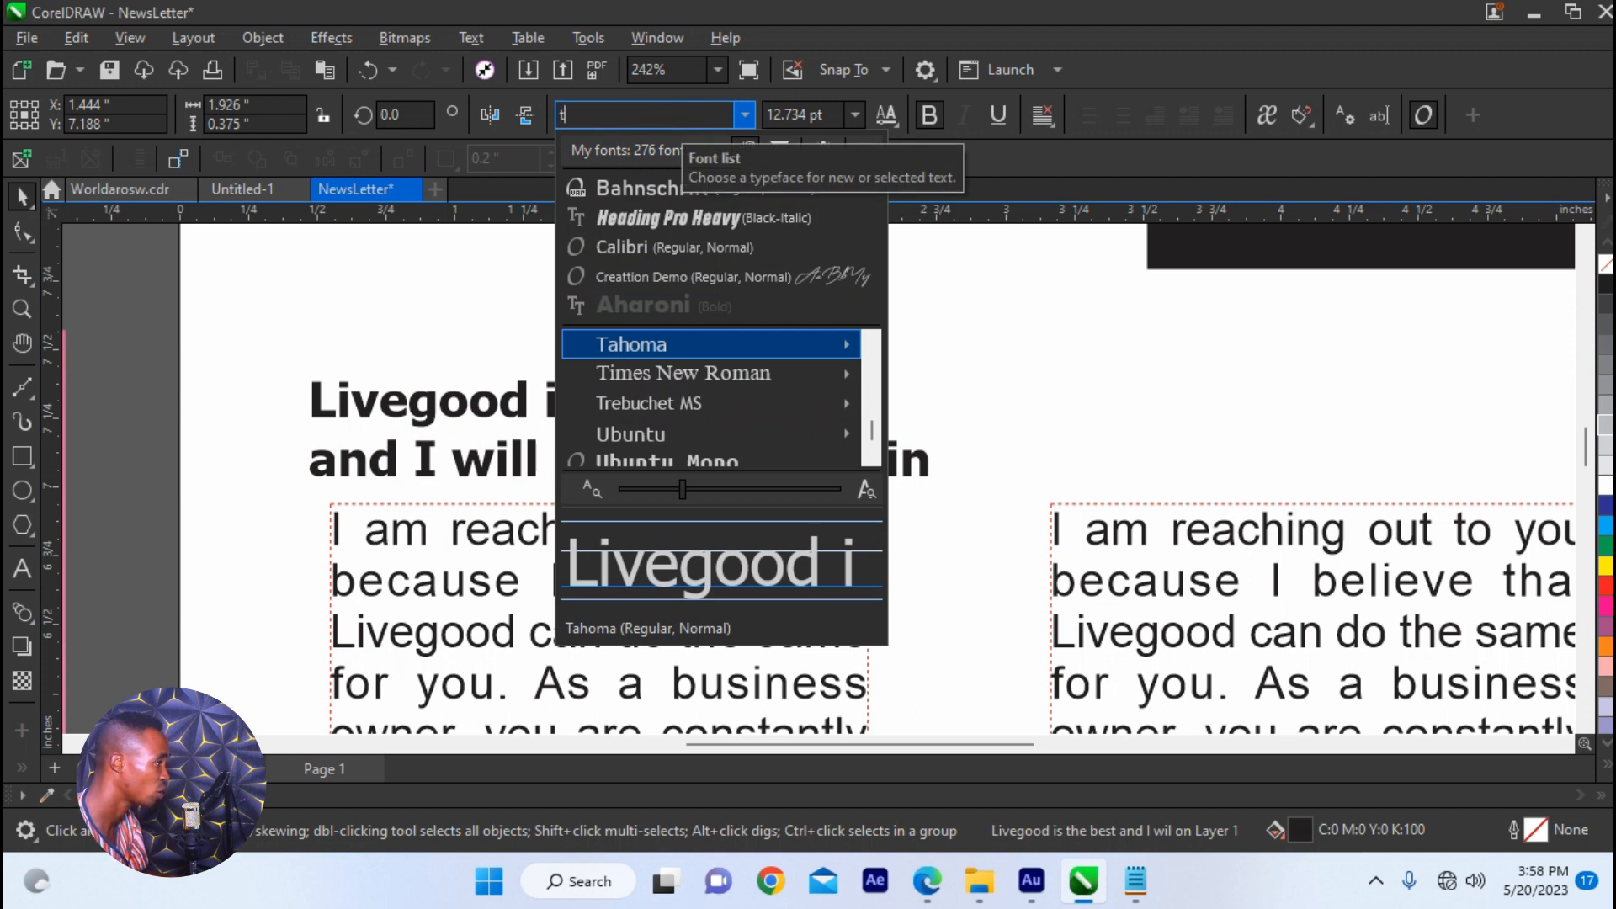
# - Set the heading font to Tahoma and convert it to UPPERCASE
pyautogui.click(631, 343)
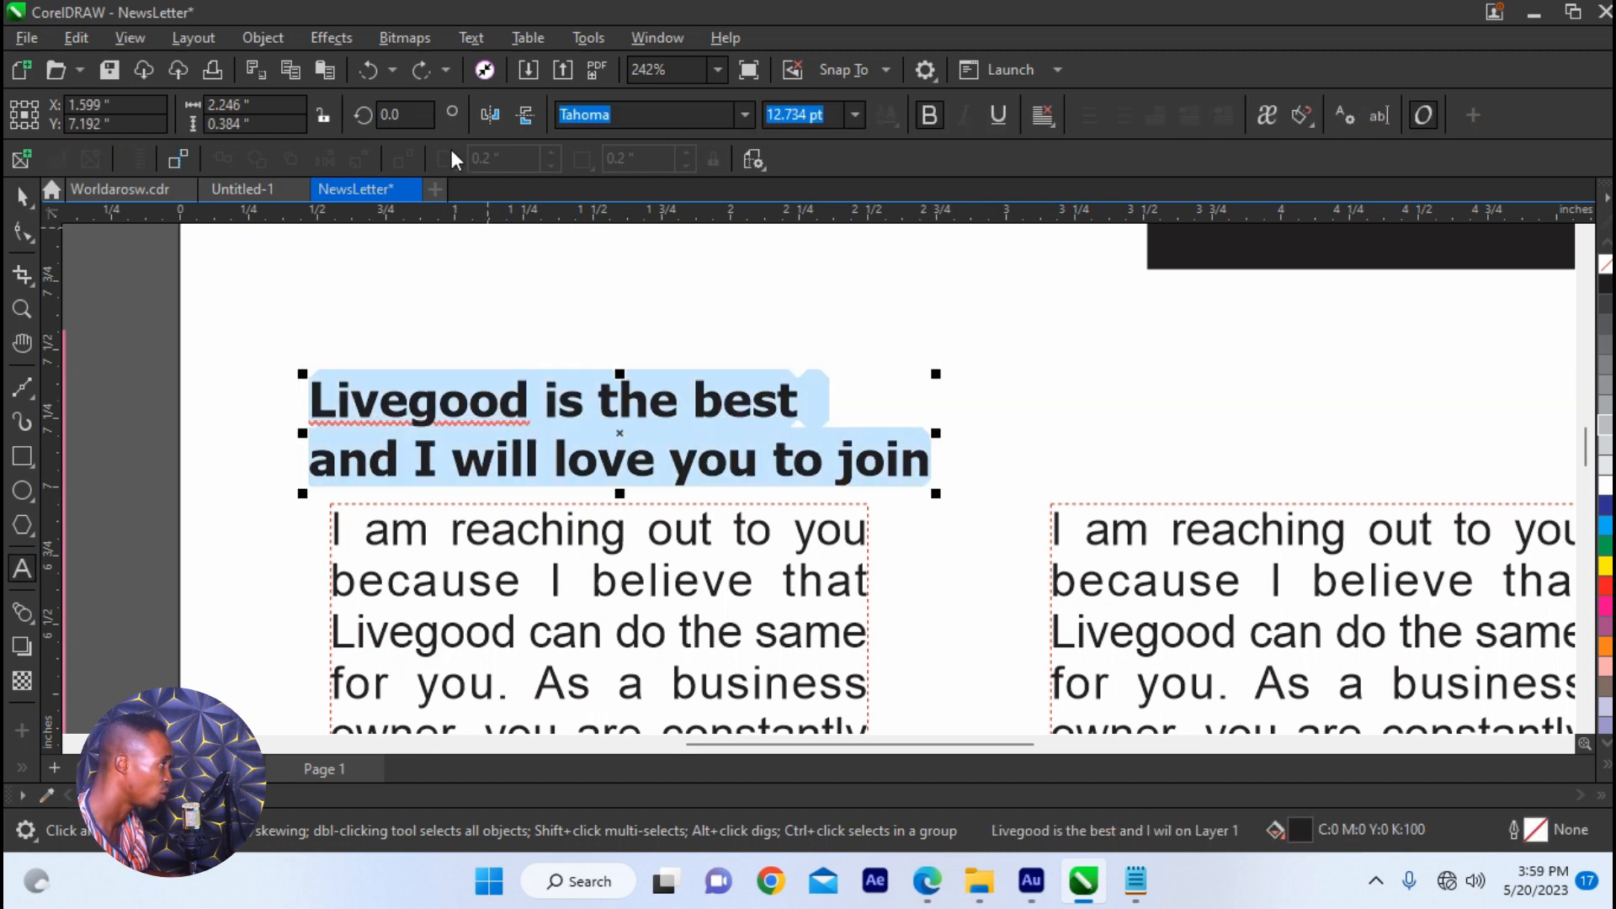
pyautogui.click(469, 38)
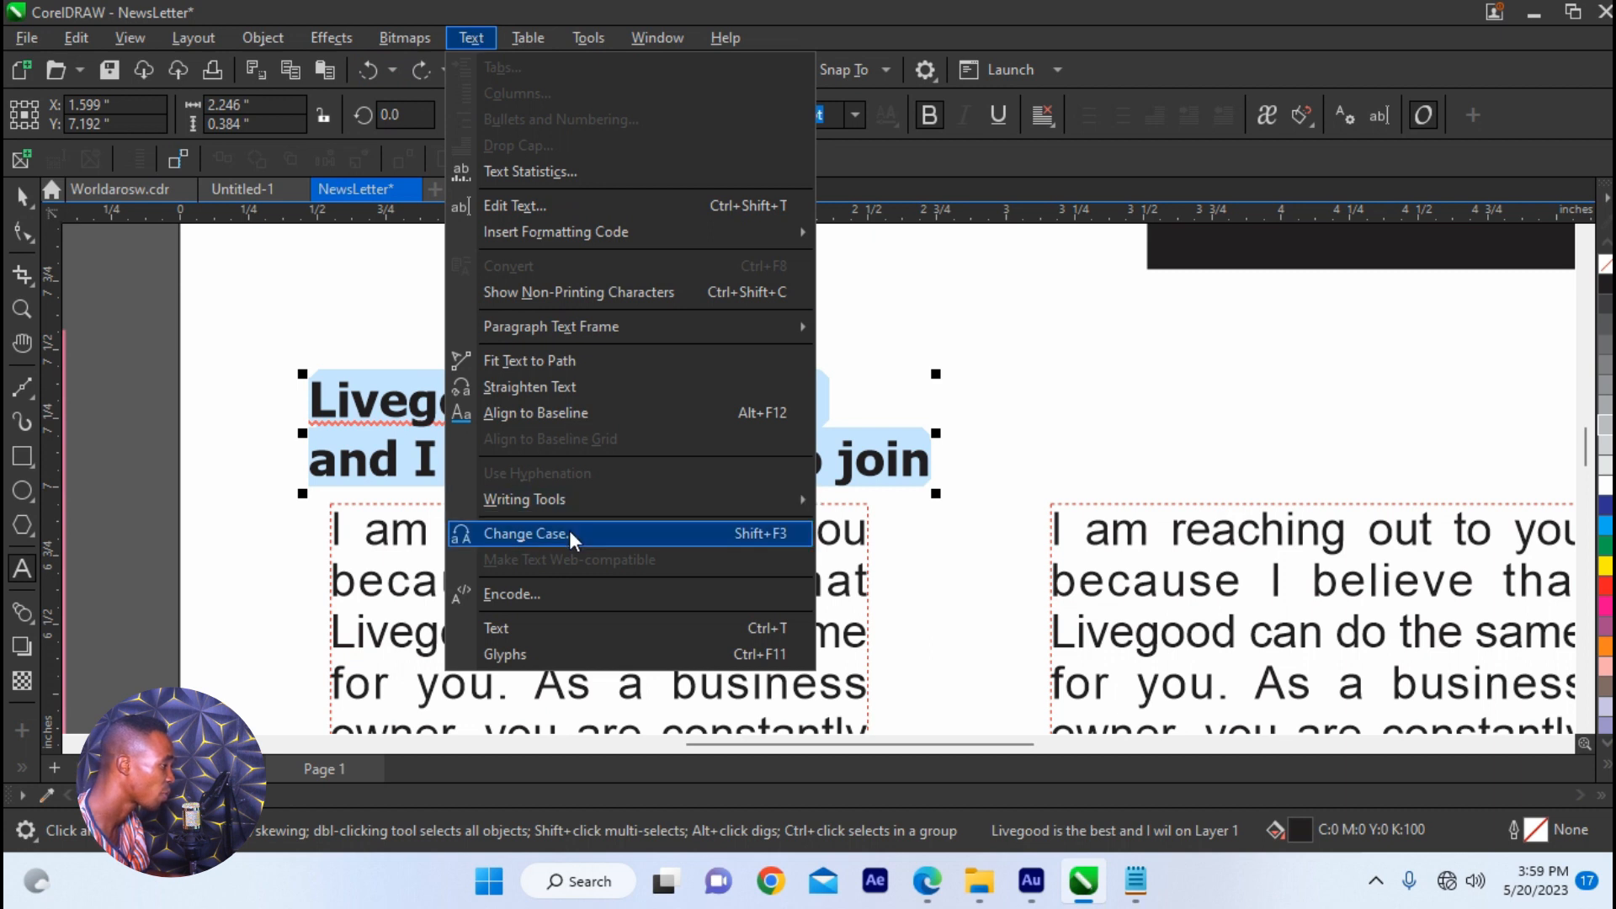
pyautogui.click(525, 534)
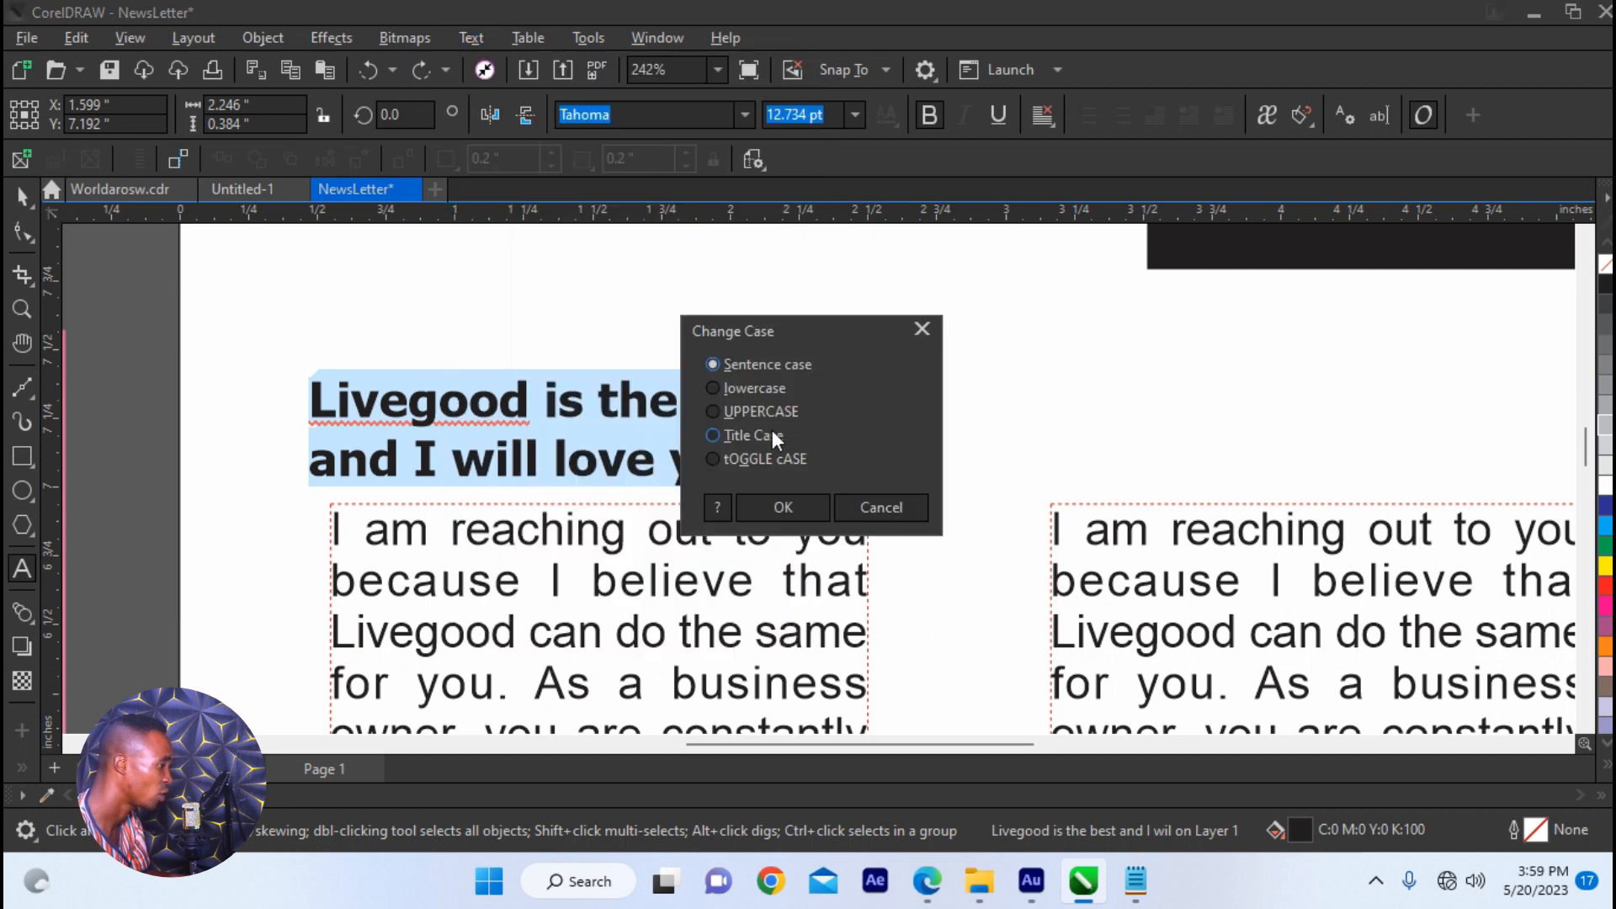
pyautogui.click(782, 507)
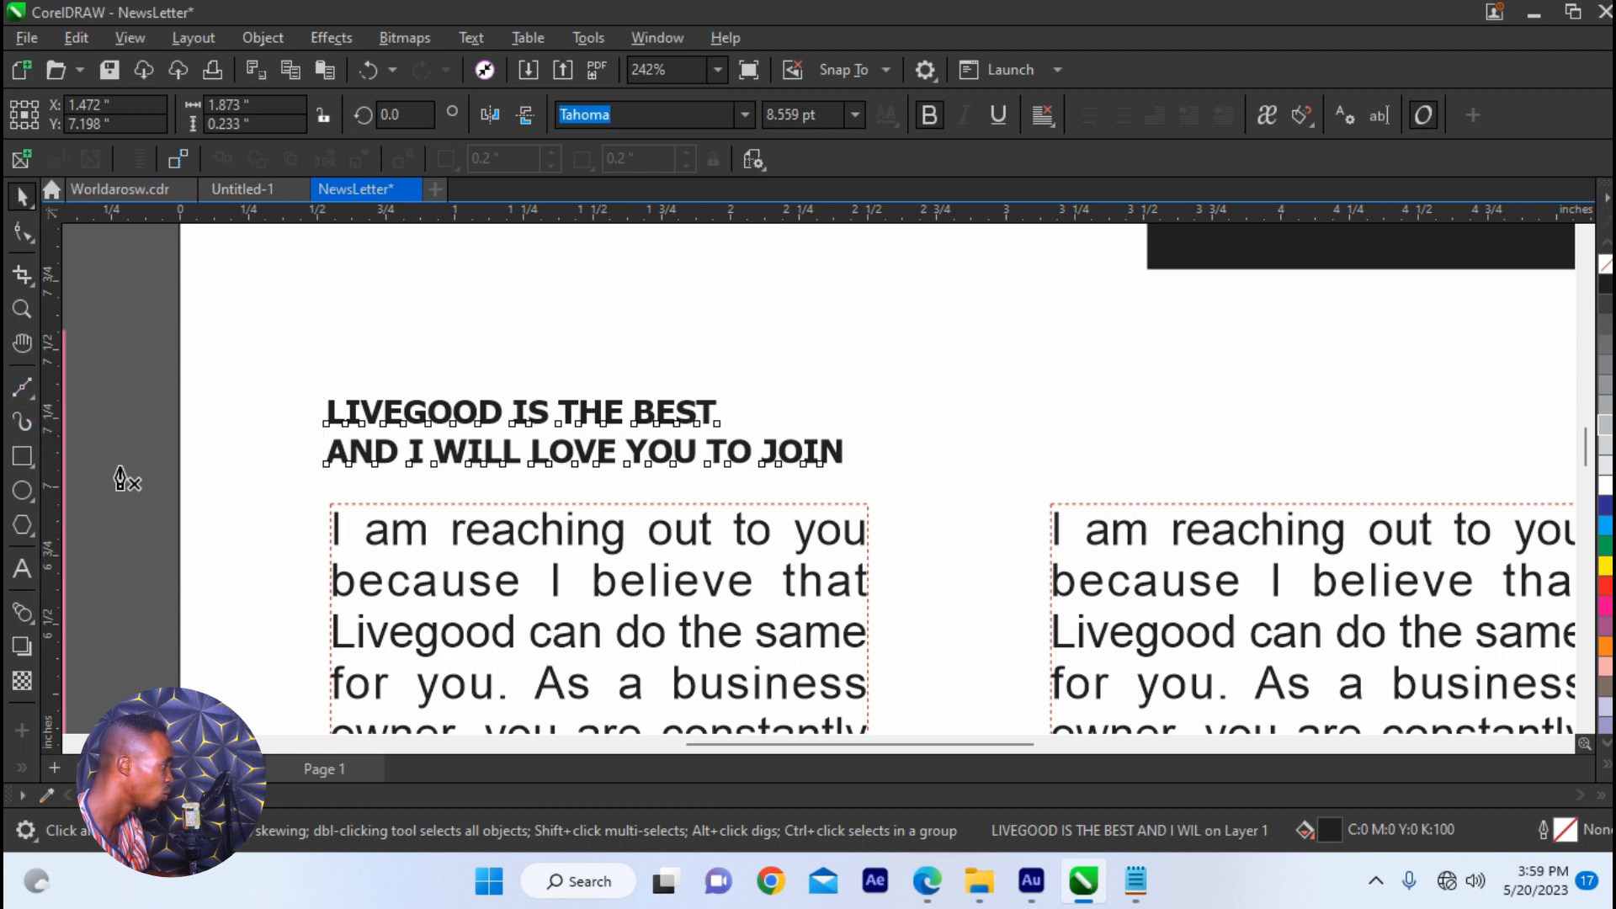
pyautogui.click(22, 386)
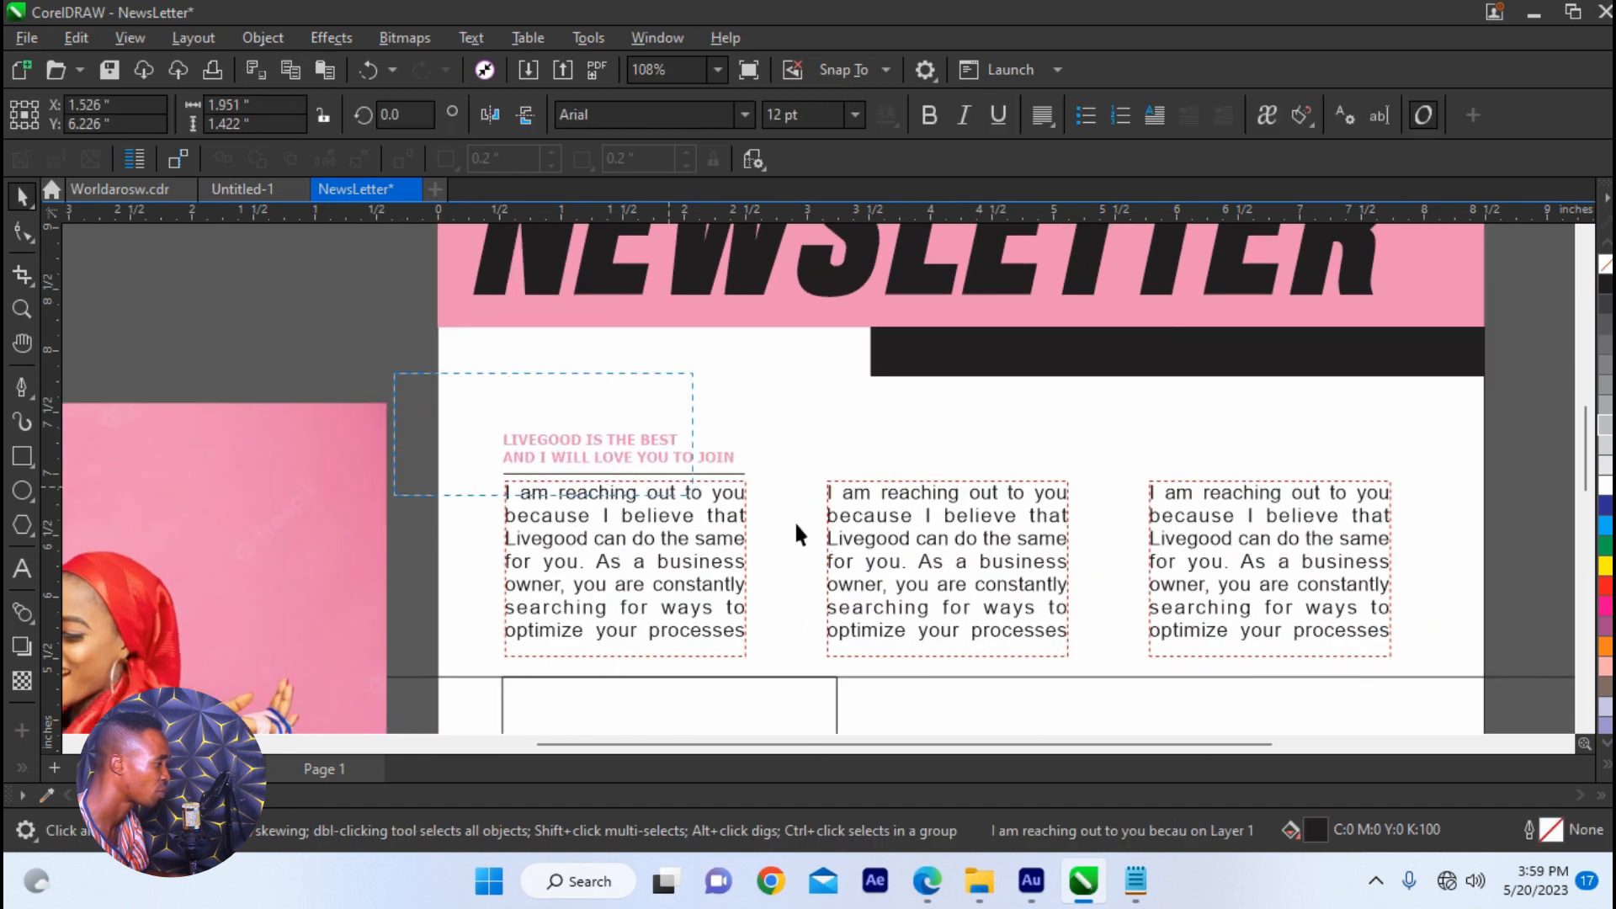
# - Shrink the heading, color it pink, underline it, and copy it above the other columns
pyautogui.click(591, 449)
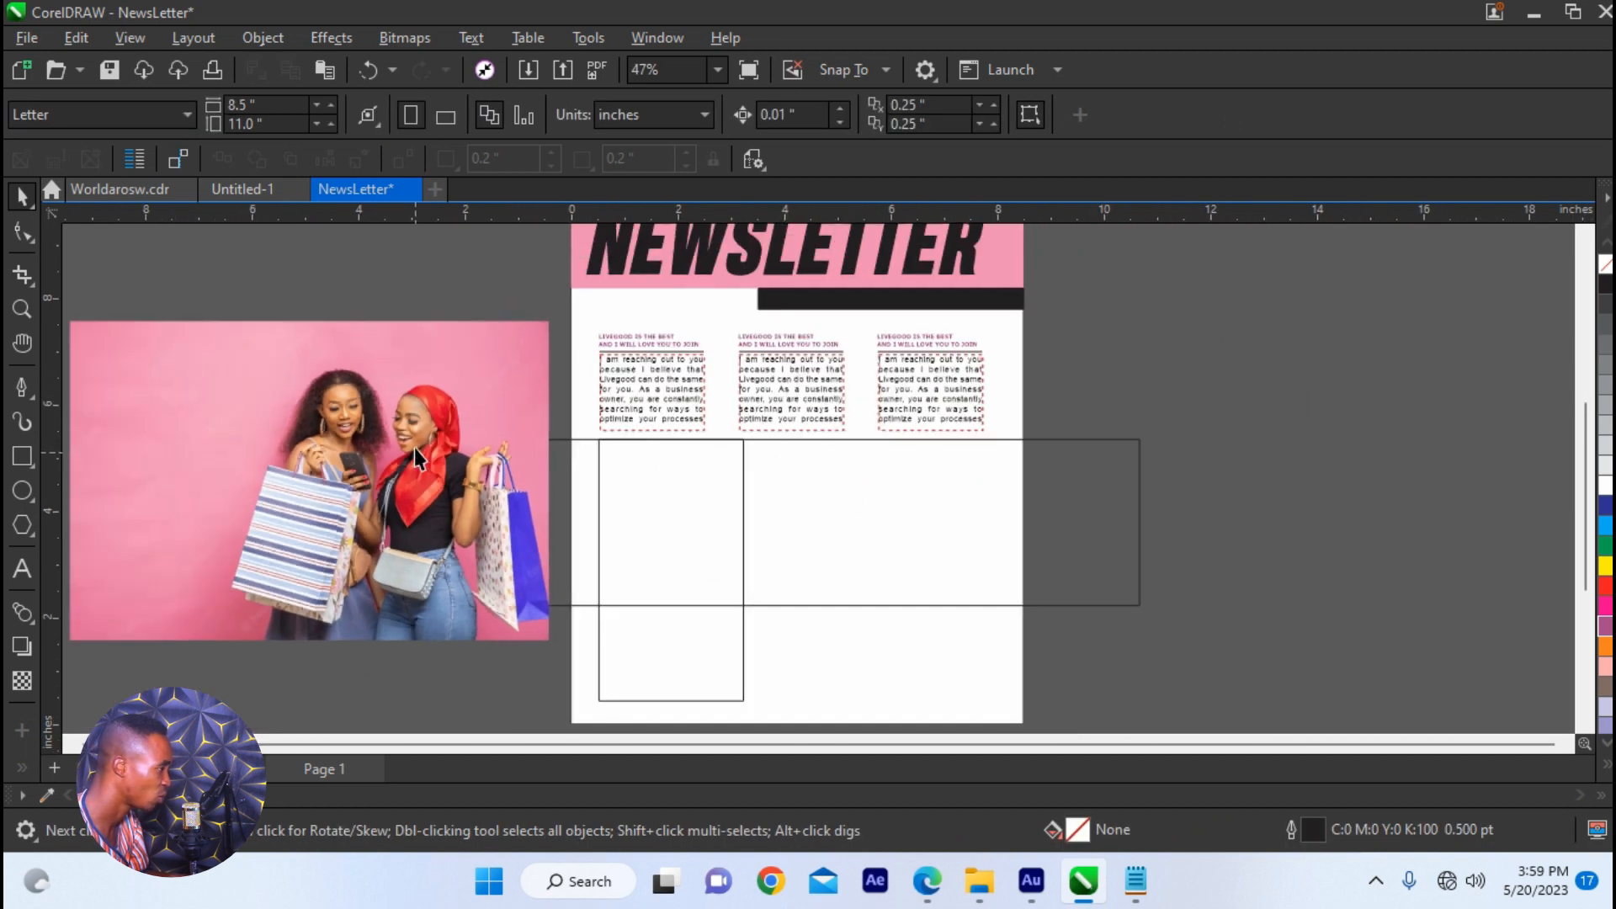
# - PowerClip the shopping photo inside the wide rectangle and select the clipped photo
pyautogui.click(822, 520)
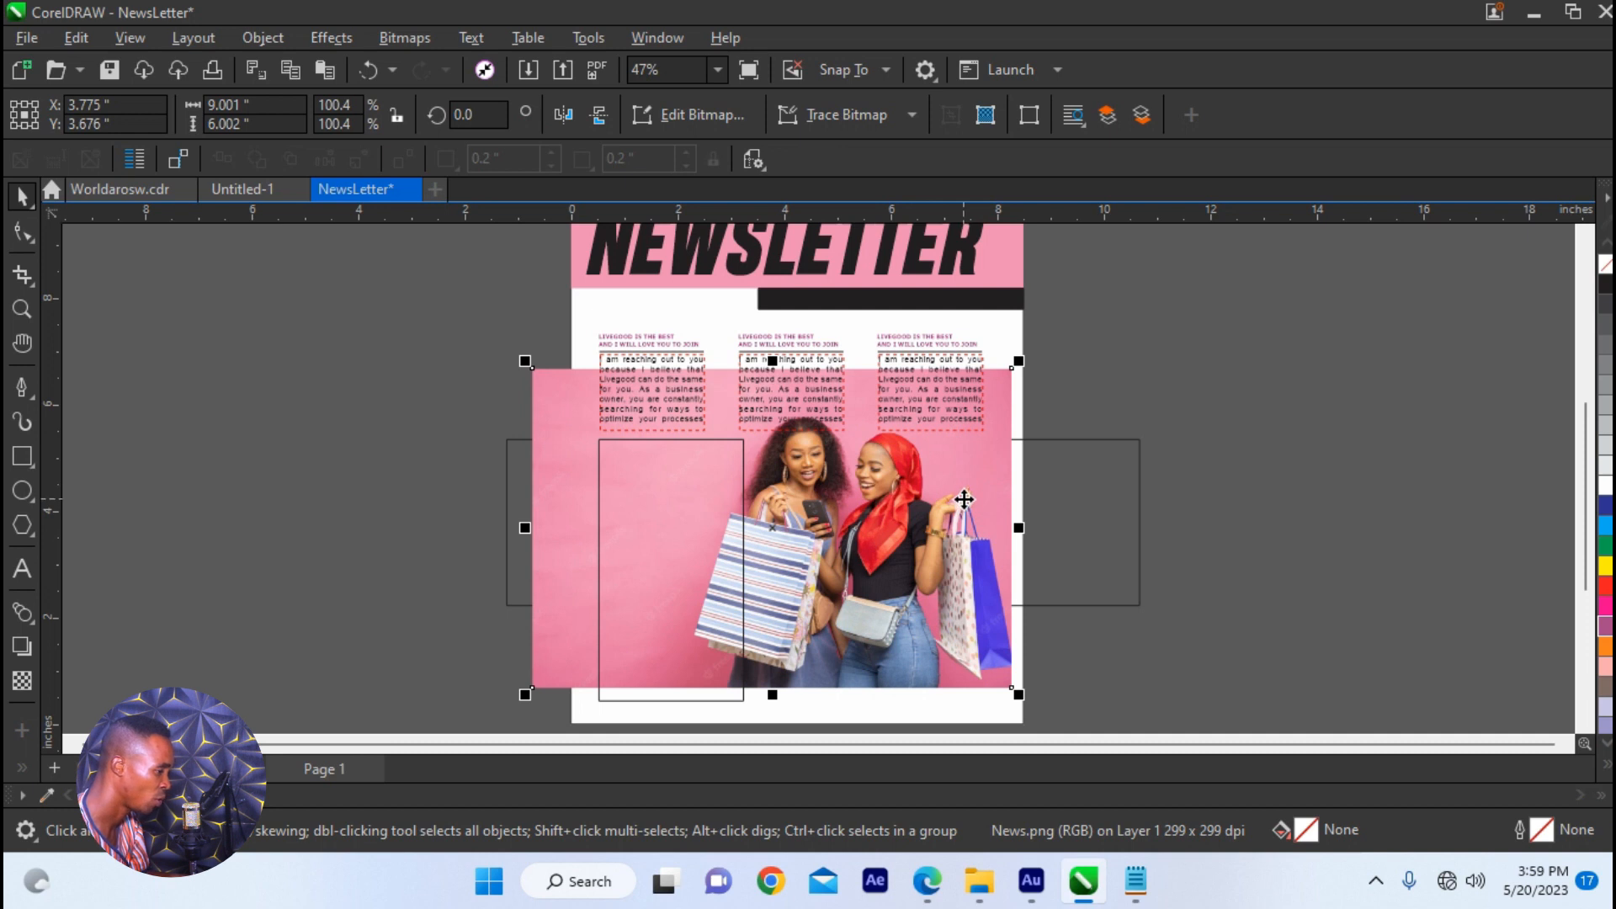
pyautogui.rightClick(964, 500)
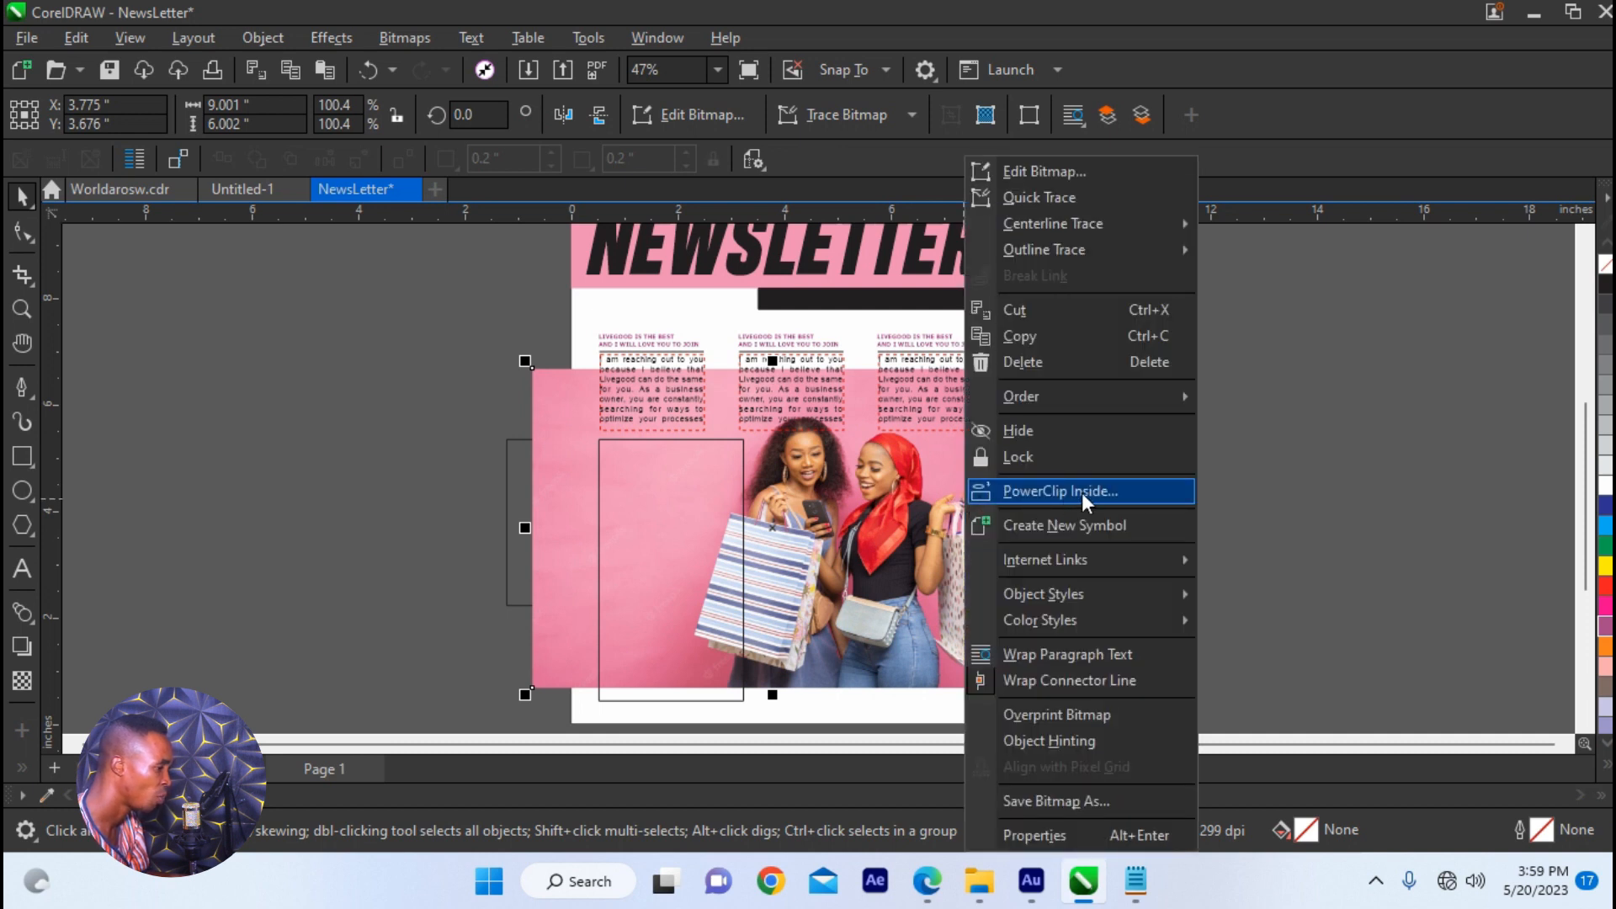
pyautogui.click(1060, 490)
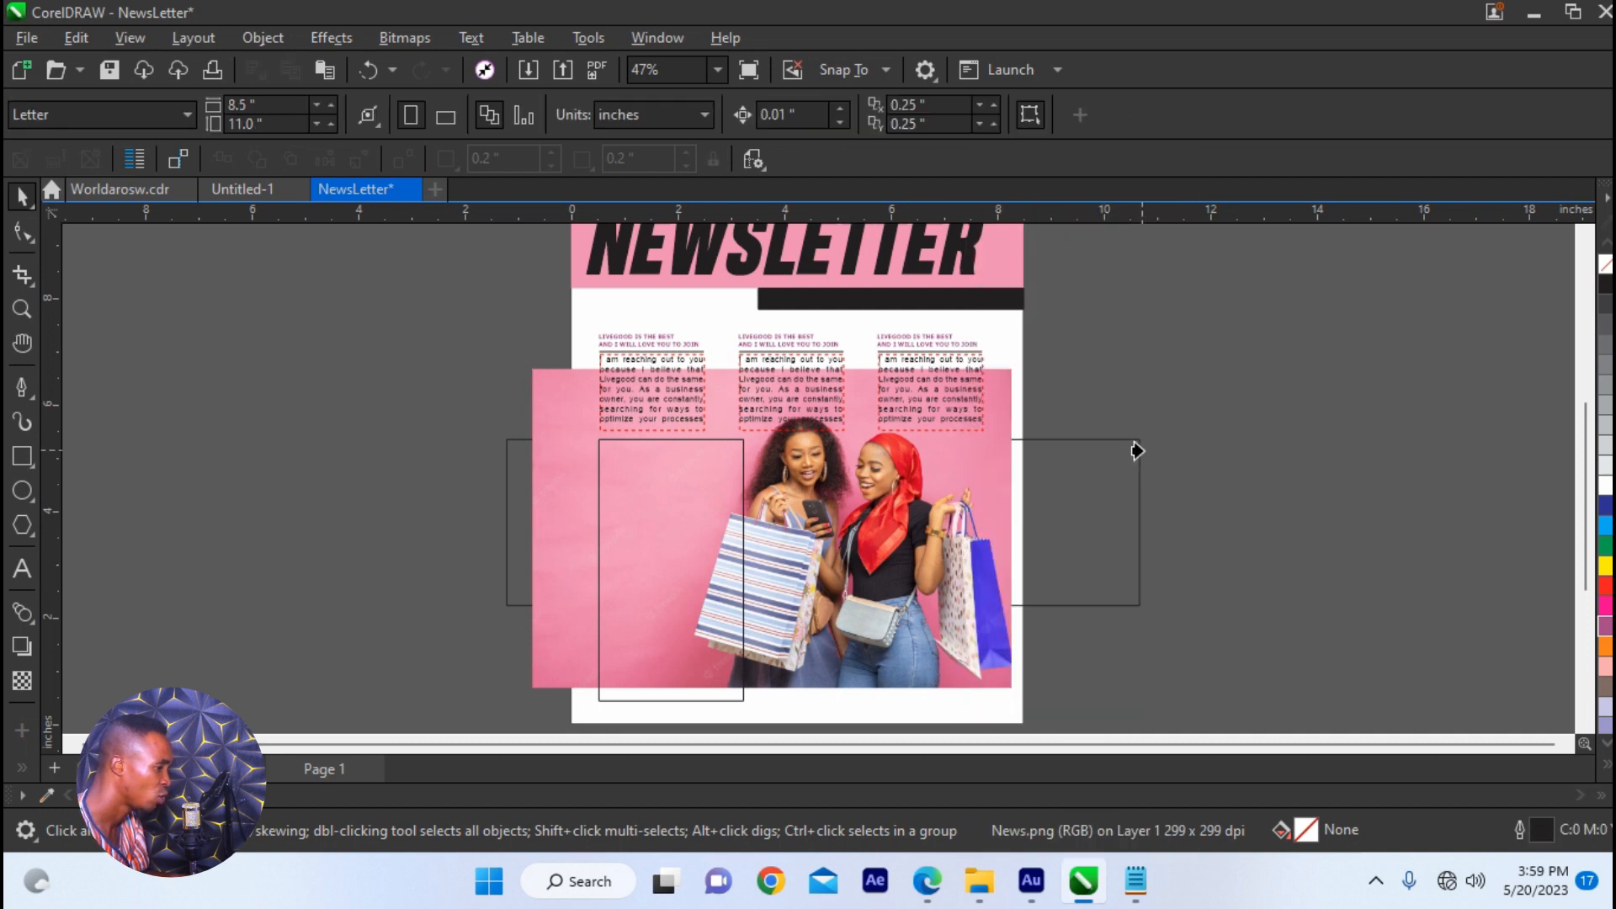
pyautogui.click(823, 525)
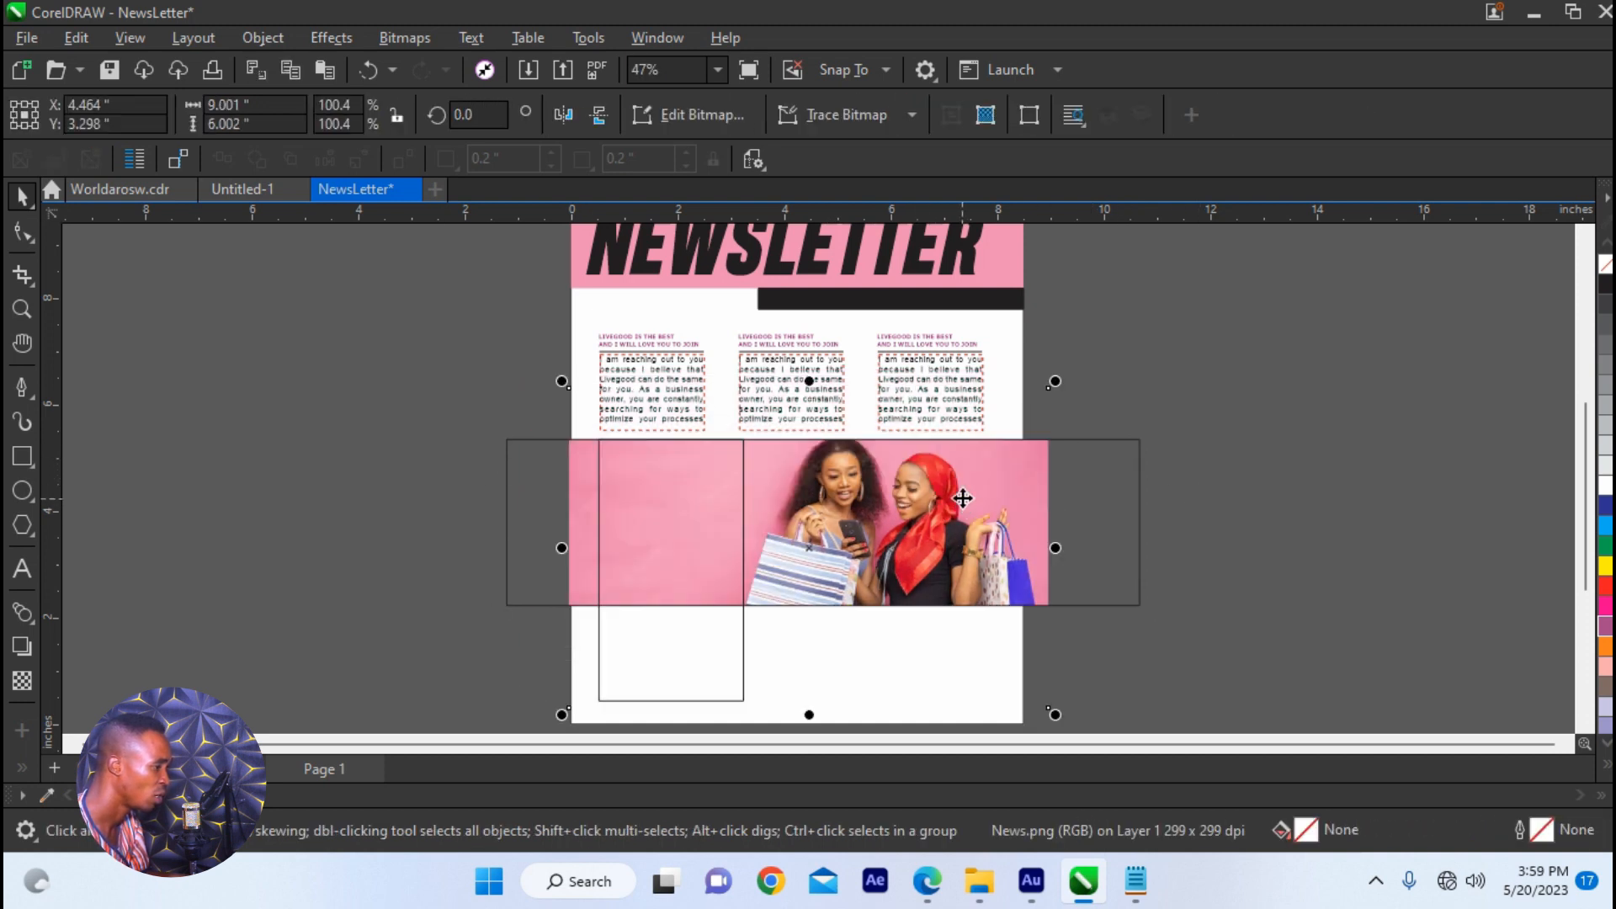
pyautogui.click(1077, 514)
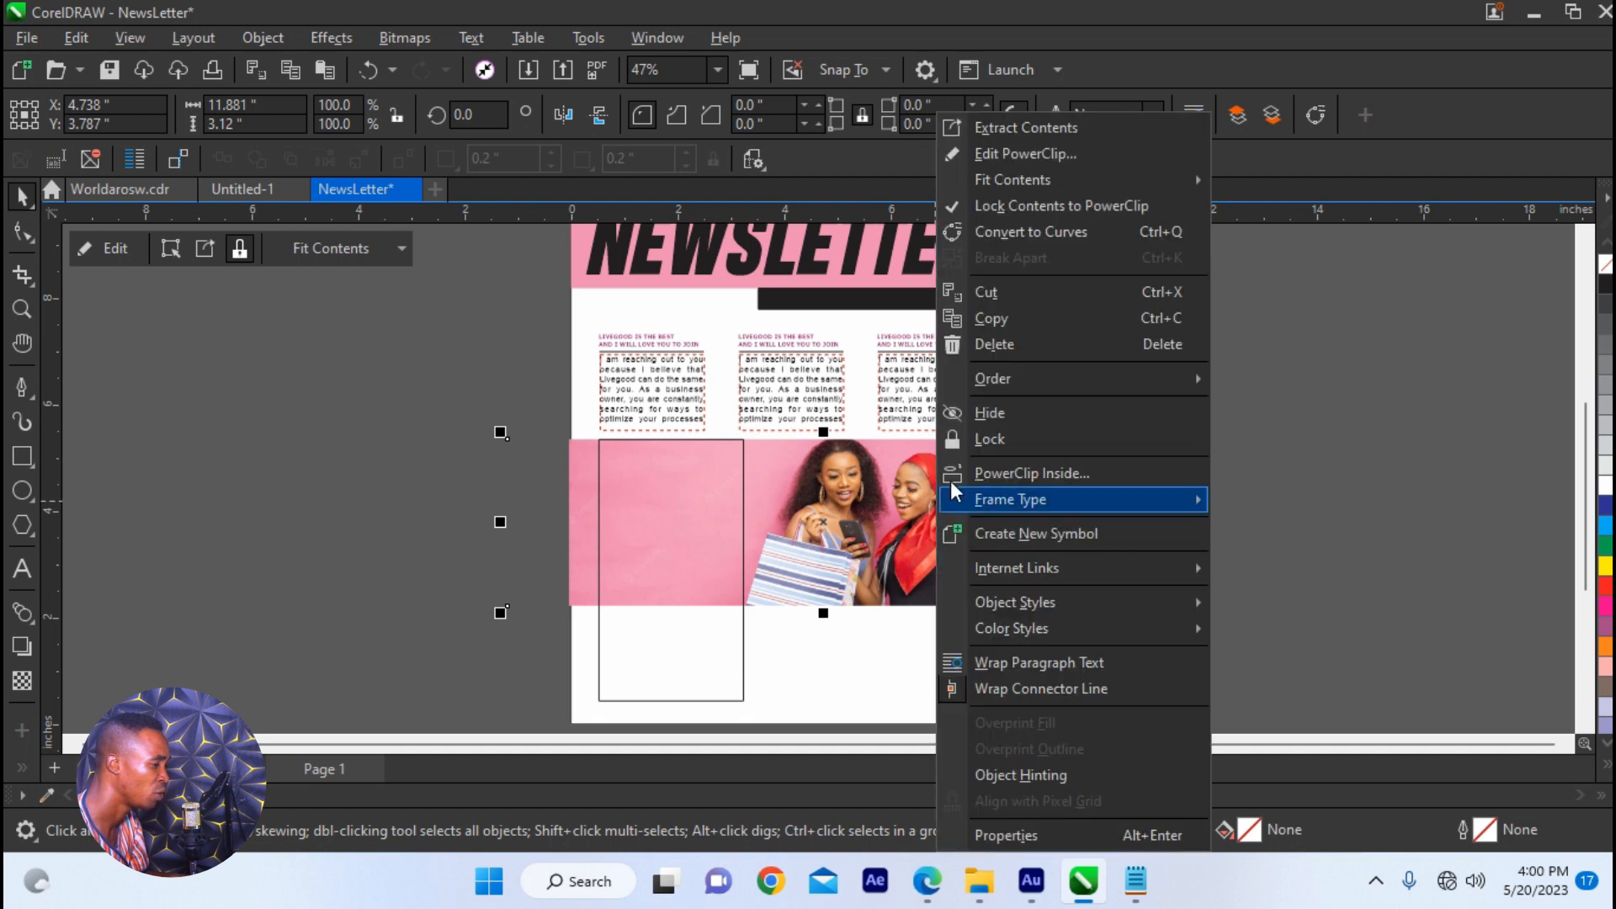
pyautogui.click(1153, 579)
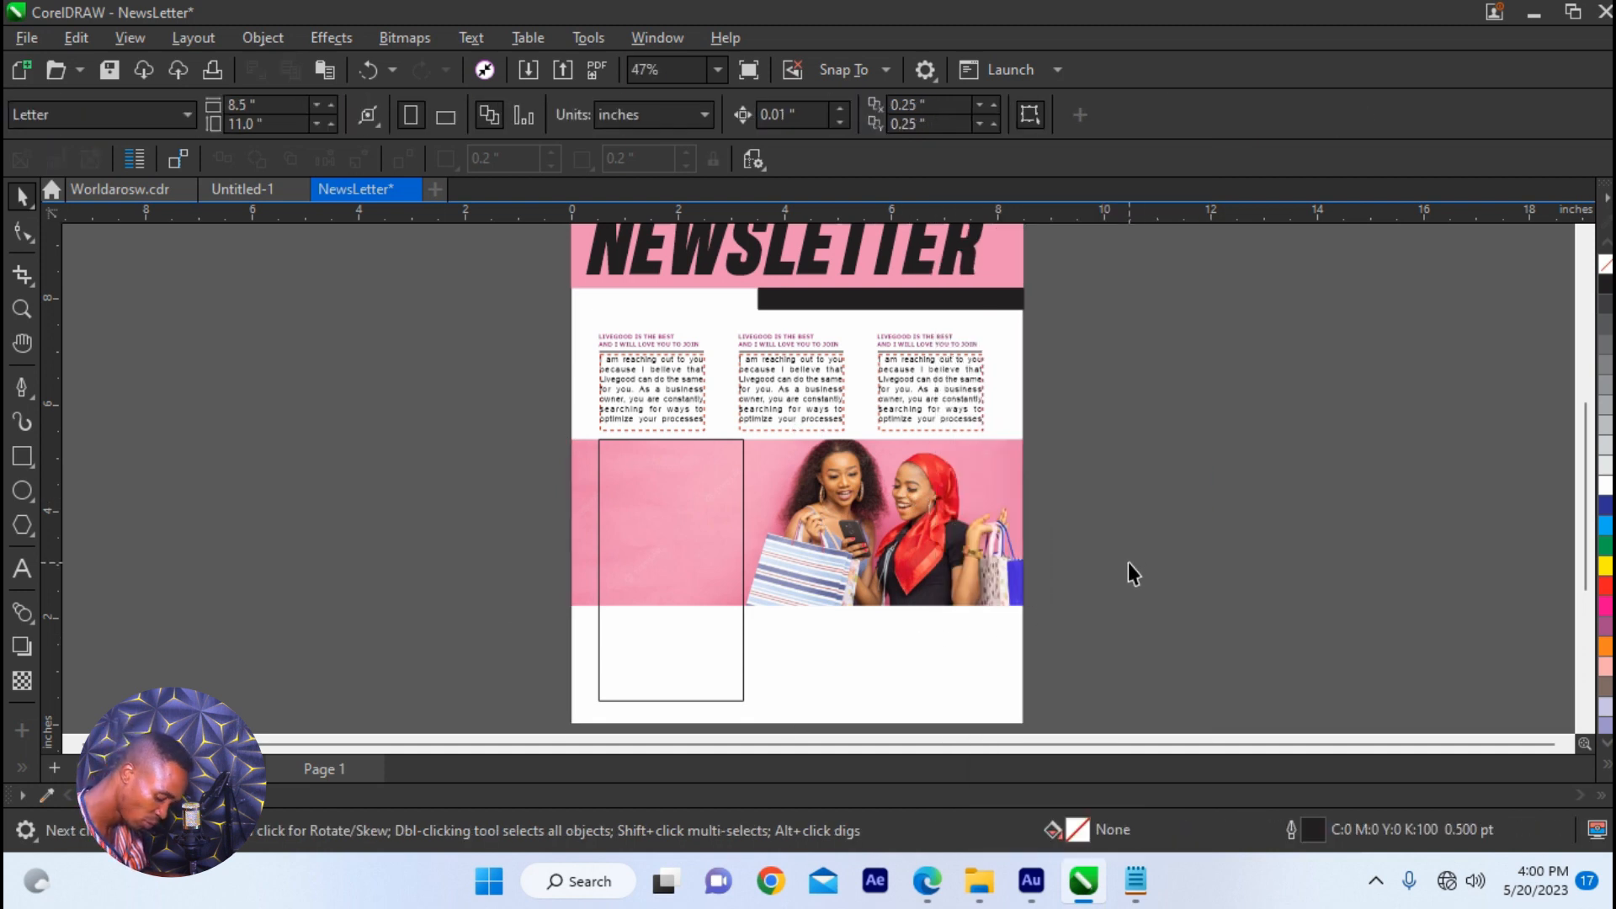
pyautogui.moveTo(1012, 683)
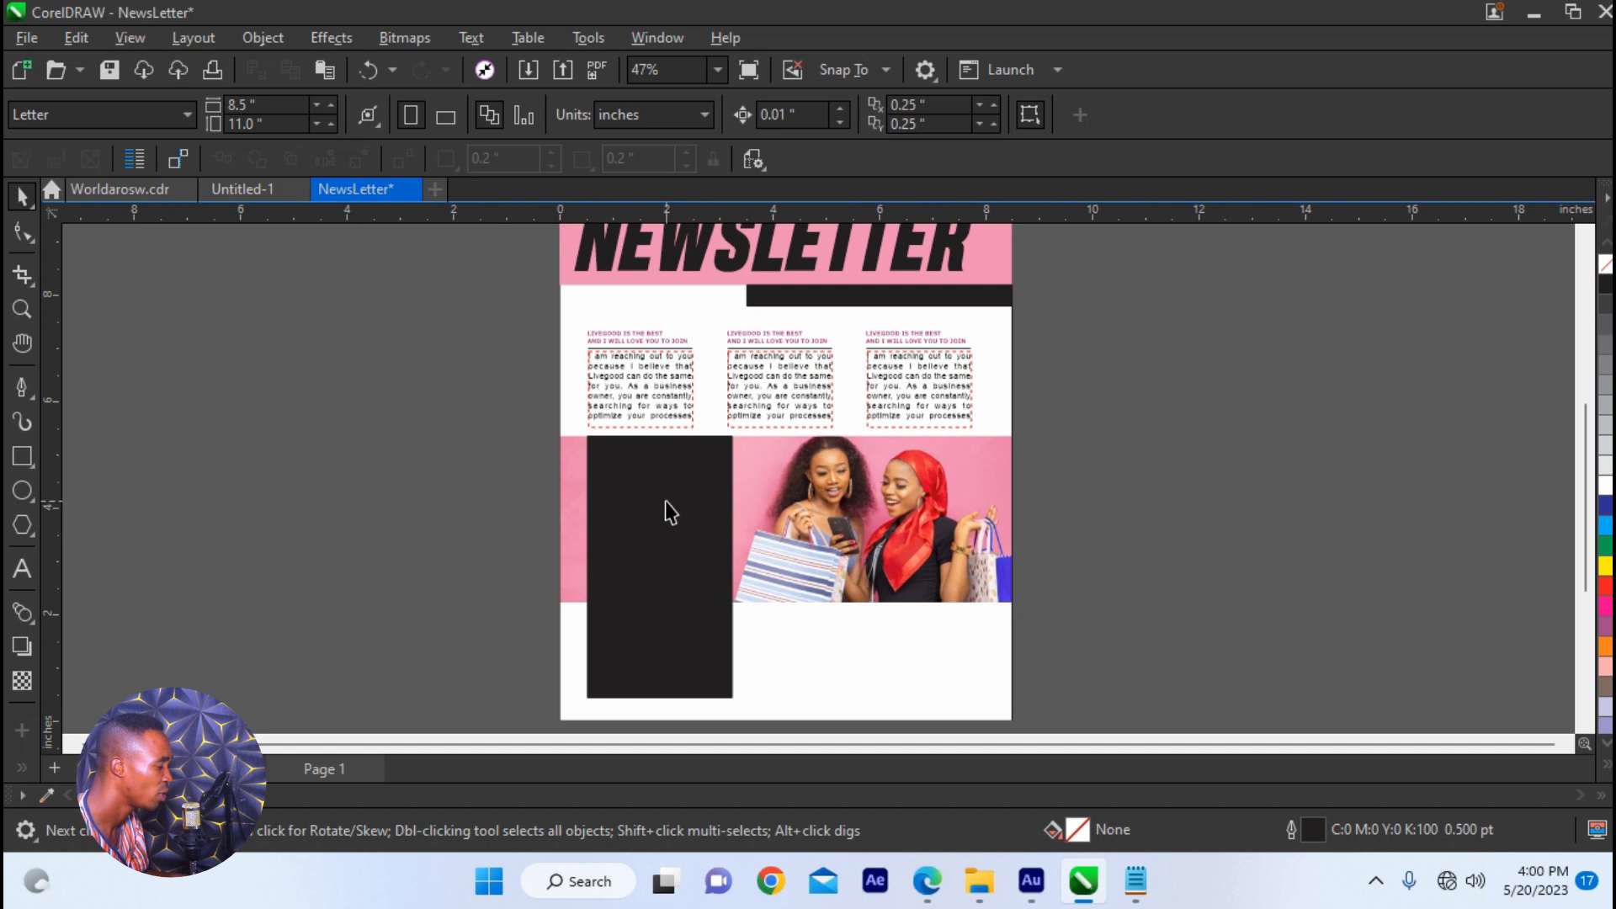
# - Select the black panel, then its pink headline and body paragraph
pyautogui.click(660, 566)
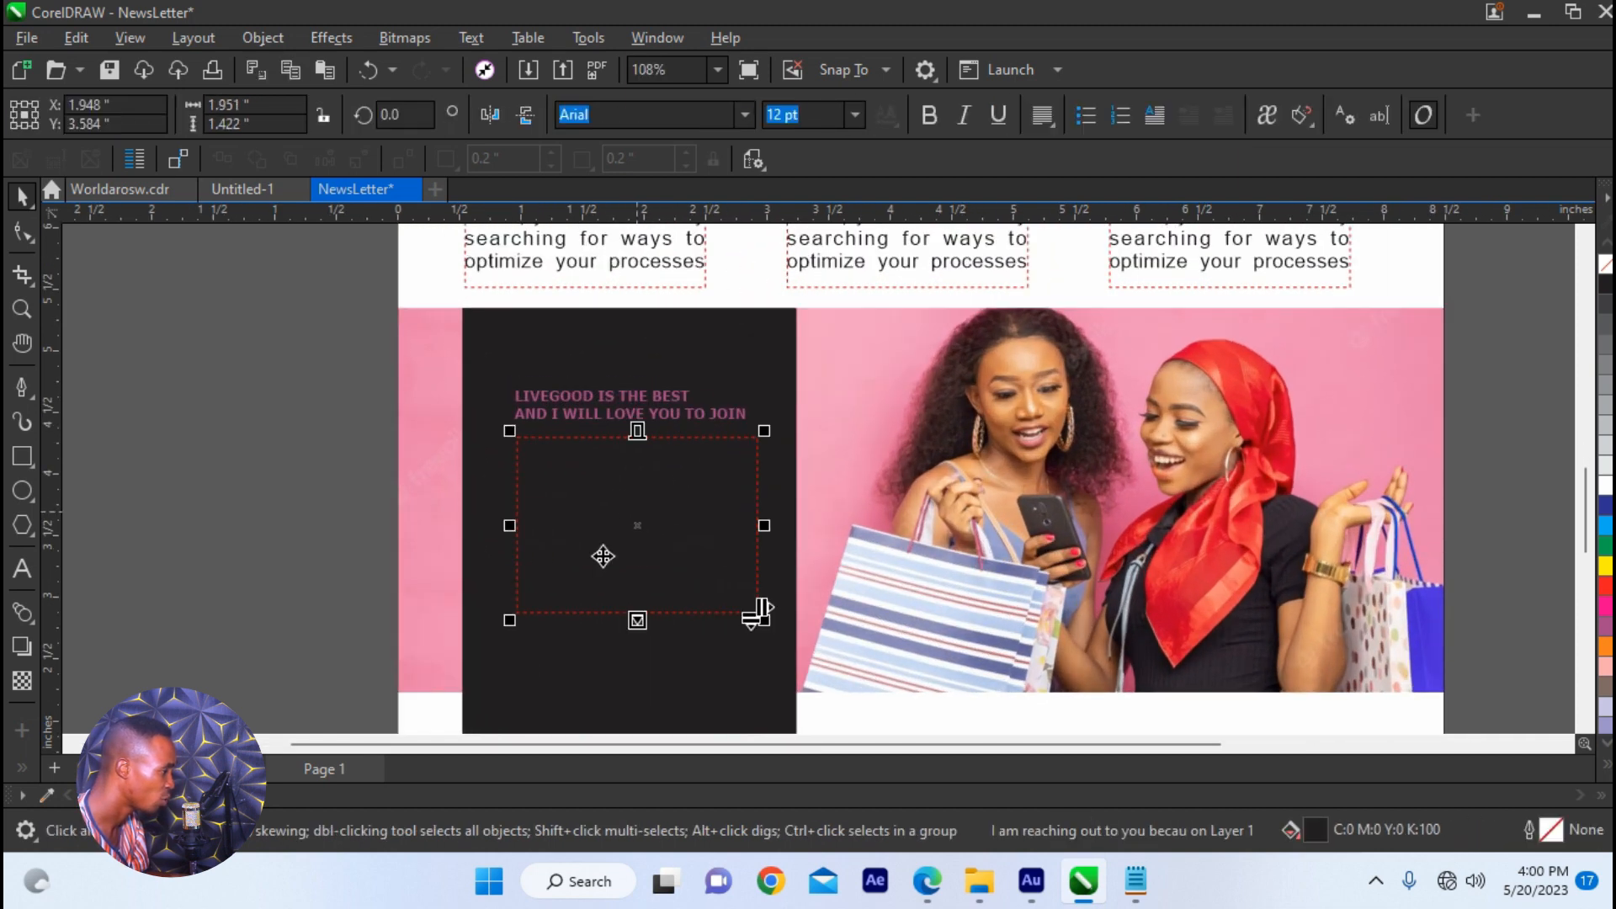
pyautogui.scroll(-3)
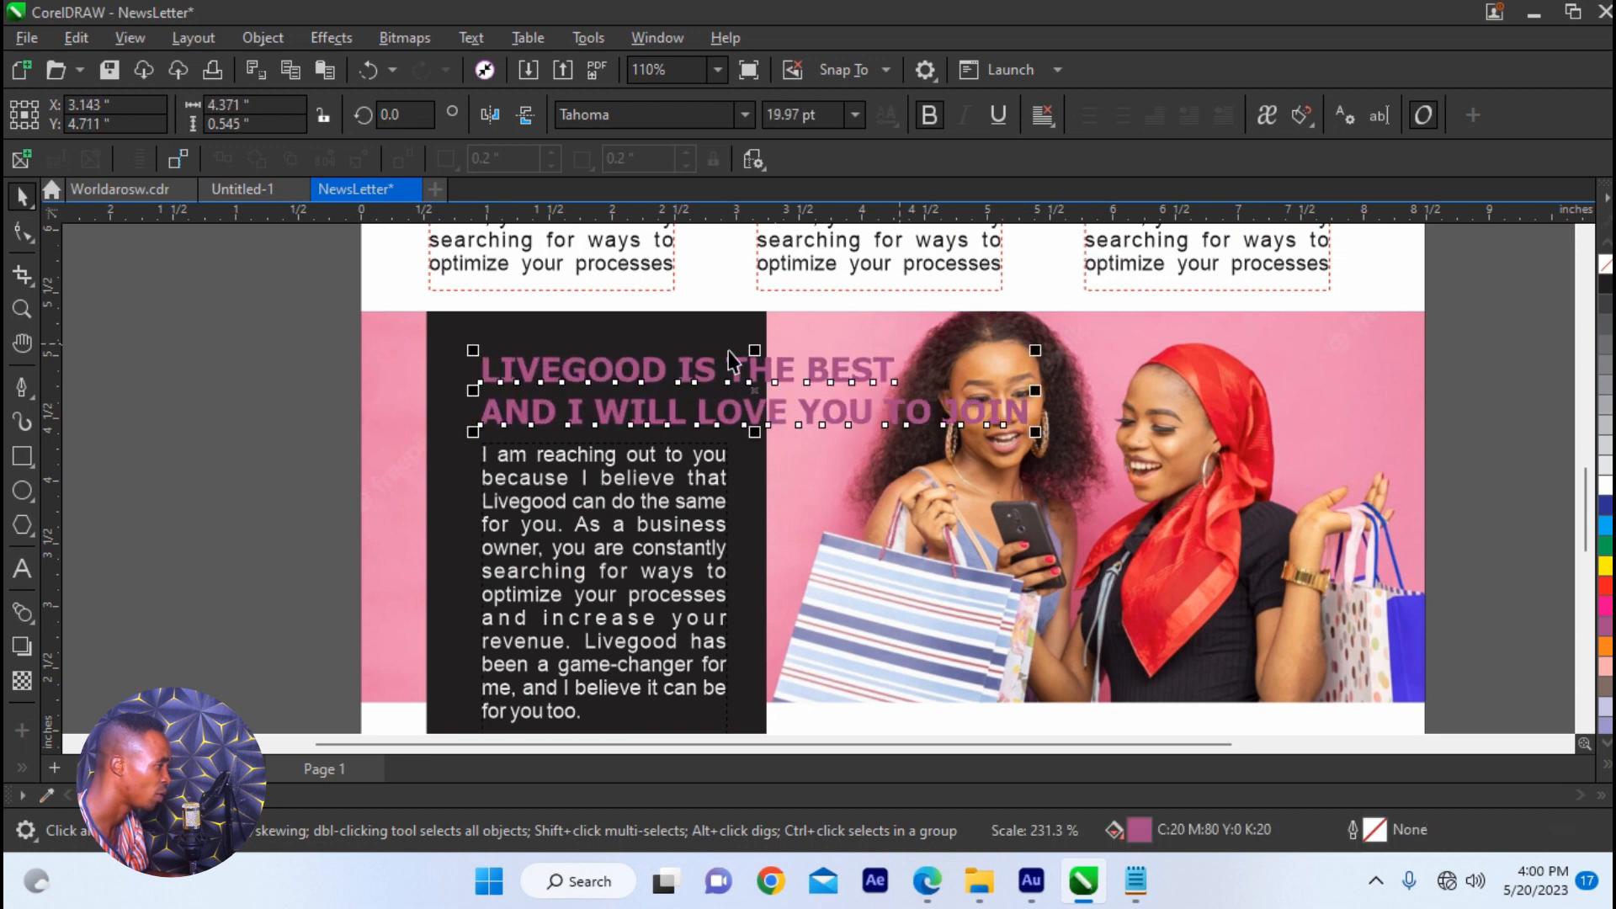
pyautogui.click(675, 380)
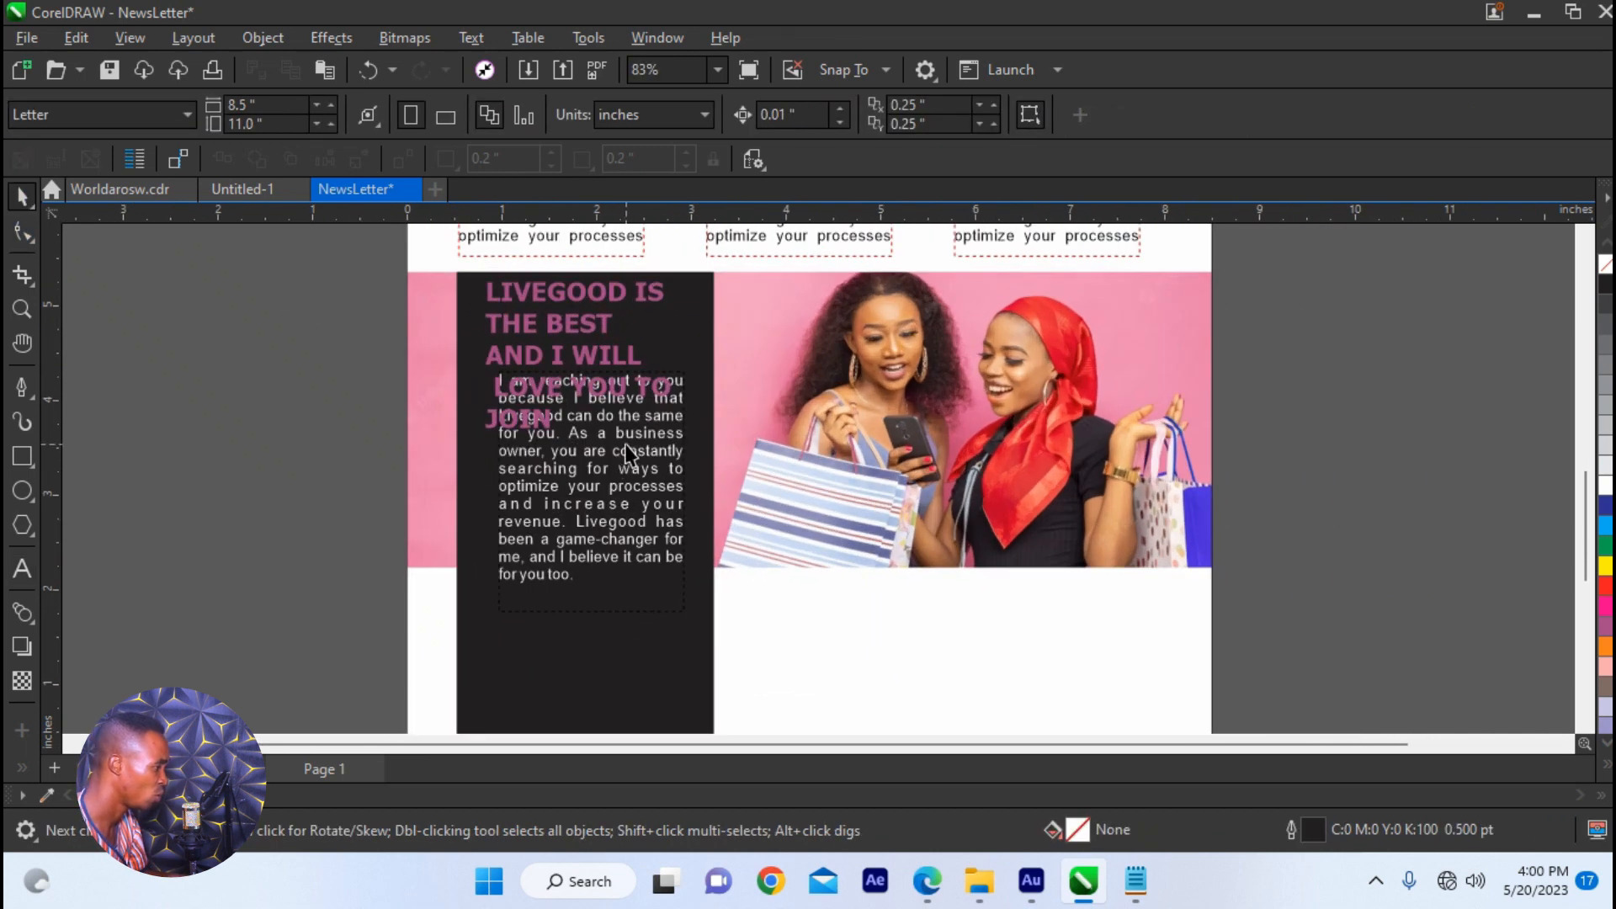
pyautogui.click(588, 463)
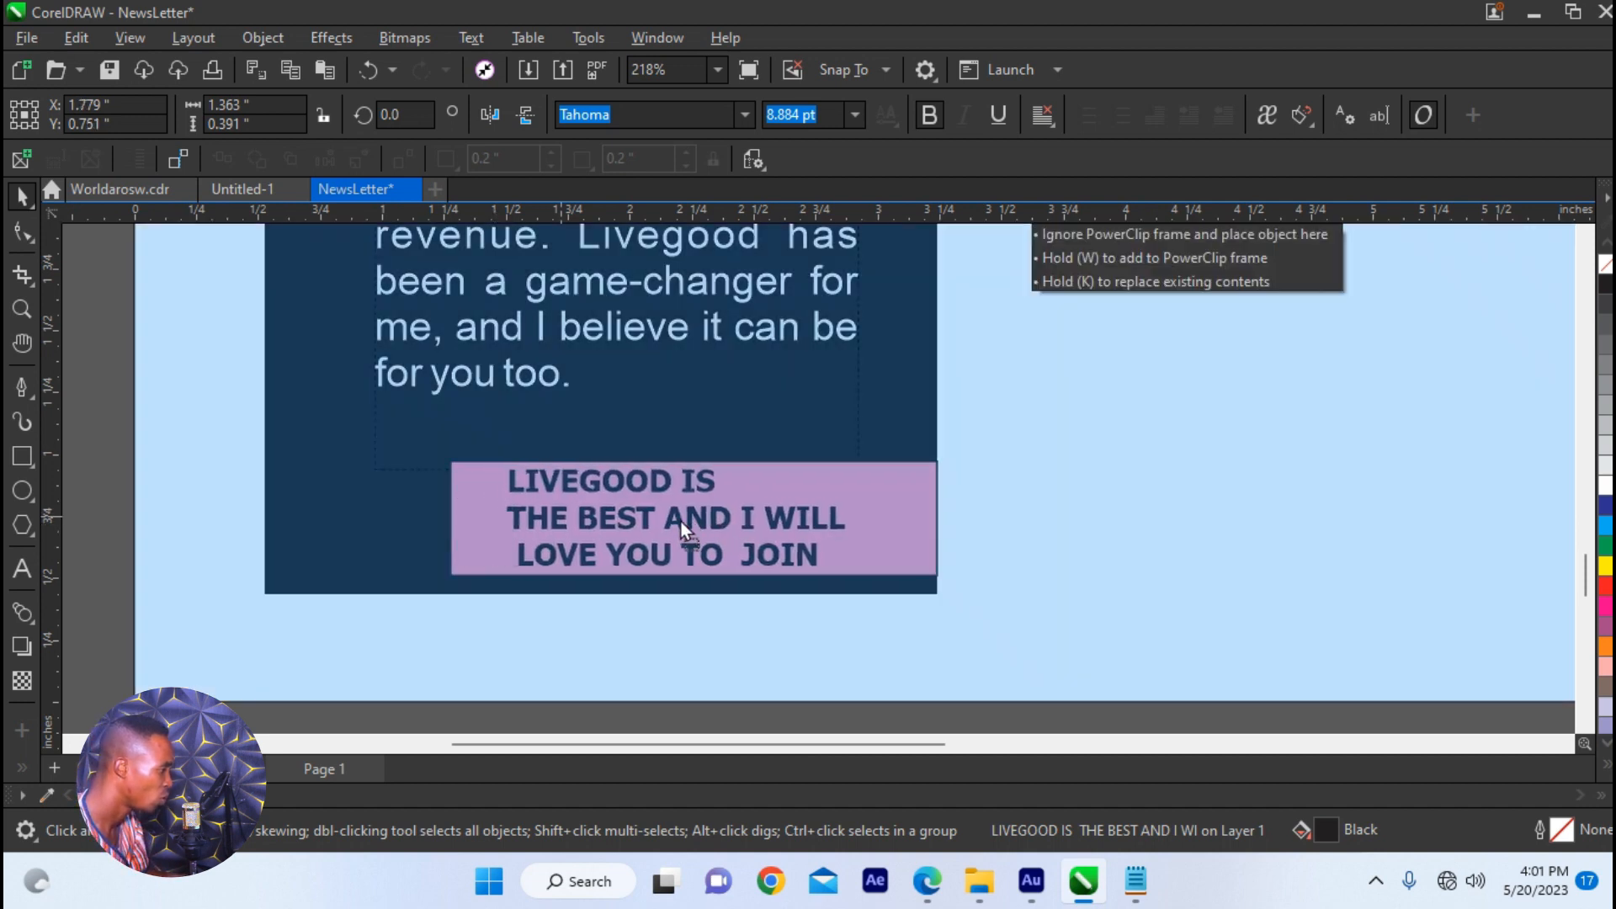
# - Place the headline copy on the pink box and centre-align it
pyautogui.click(690, 518)
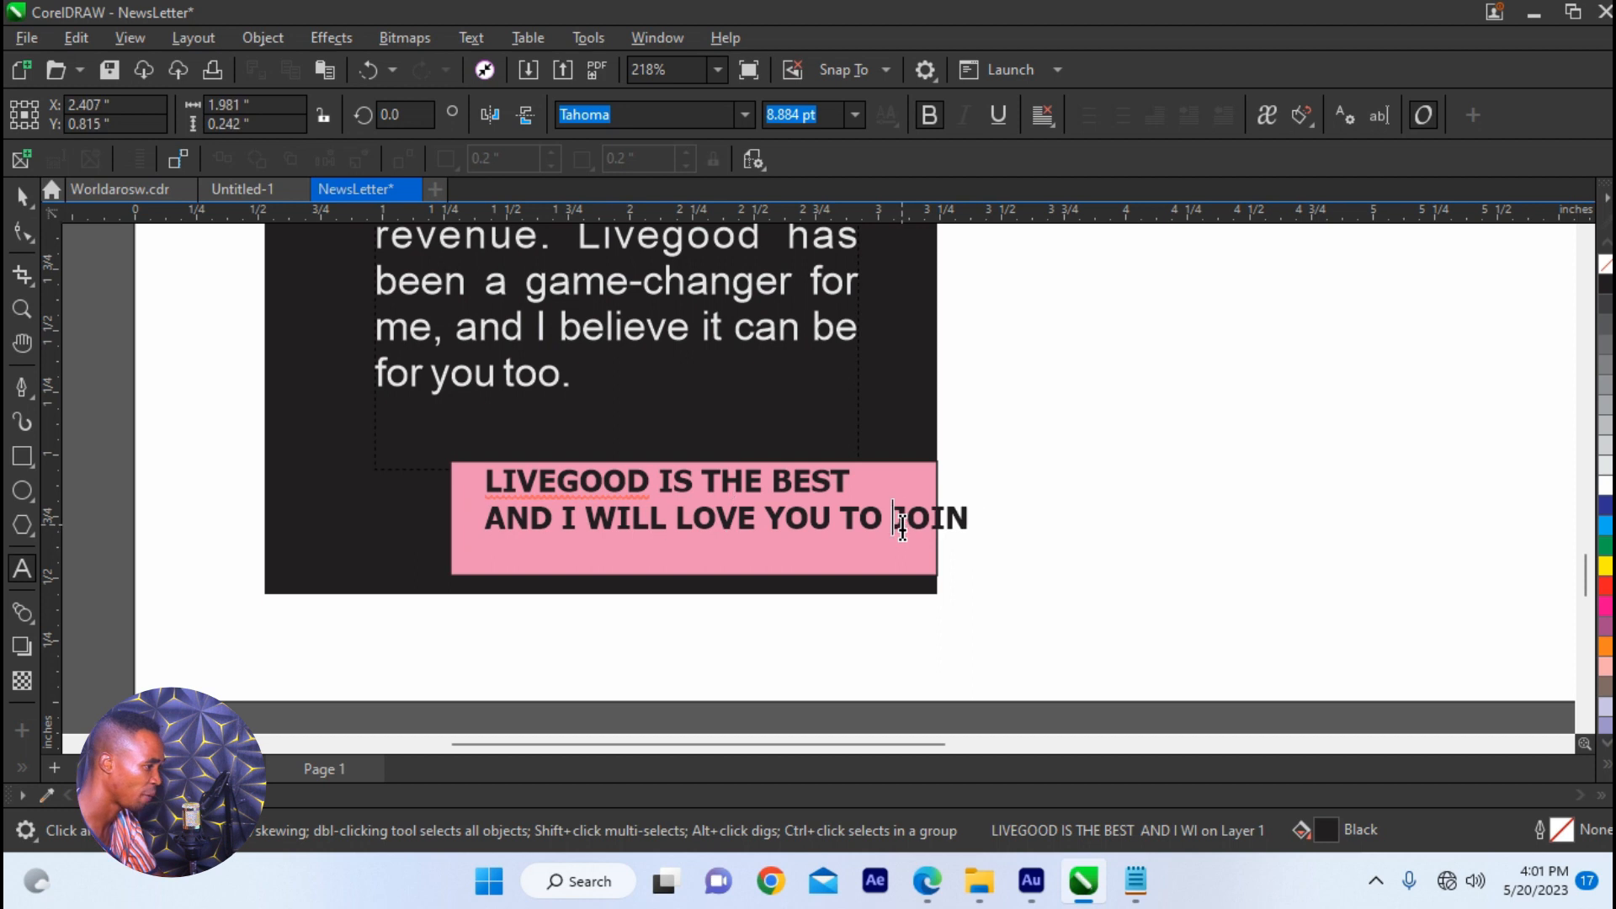
pyautogui.click(721, 518)
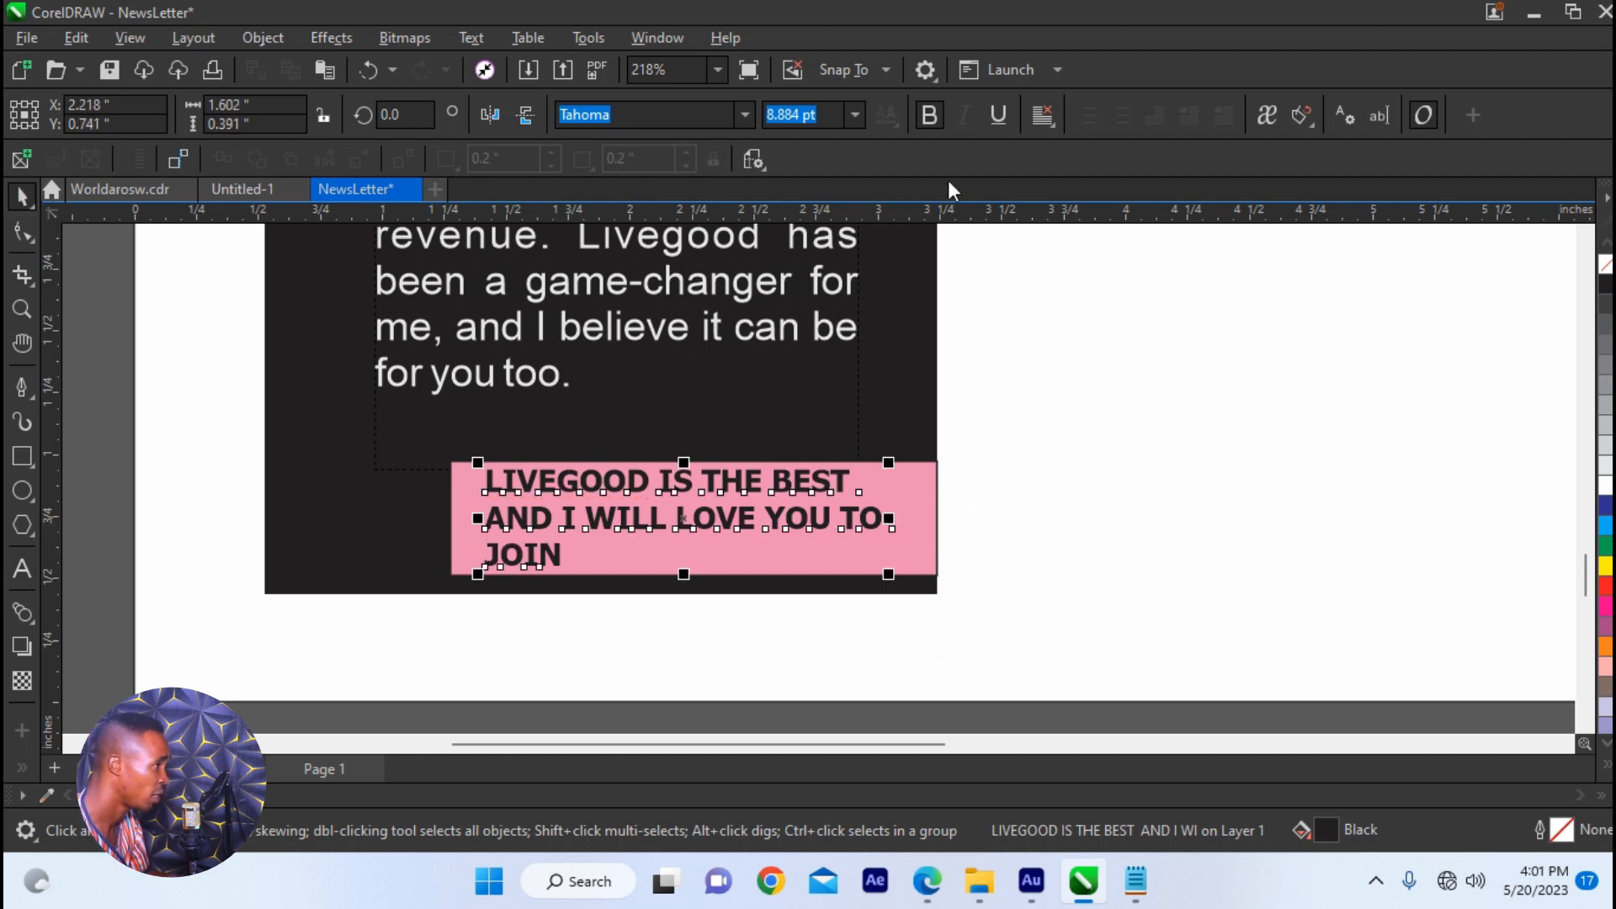
pyautogui.click(1042, 114)
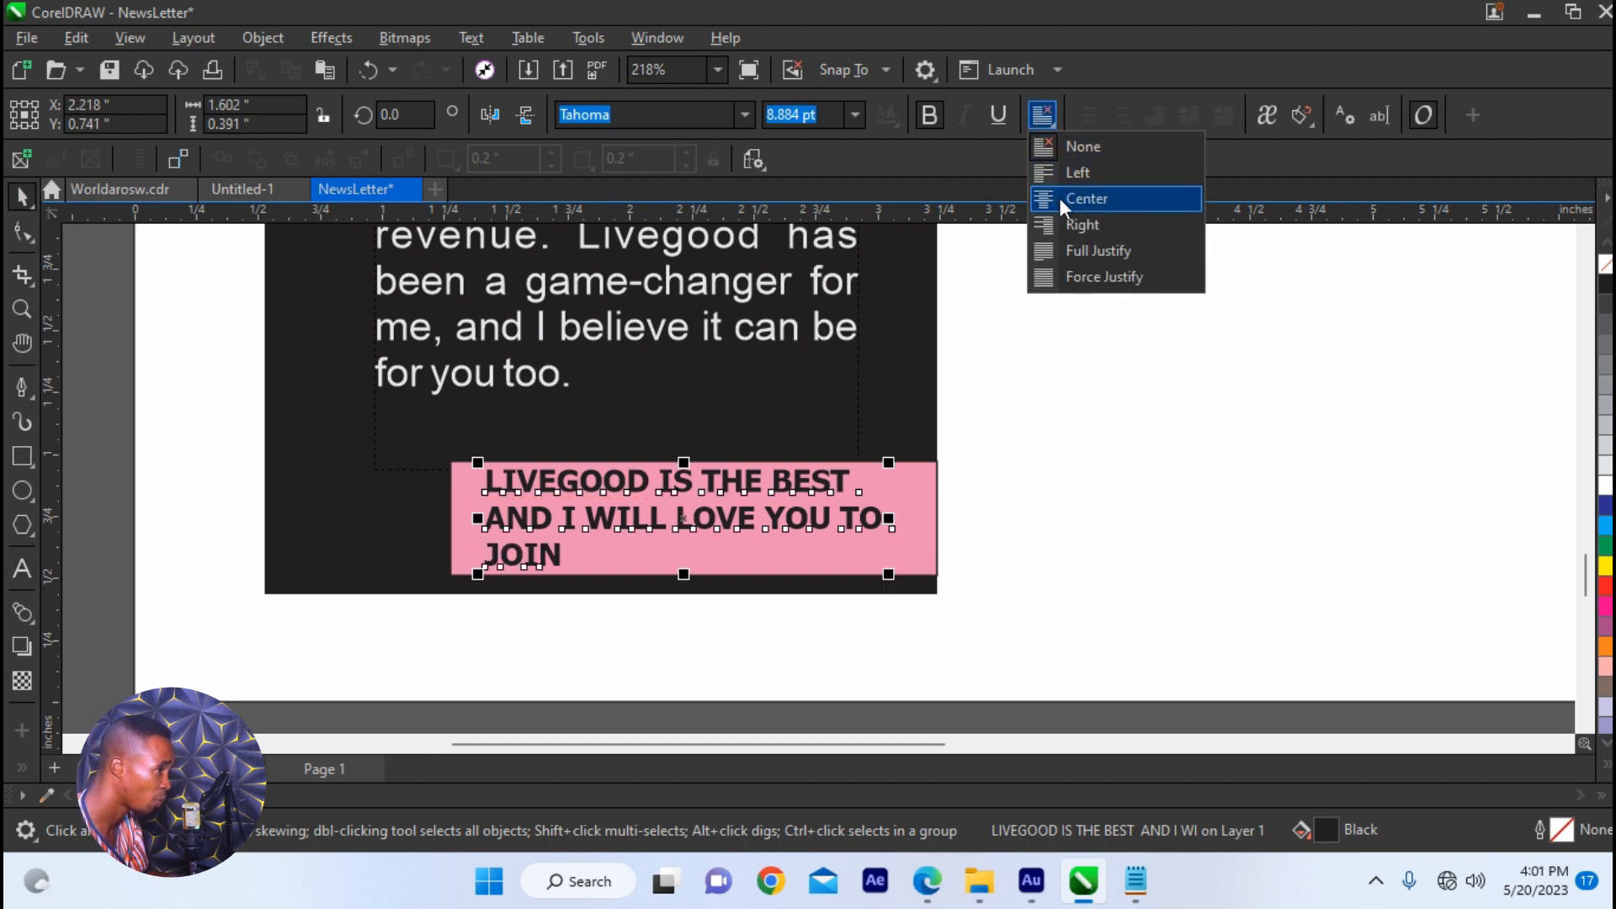
pyautogui.click(1087, 198)
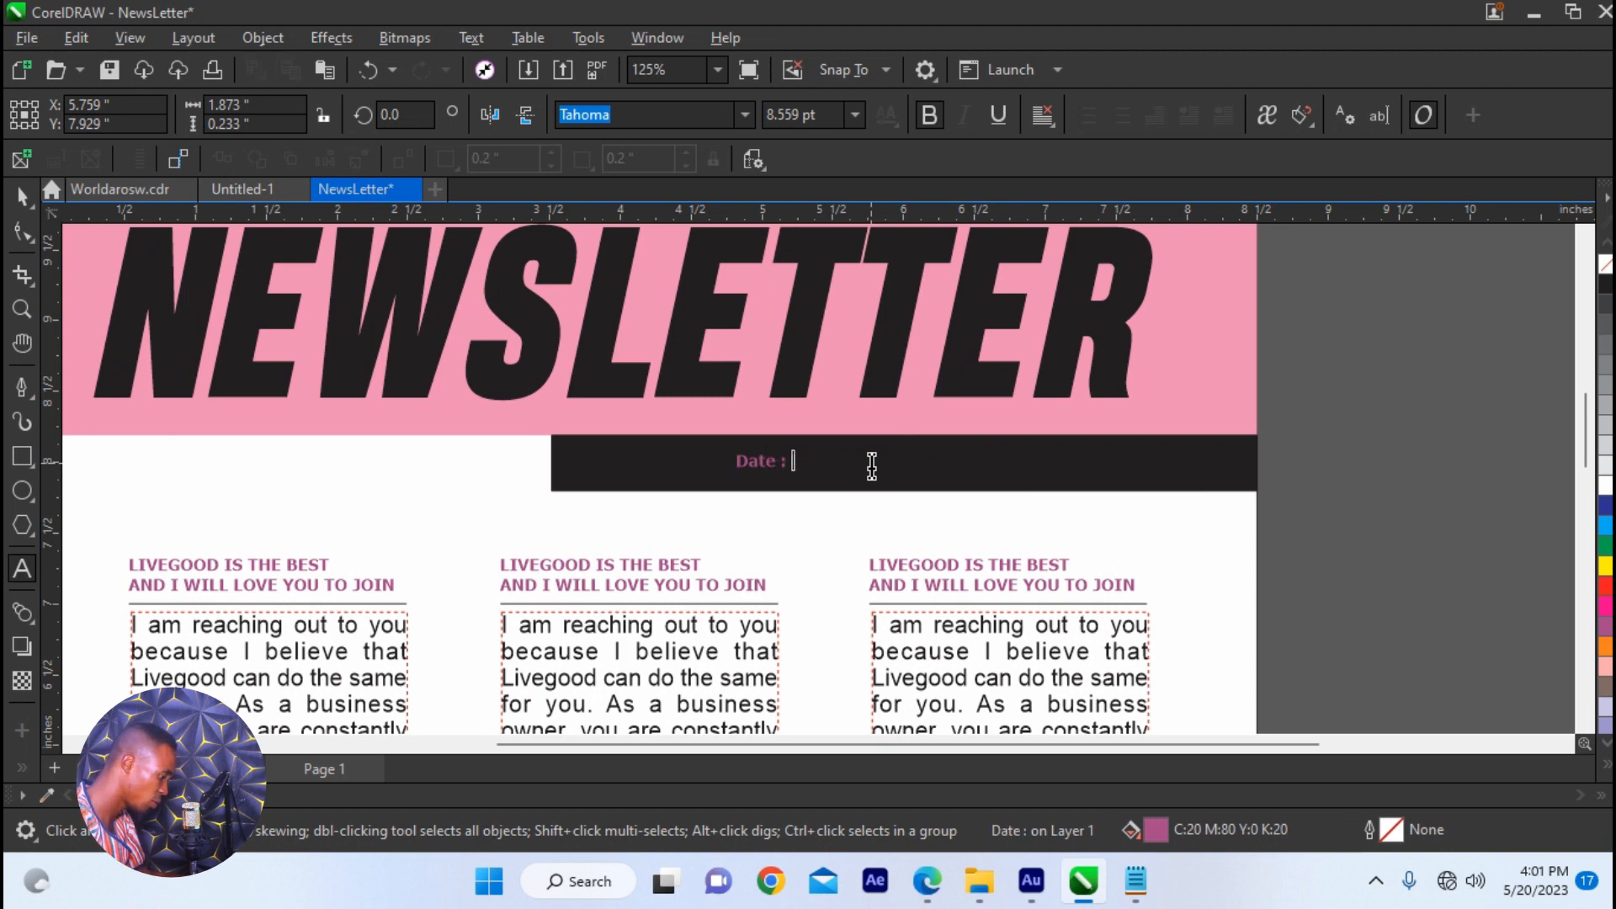
# - Type the date 10/01/2050 and 'Read More on page 5' into the black bar
pyautogui.write('10/')
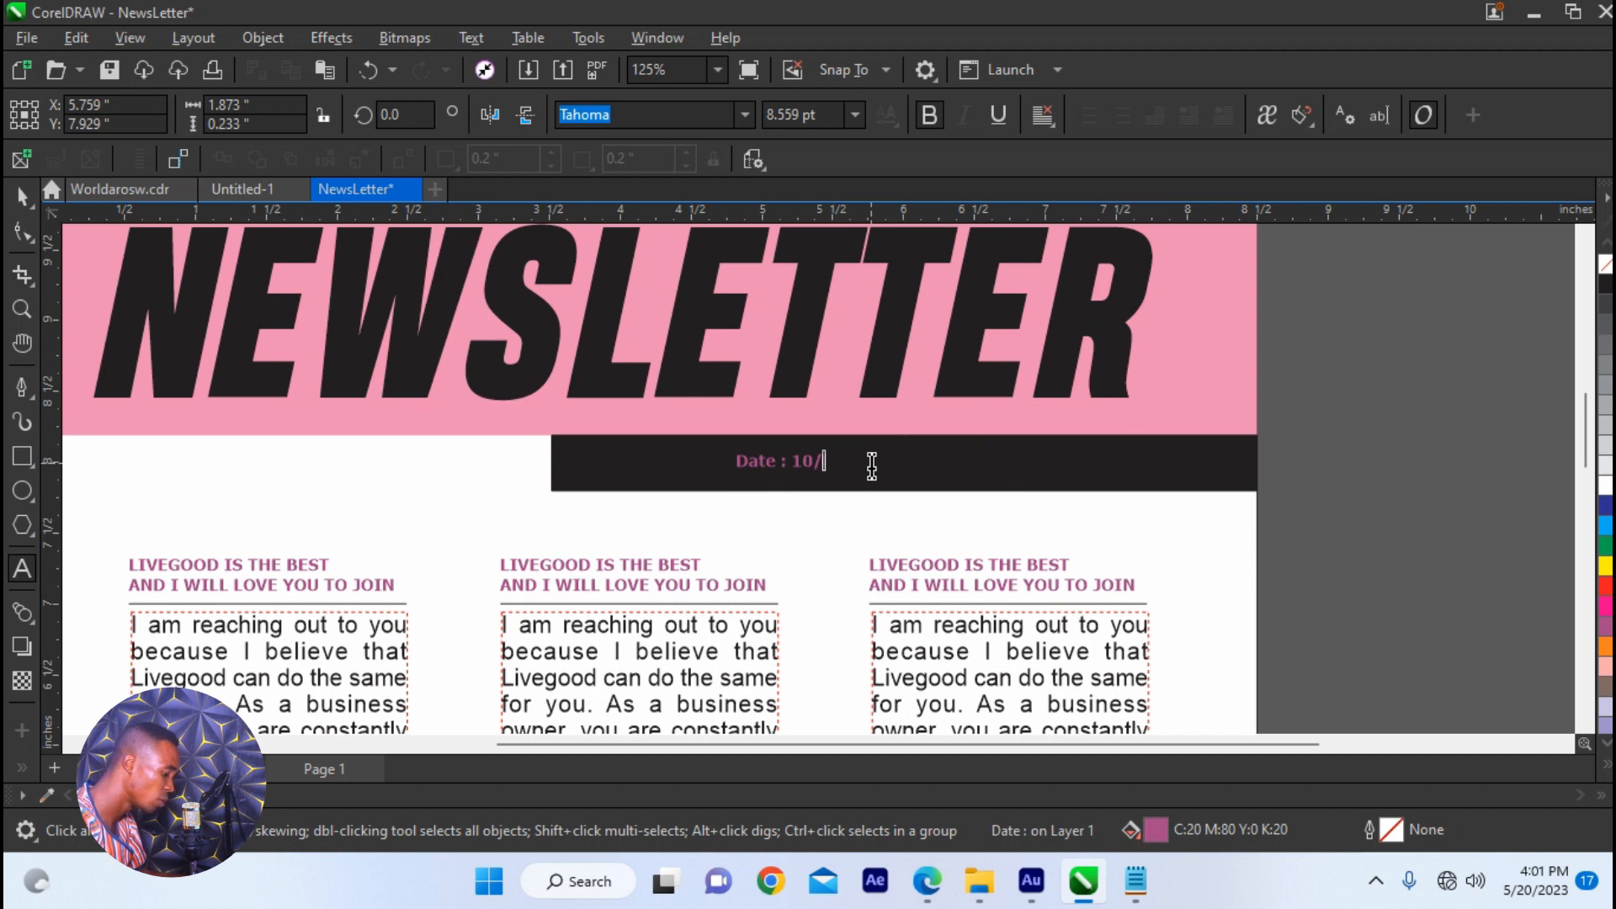
pyautogui.write('01/2050')
pyautogui.write('Read M')
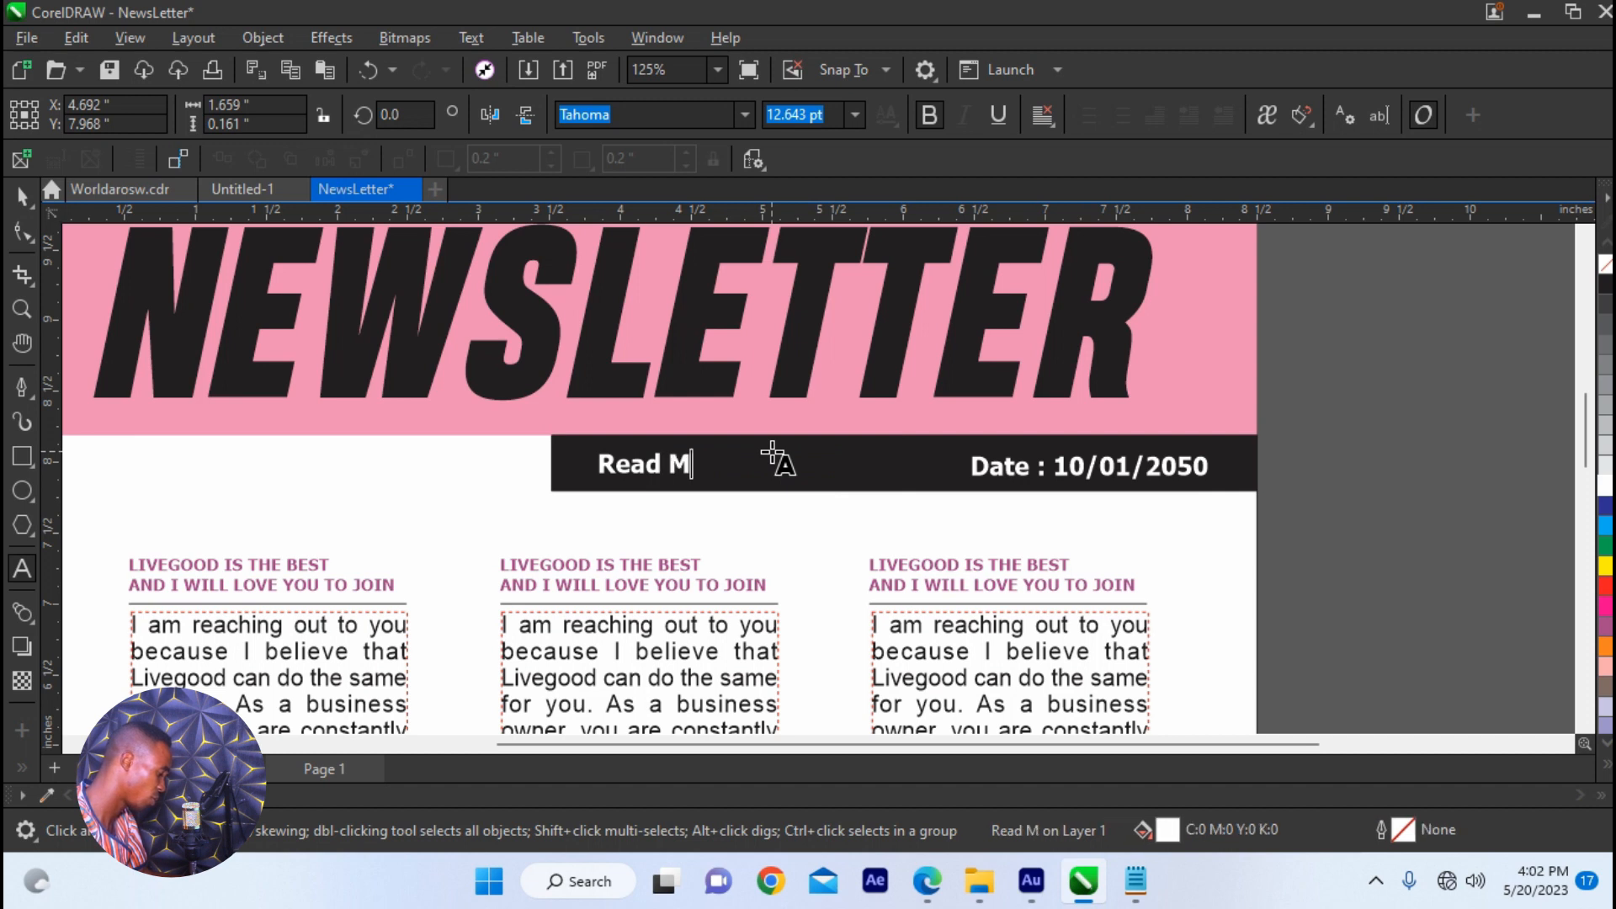
pyautogui.write('ore')
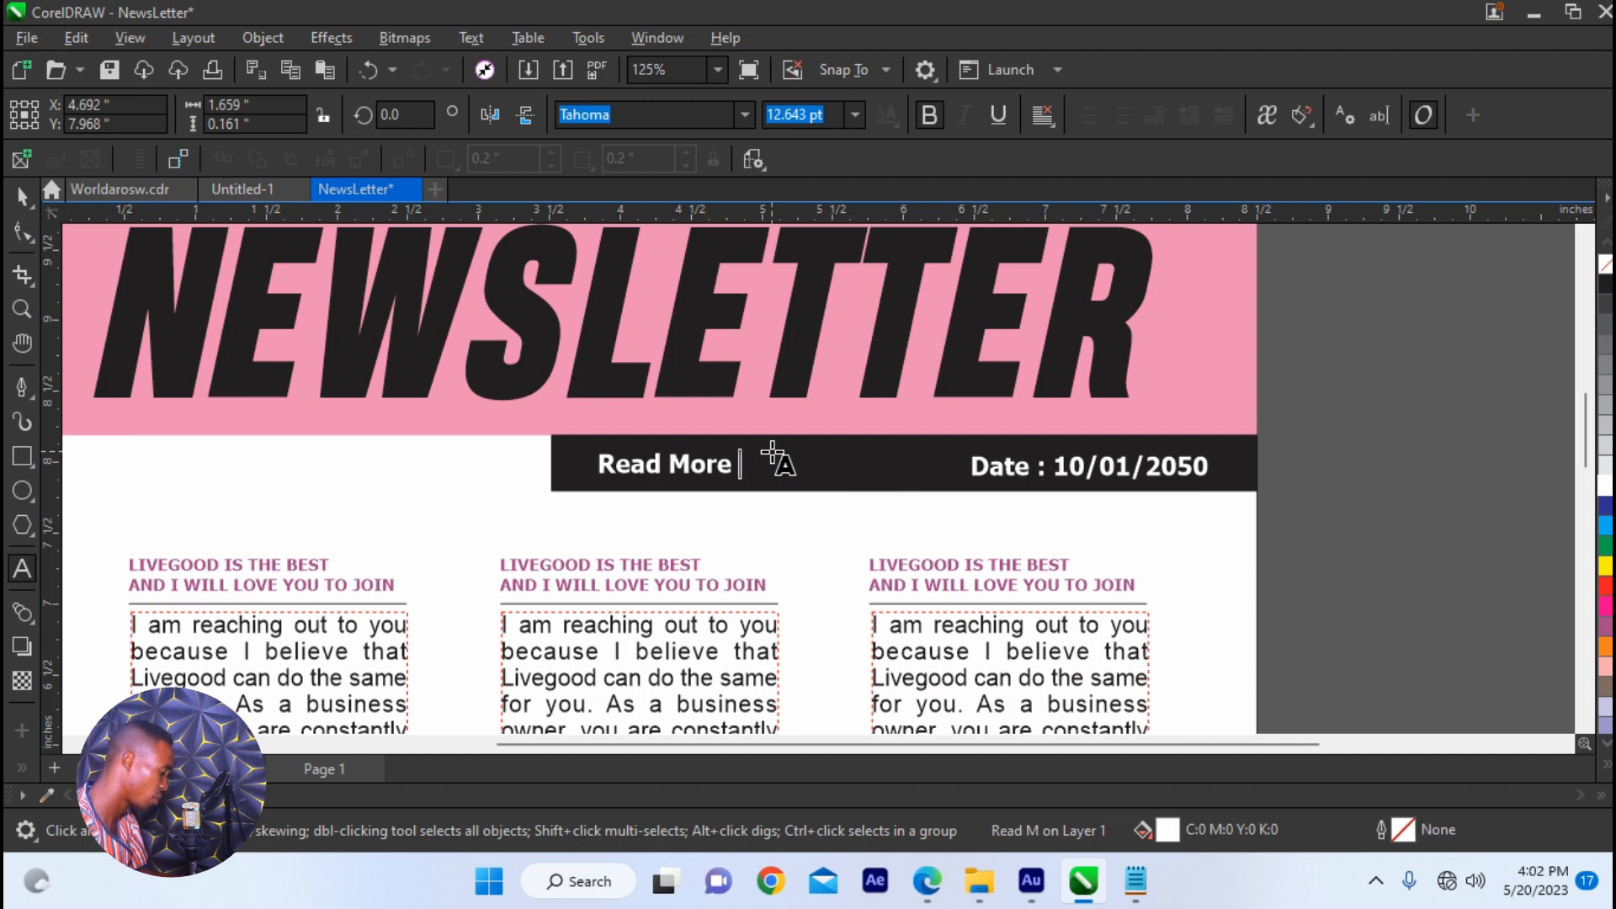
pyautogui.write('on Age')
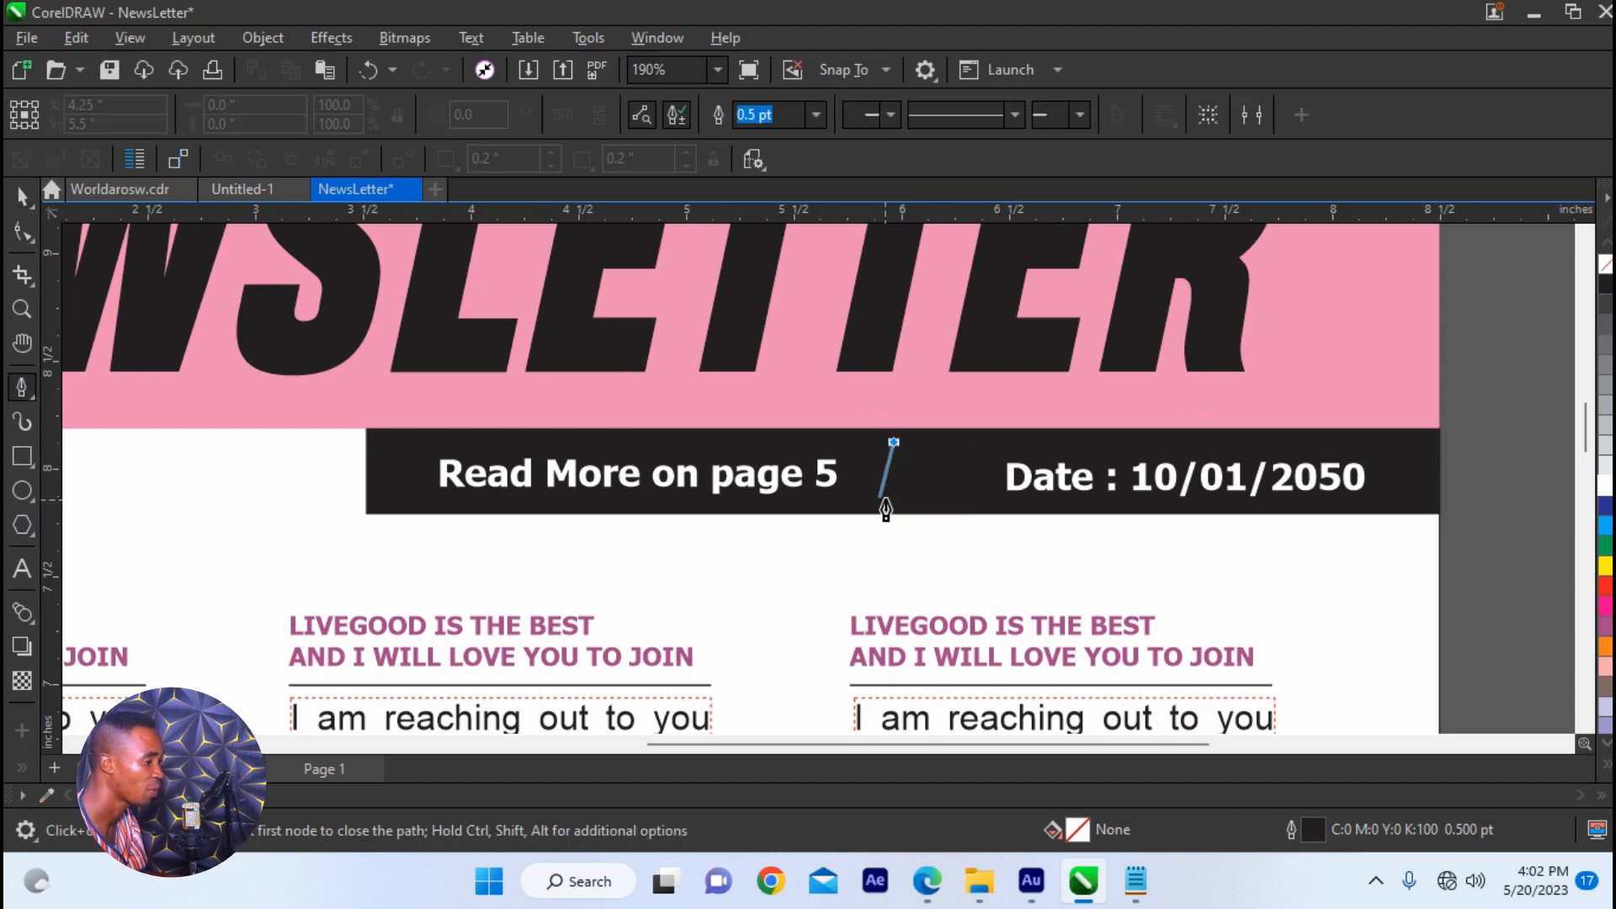
# - Finish the bar divider and type 'Updating are more for free' in the grey strip
pyautogui.click(887, 474)
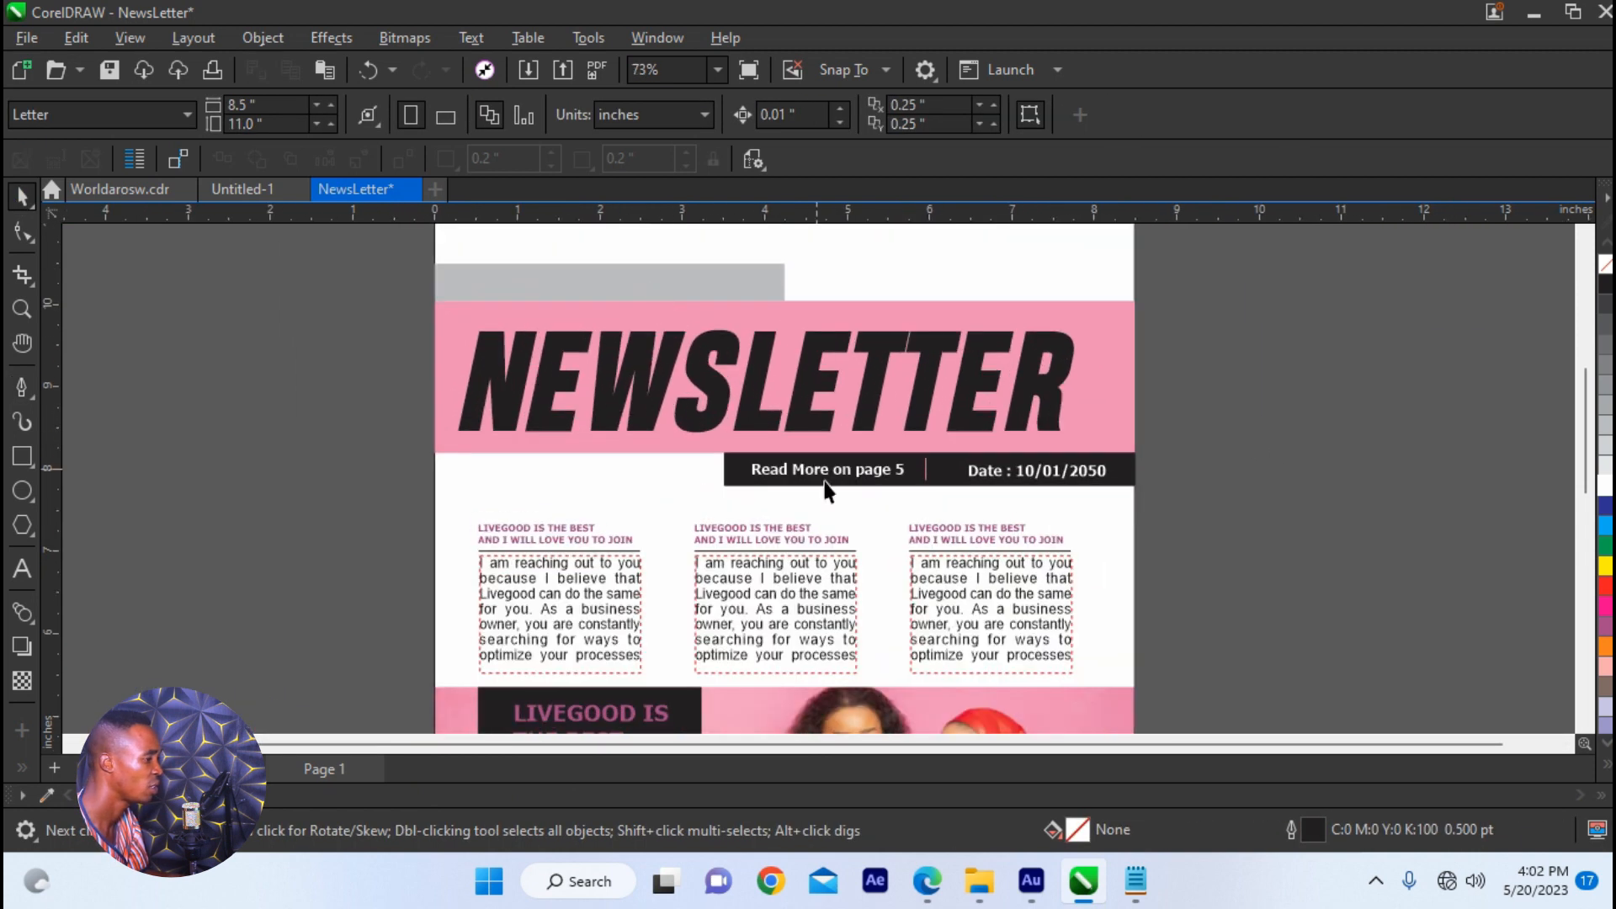
pyautogui.click(554, 284)
pyautogui.write('Updating are')
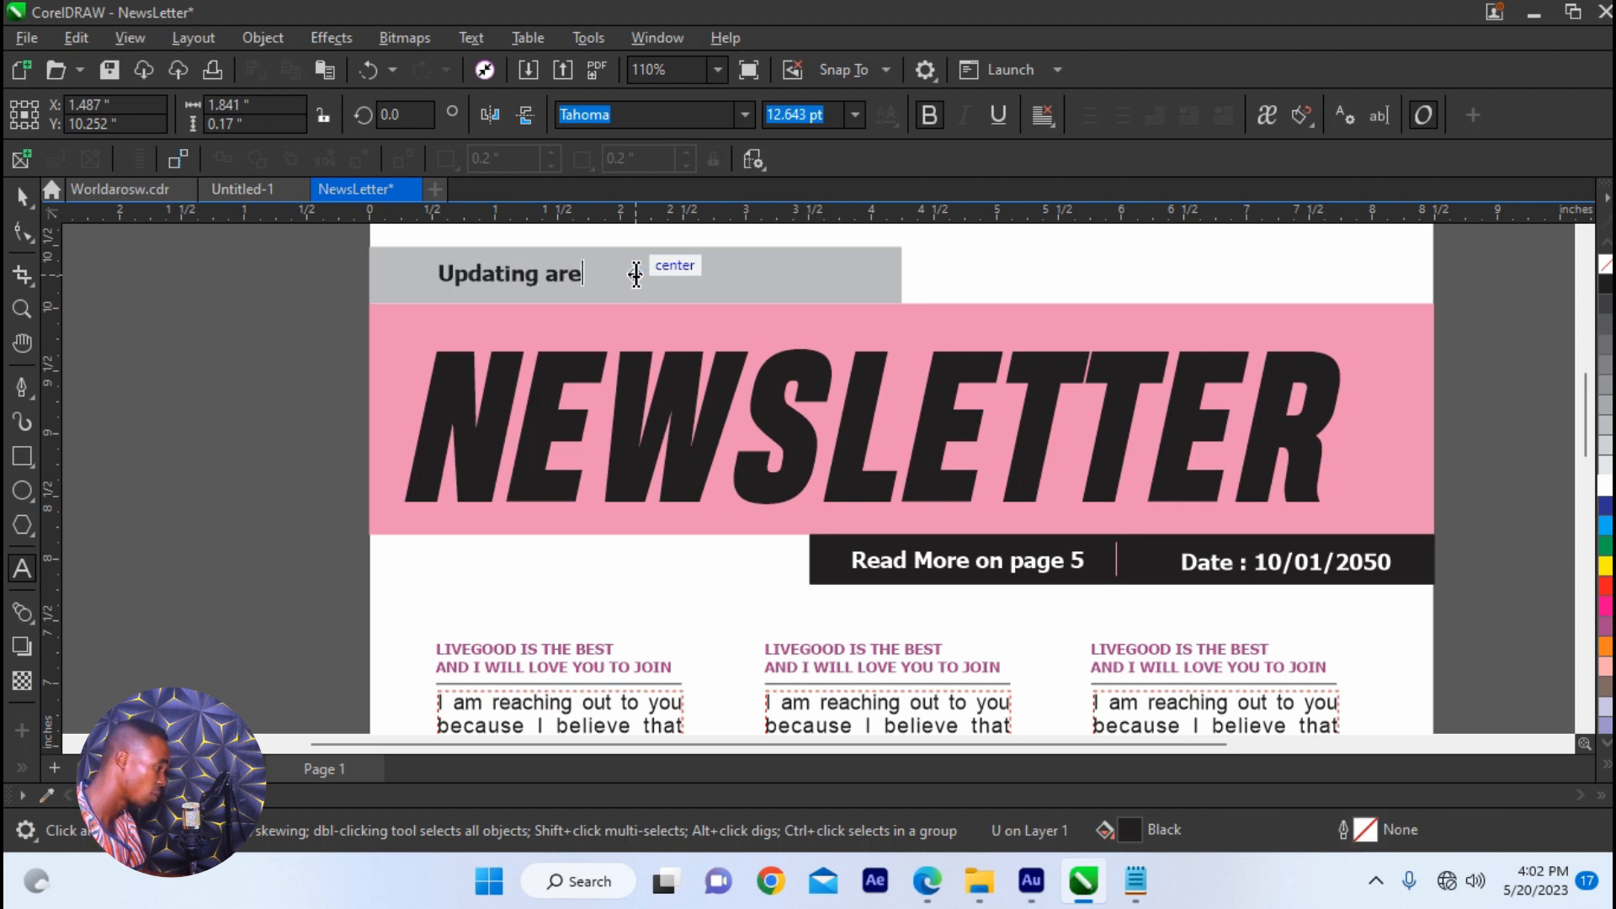
pyautogui.write('more for free')
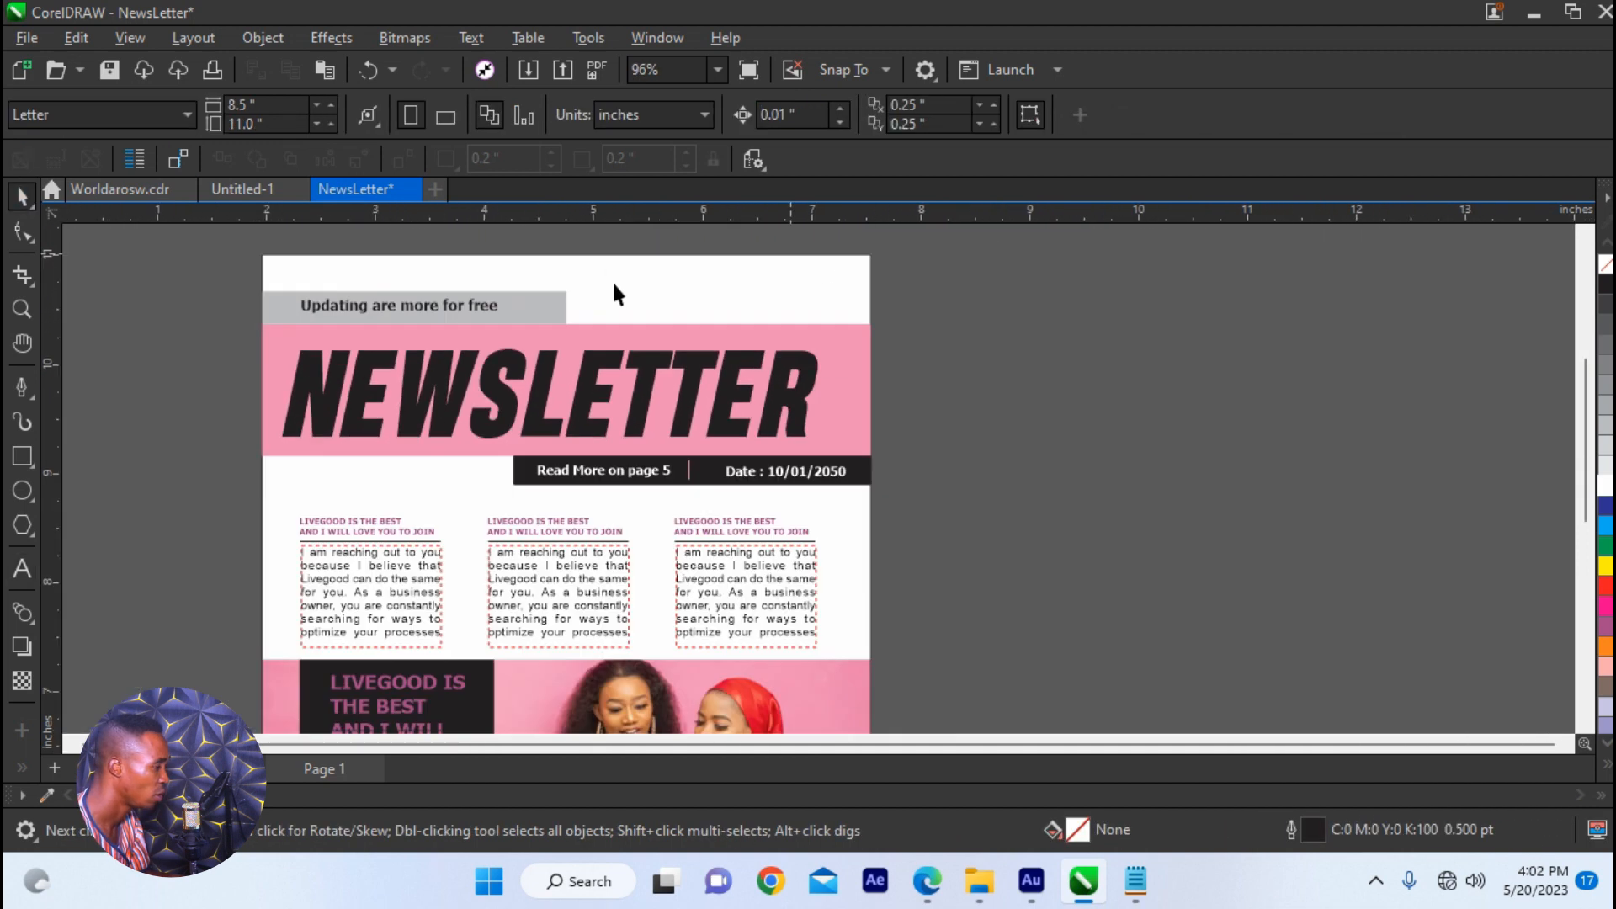
# - Select the four list bars and copy the 'LIVEGOOD IS THE BEST AND' label onto them
pyautogui.scroll(-3)
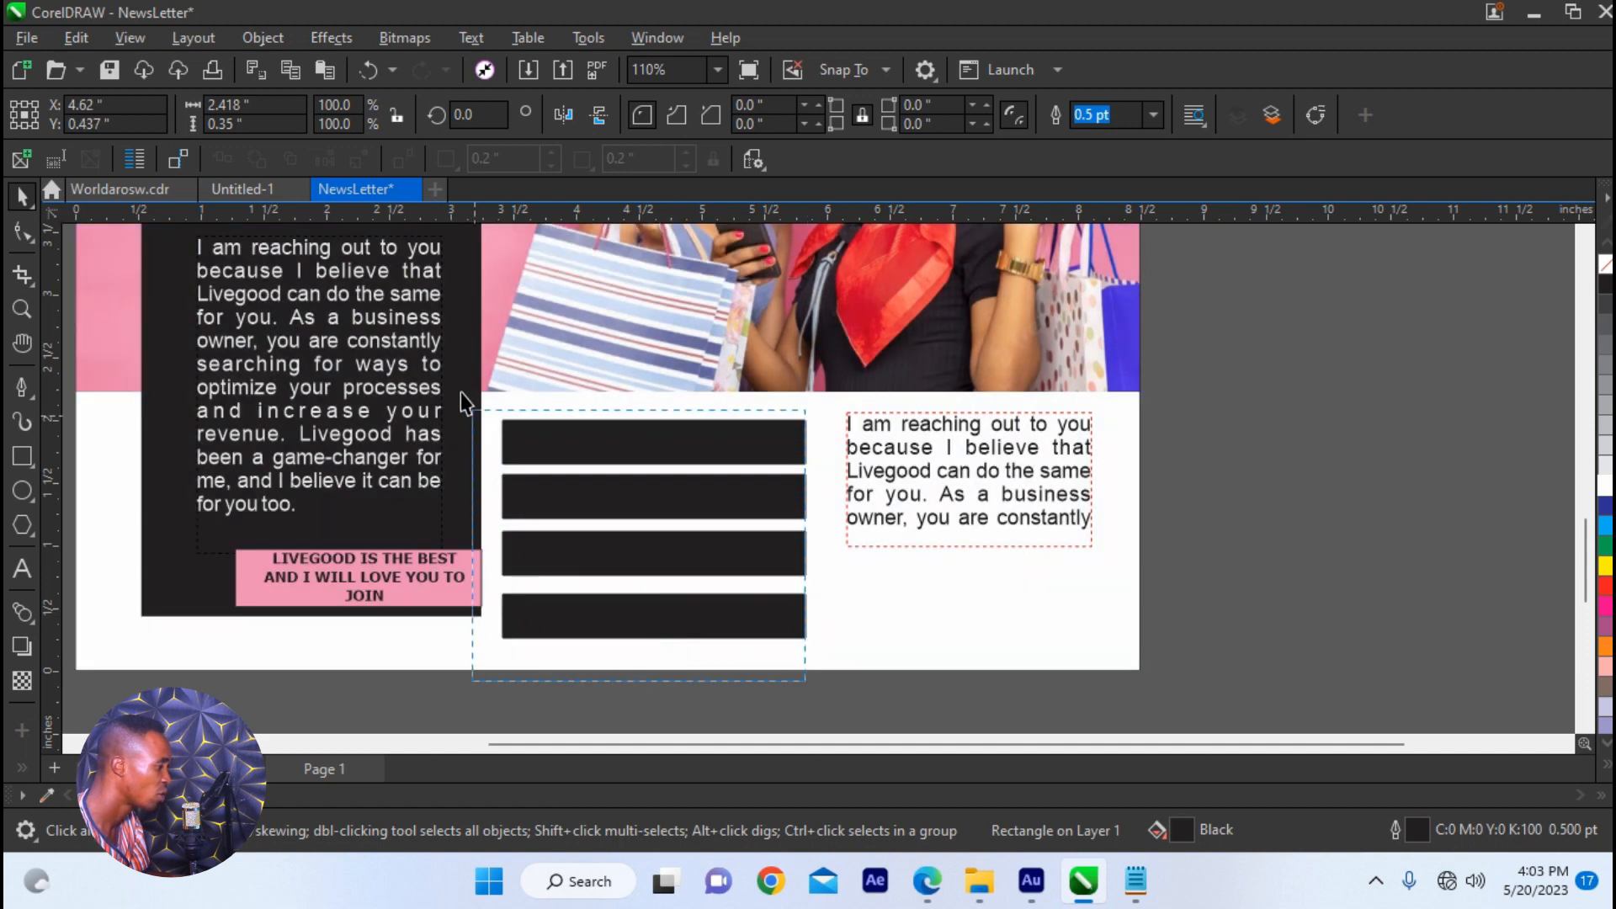
pyautogui.click(653, 554)
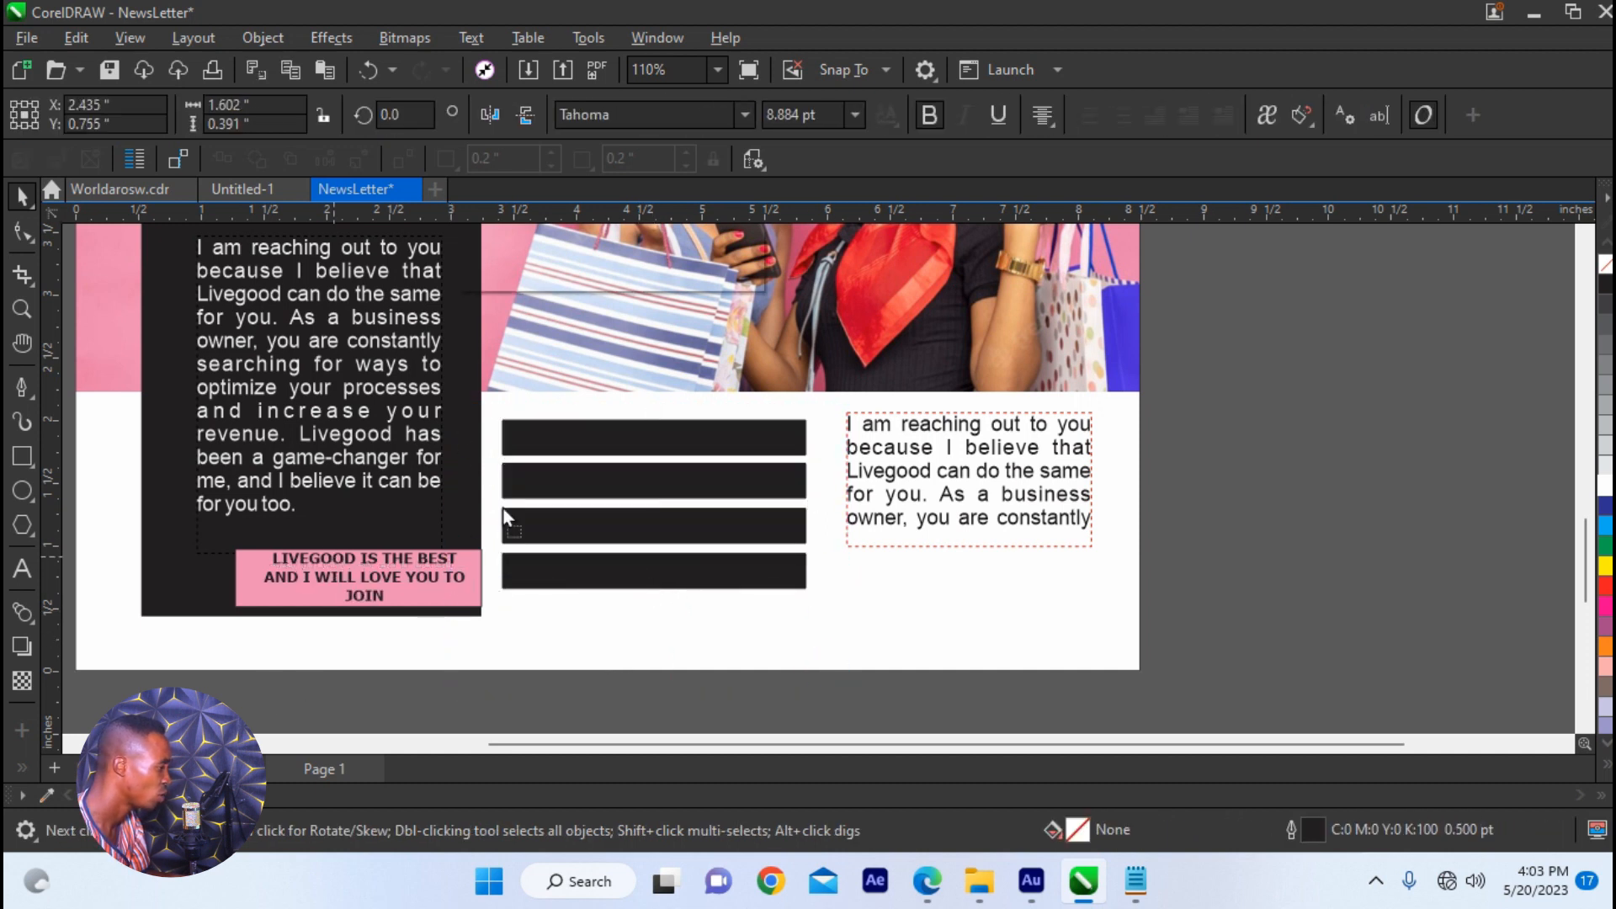
pyautogui.click(653, 437)
pyautogui.write('LIVEGOOD IS THE BEST AND')
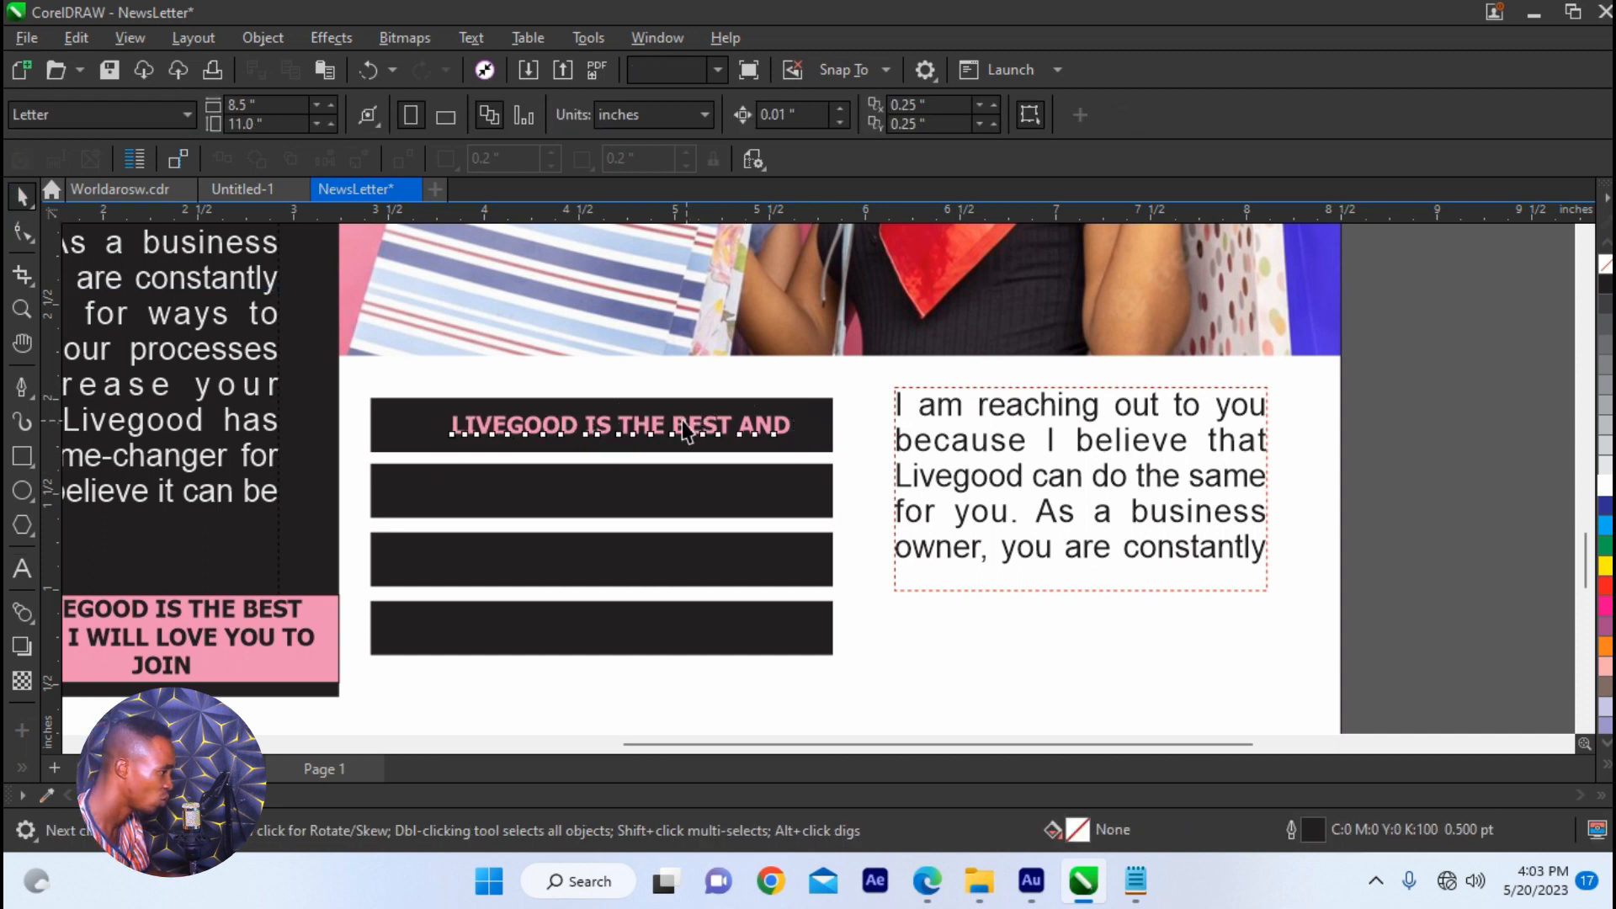
pyautogui.click(601, 490)
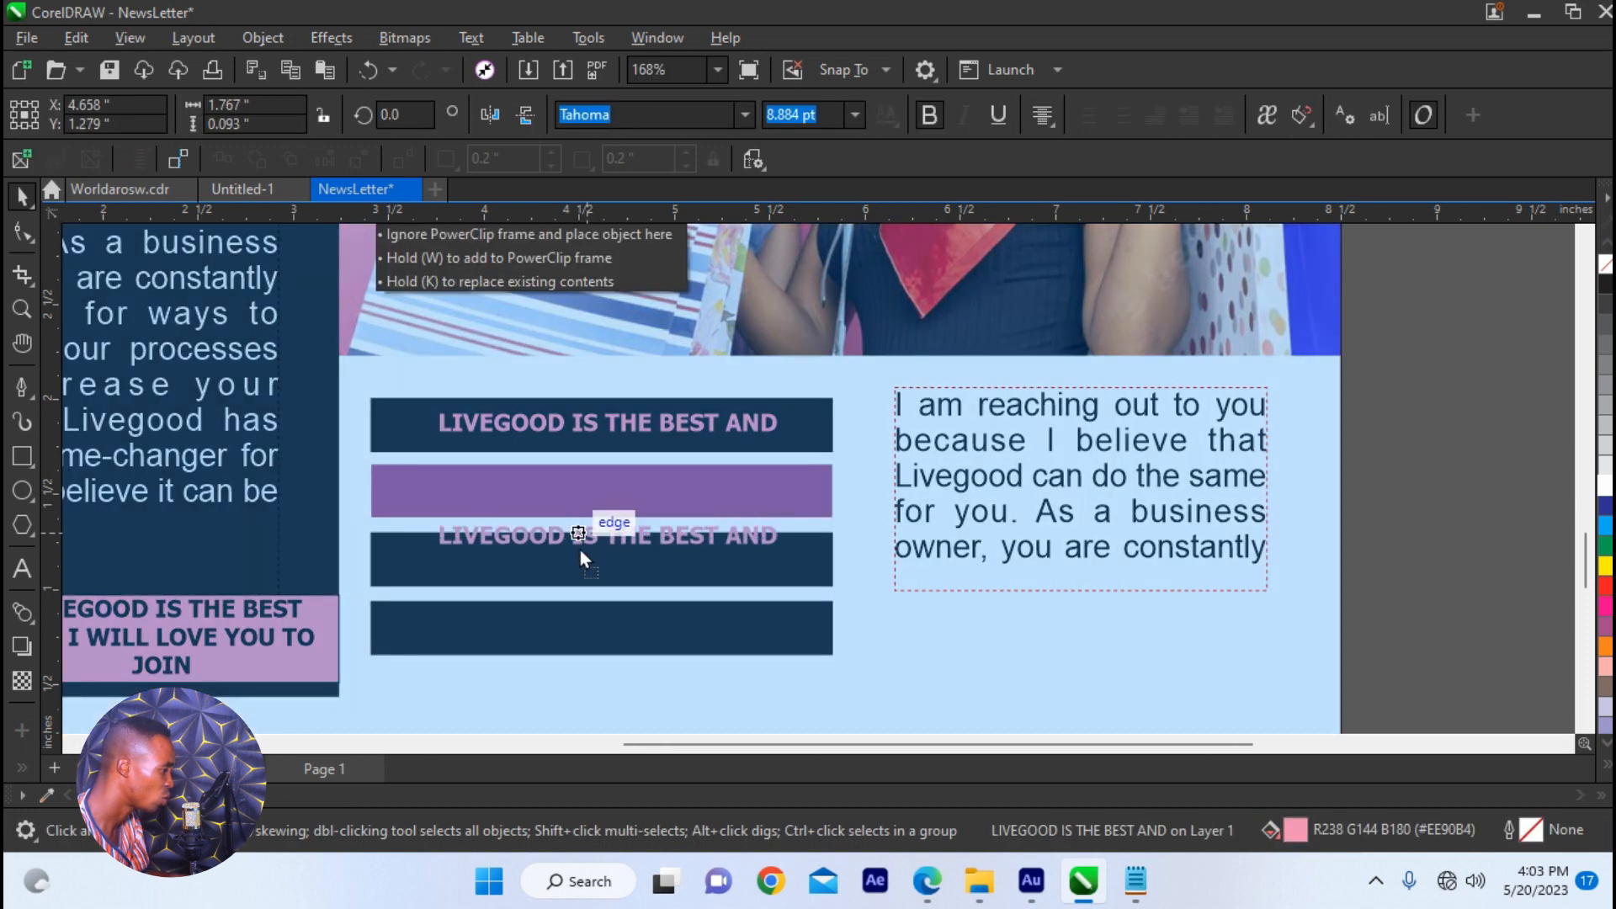
pyautogui.click(578, 533)
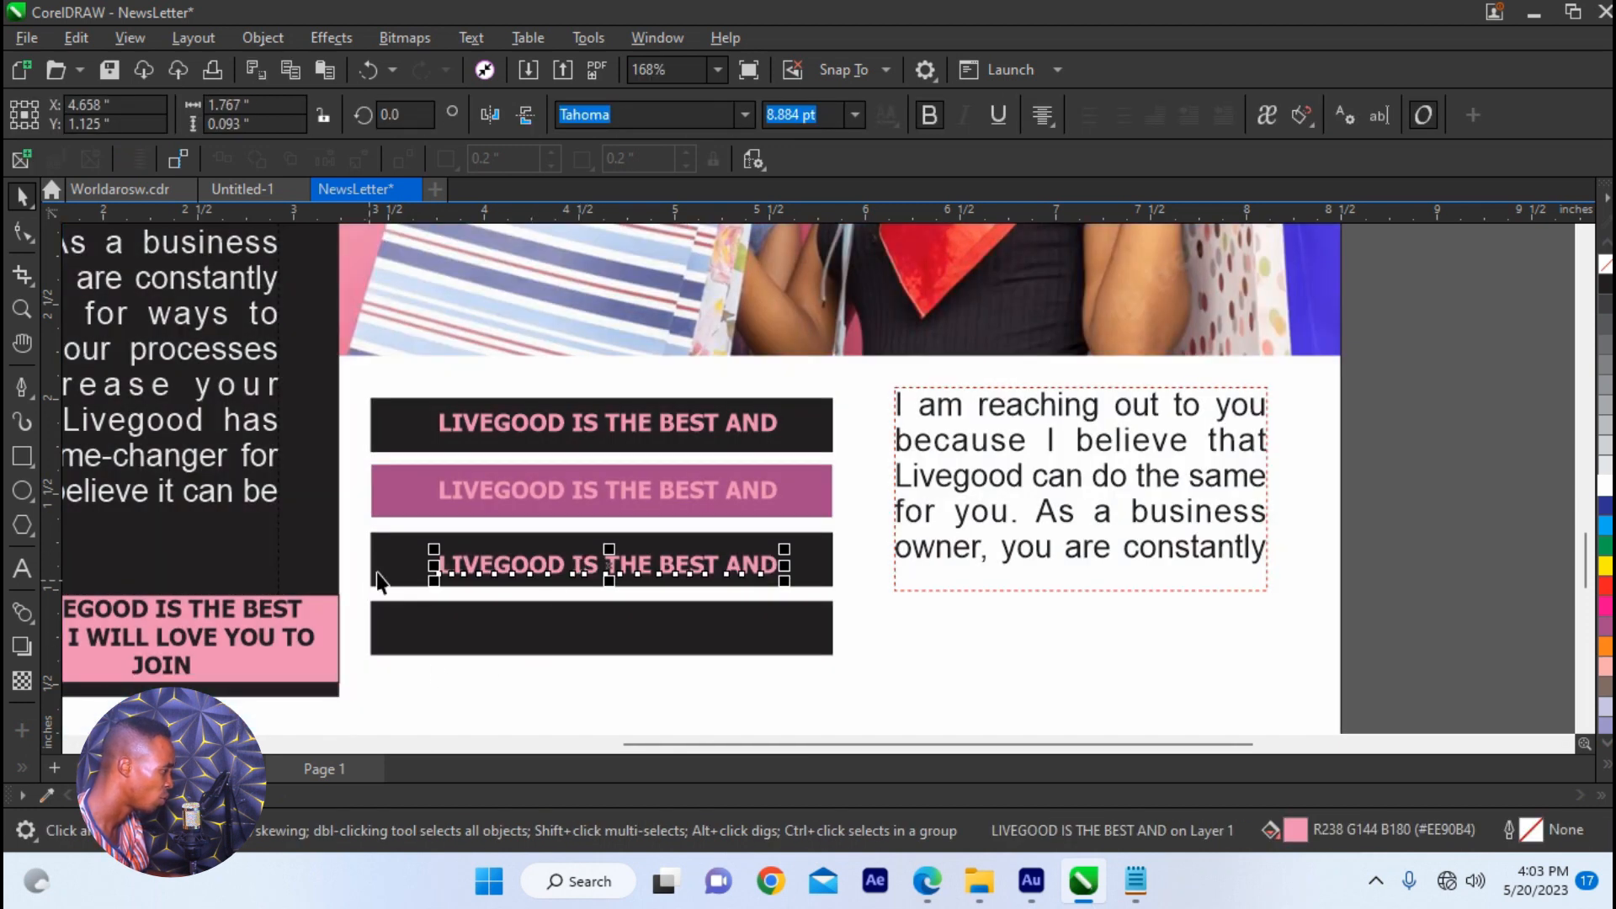
pyautogui.click(601, 628)
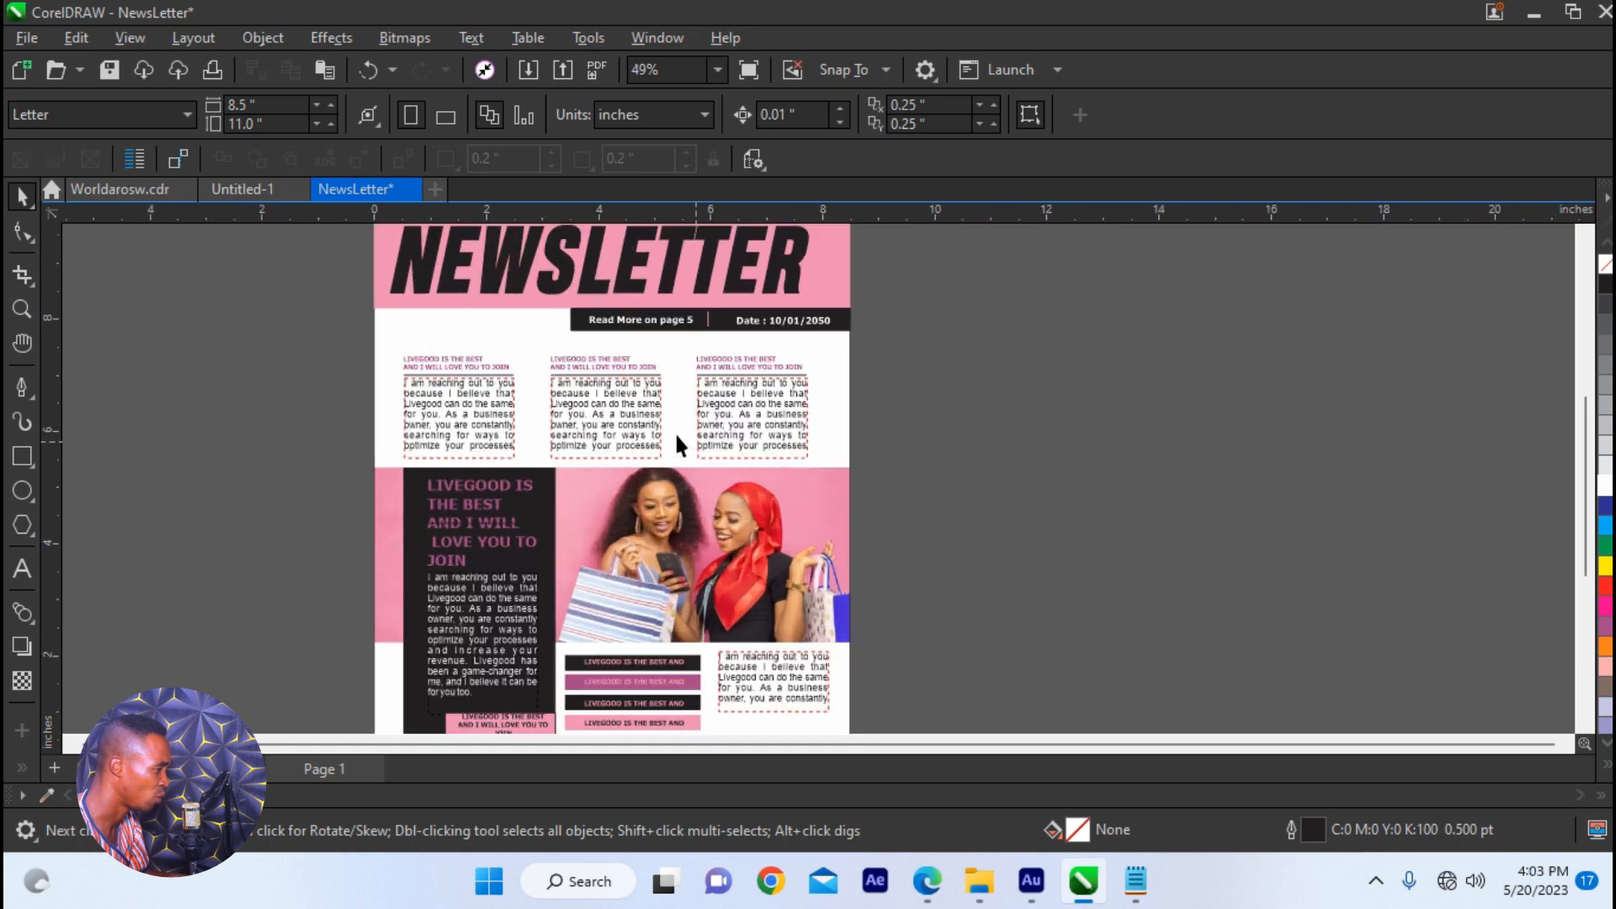
# - Fill the page background with a very pale pink chosen from the colour spectrum
pyautogui.scroll(-3)
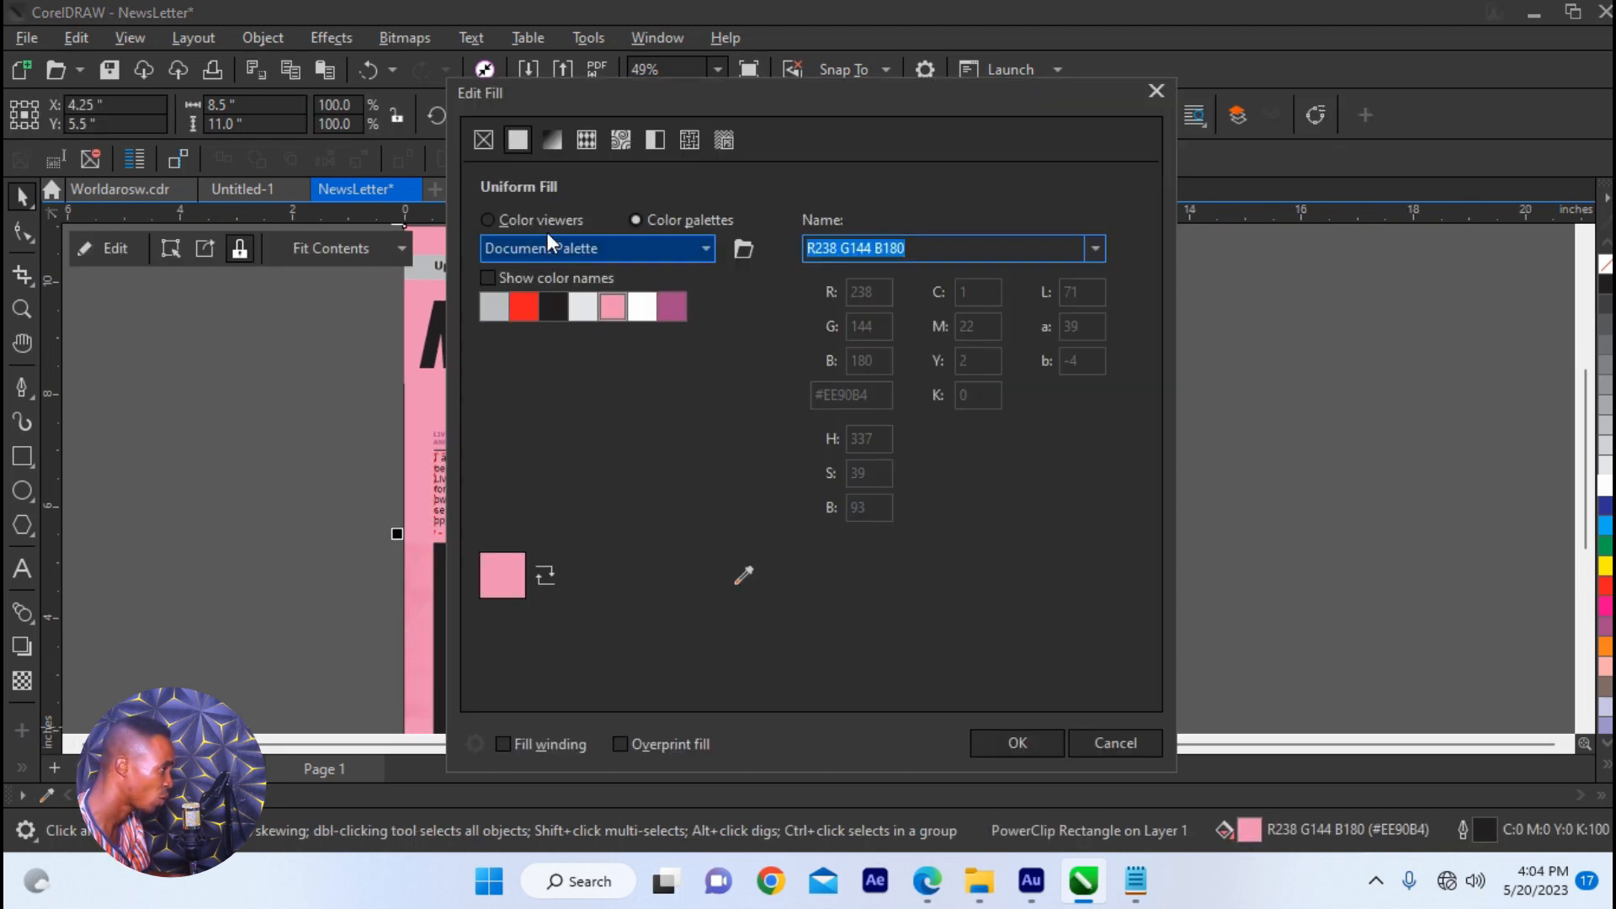
pyautogui.click(488, 220)
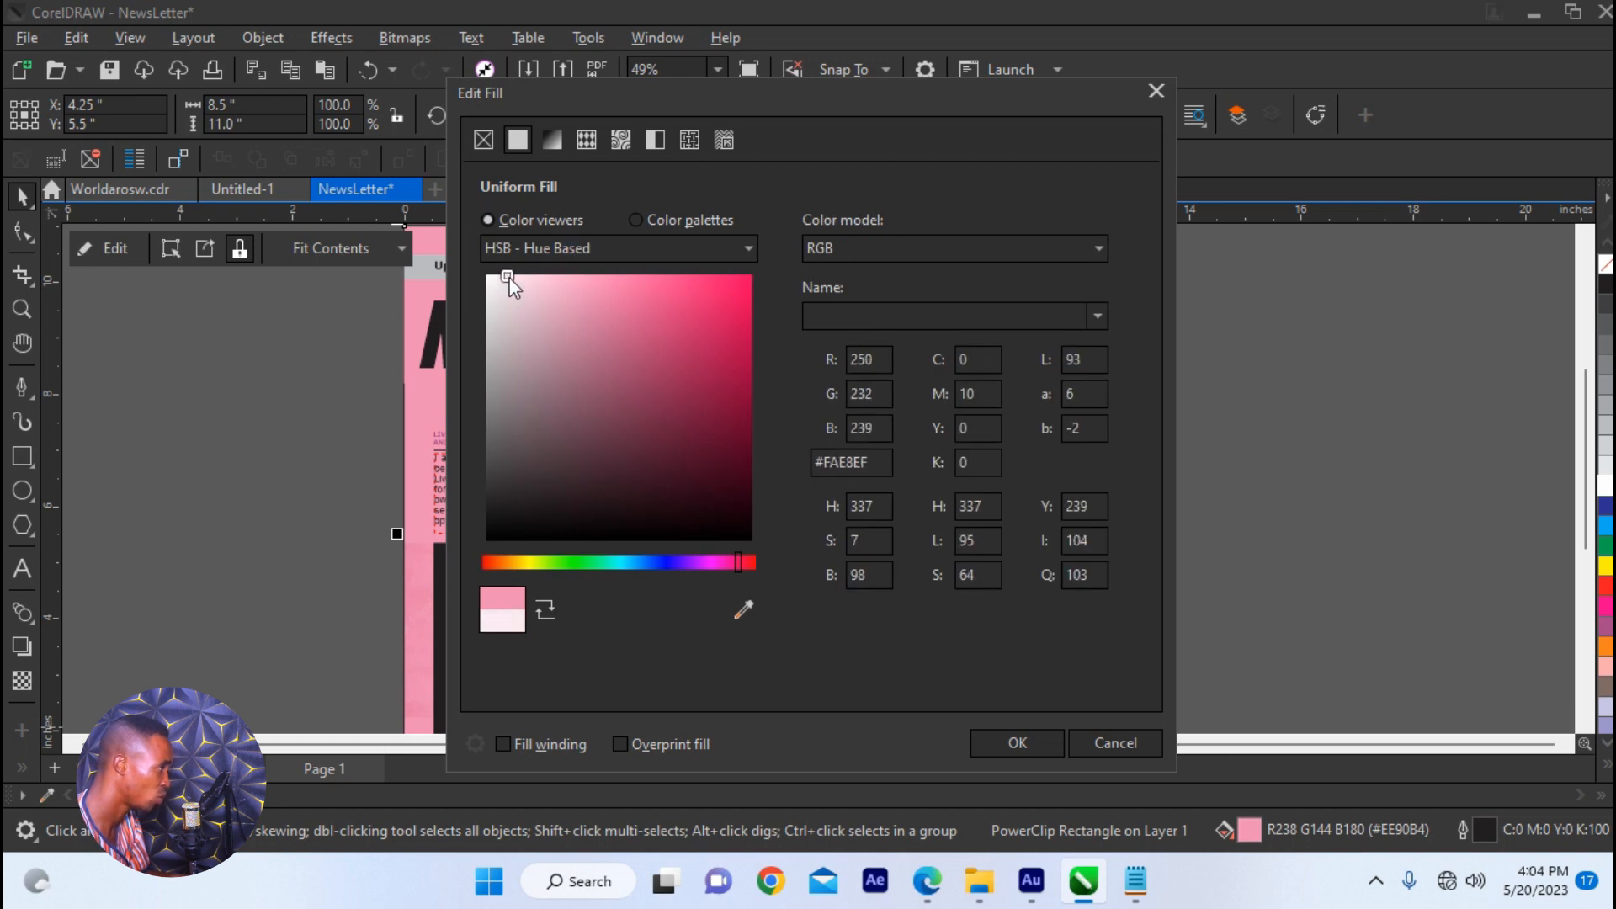
pyautogui.click(519, 279)
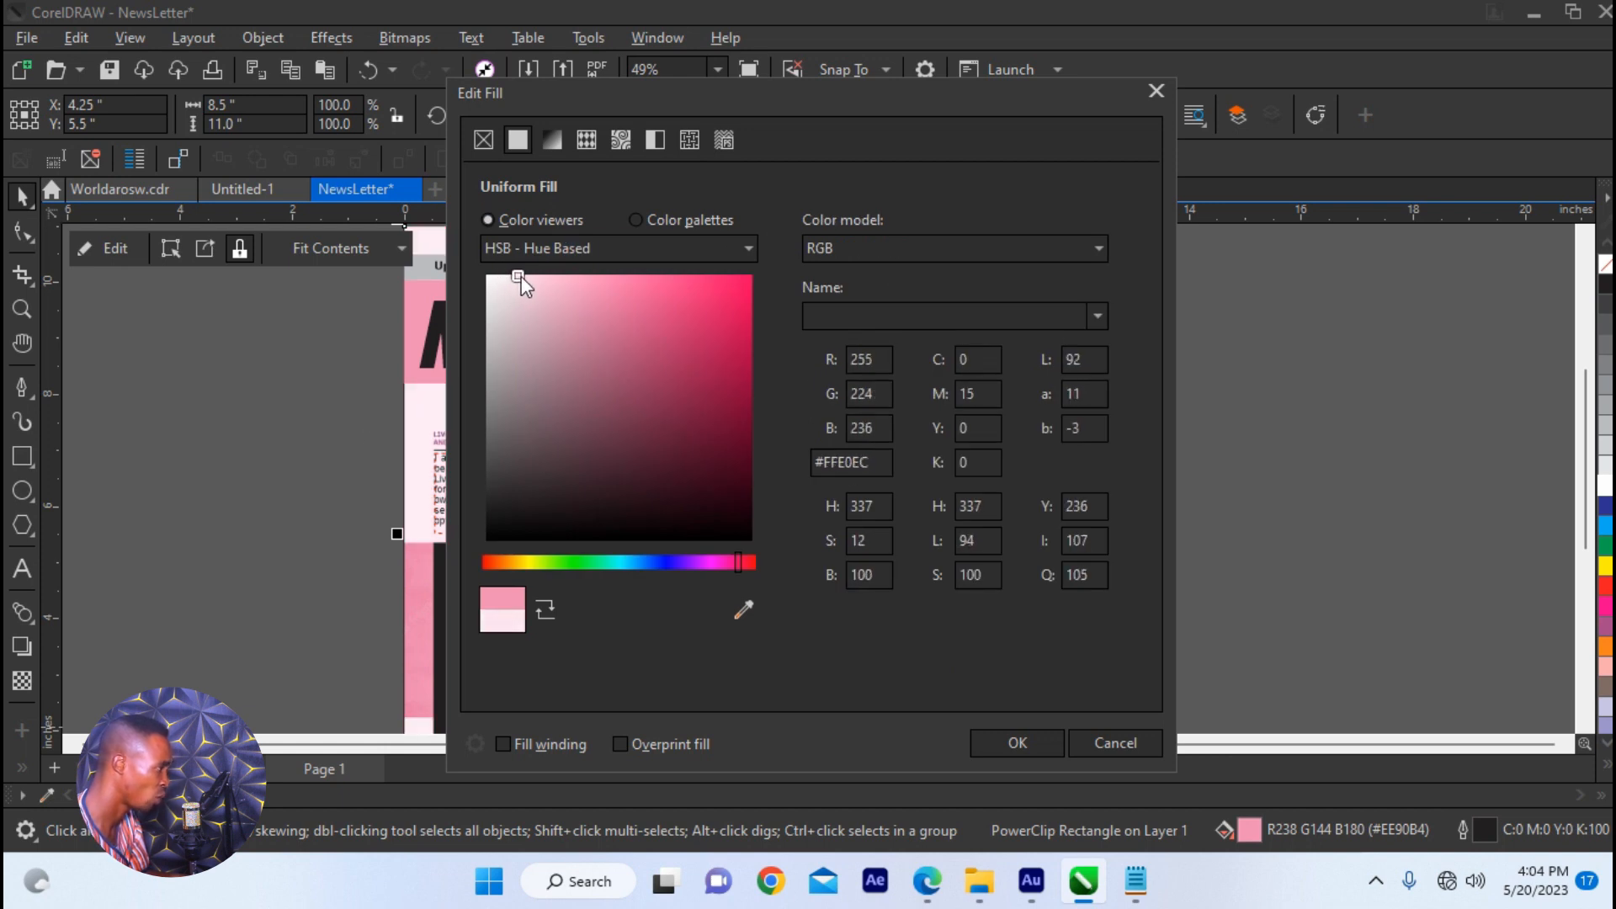
pyautogui.click(1015, 743)
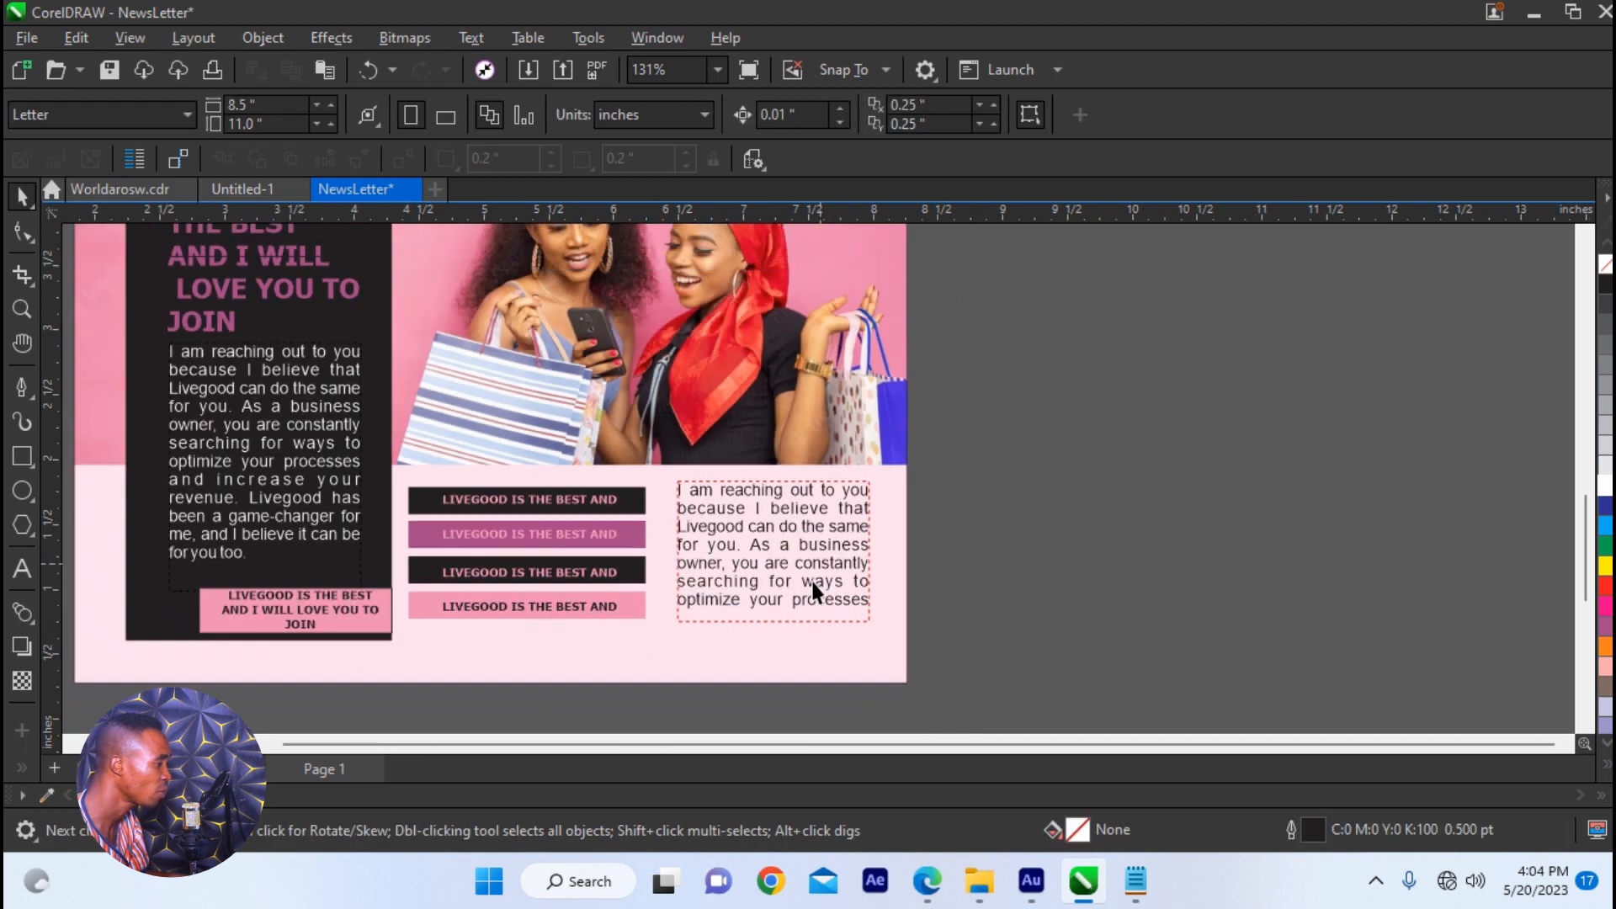
pyautogui.scroll(-3)
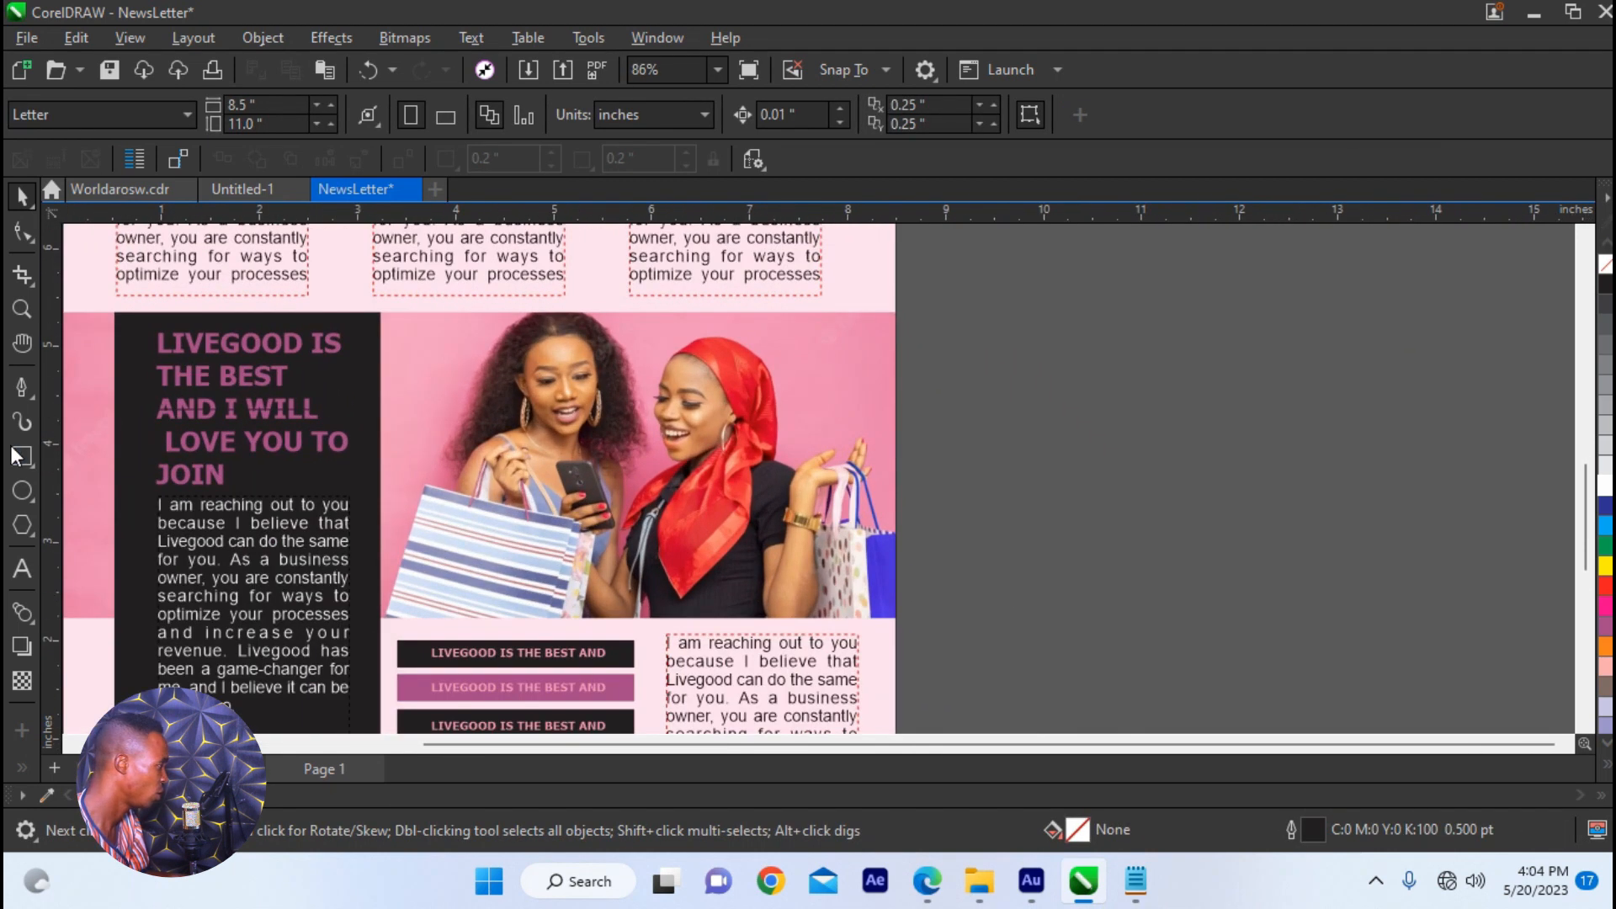